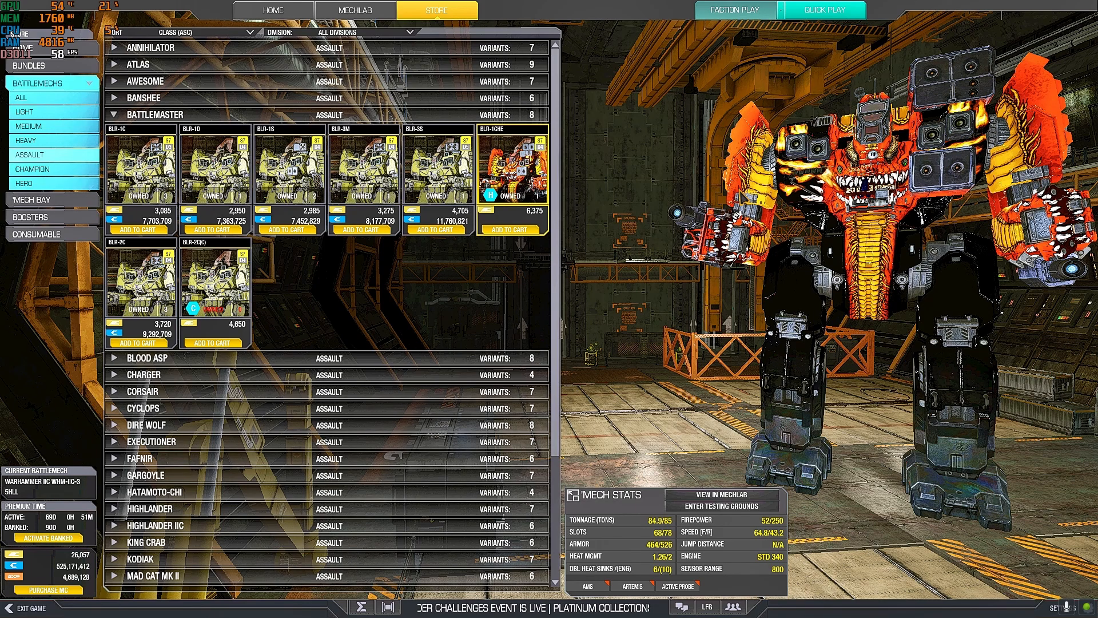
{"action": "mouse_move", "coordinate": [52, 111]}
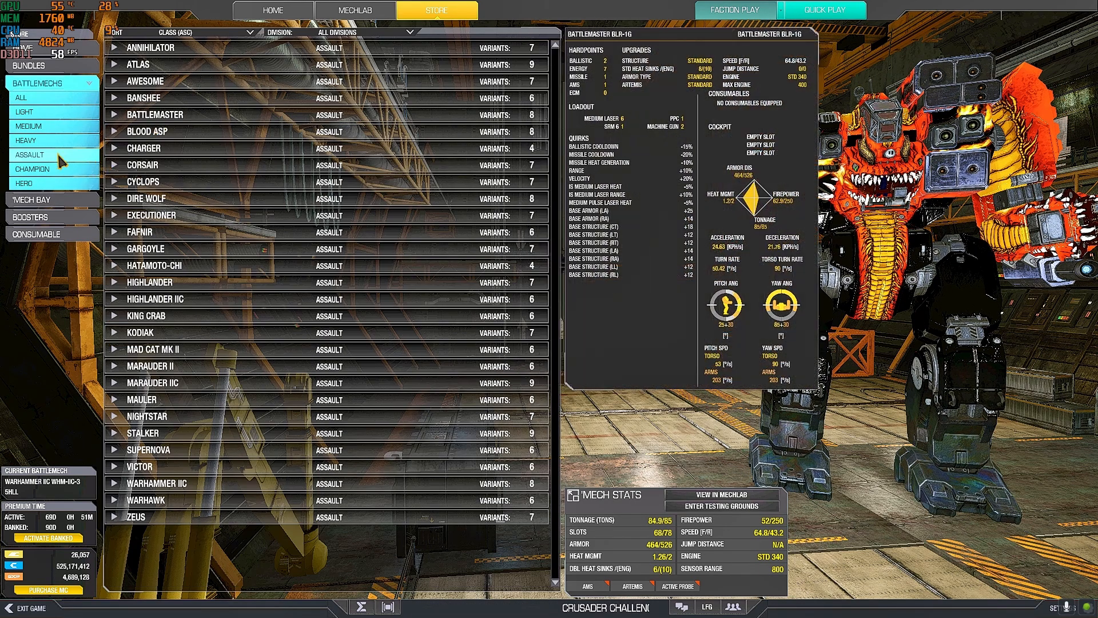
Filter the Store to heavy 'Mechs and expand the Archer variants.
{"action": "left_click", "coordinate": [28, 139]}
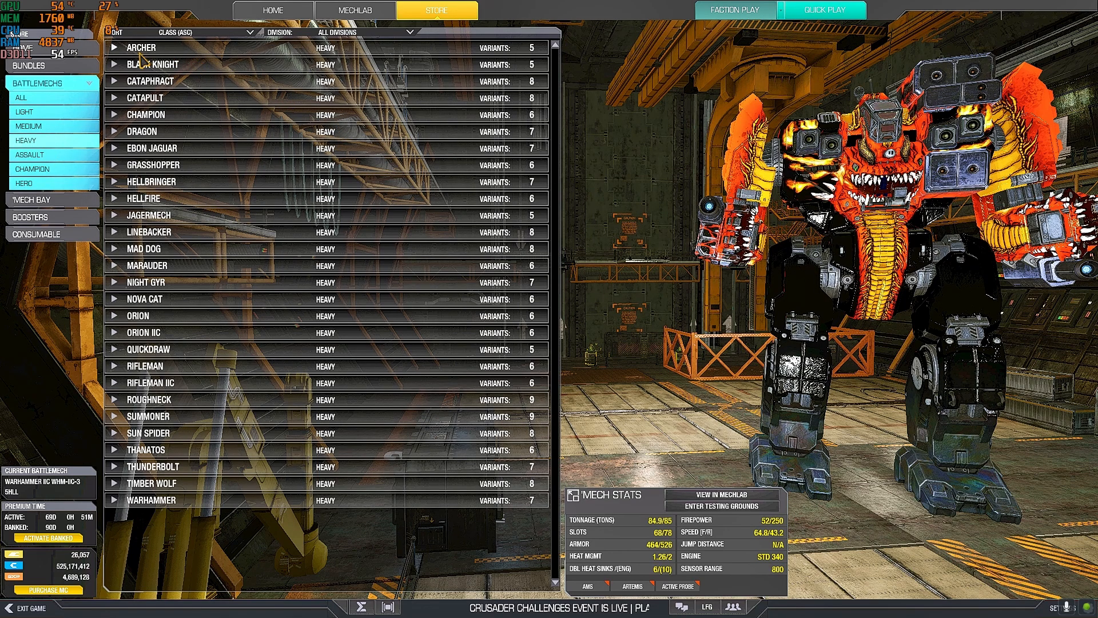
{"action": "left_click", "coordinate": [141, 47]}
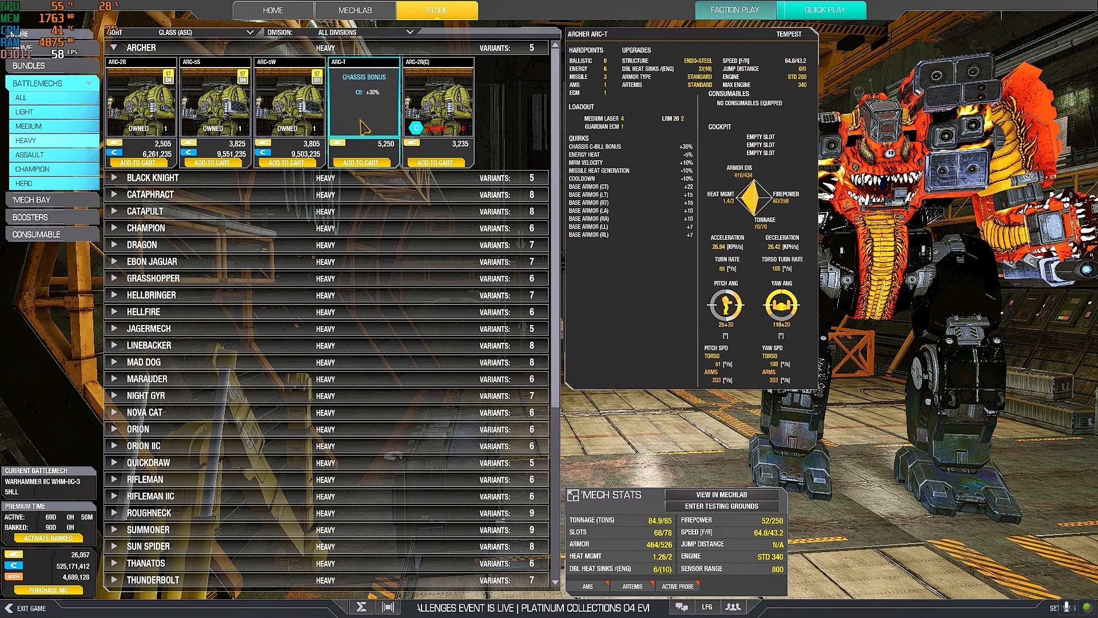
{"action": "mouse_move", "coordinate": [373, 132]}
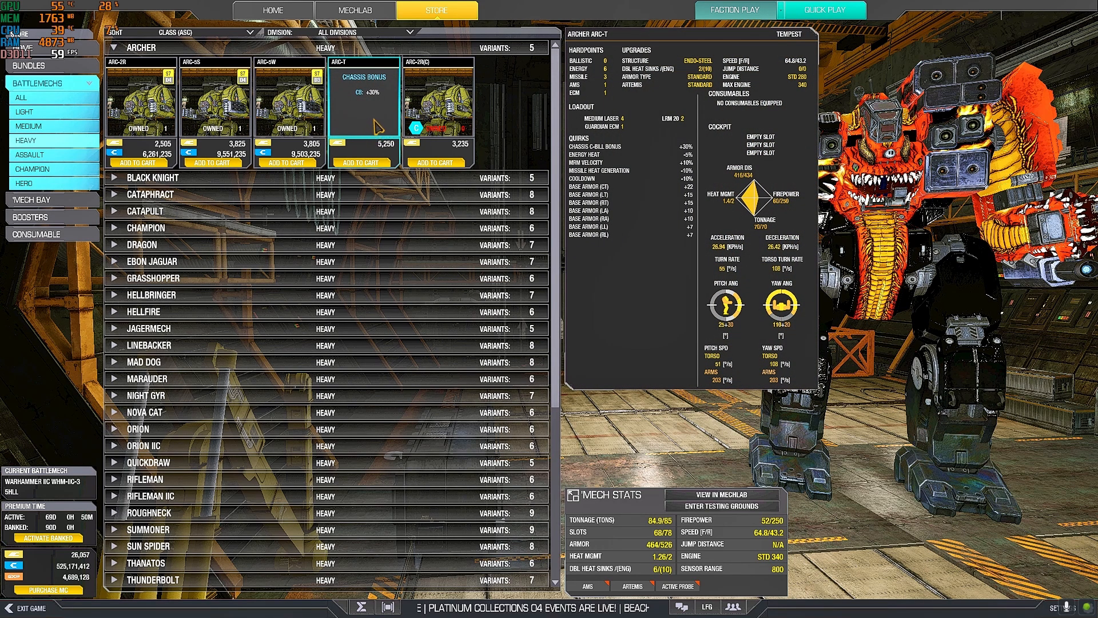
{"action": "mouse_move", "coordinate": [382, 129]}
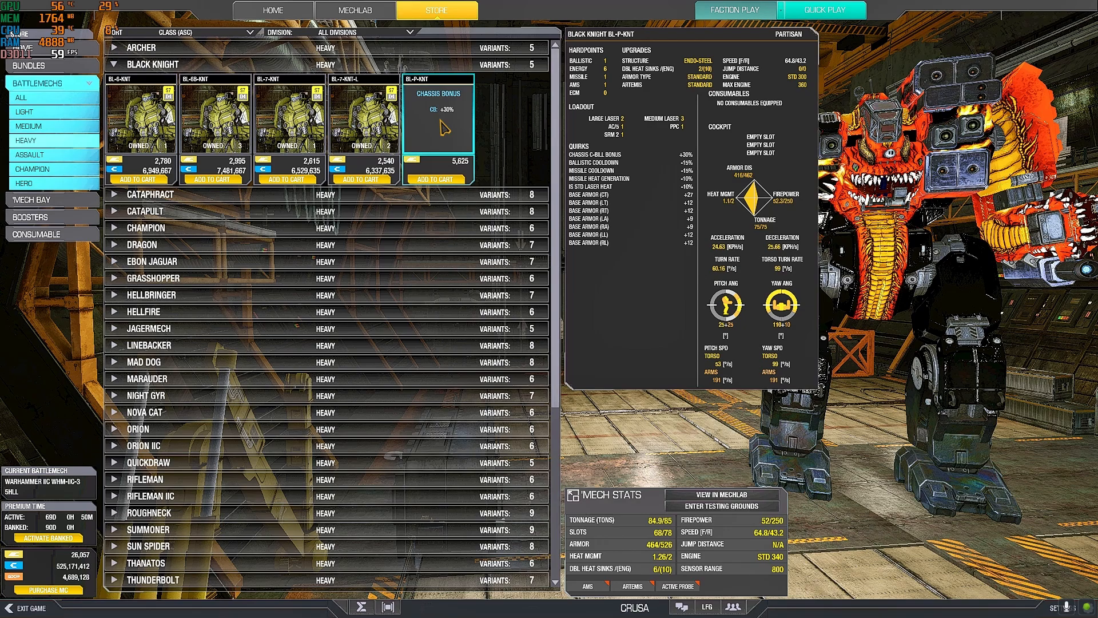
{"action": "mouse_move", "coordinate": [444, 124]}
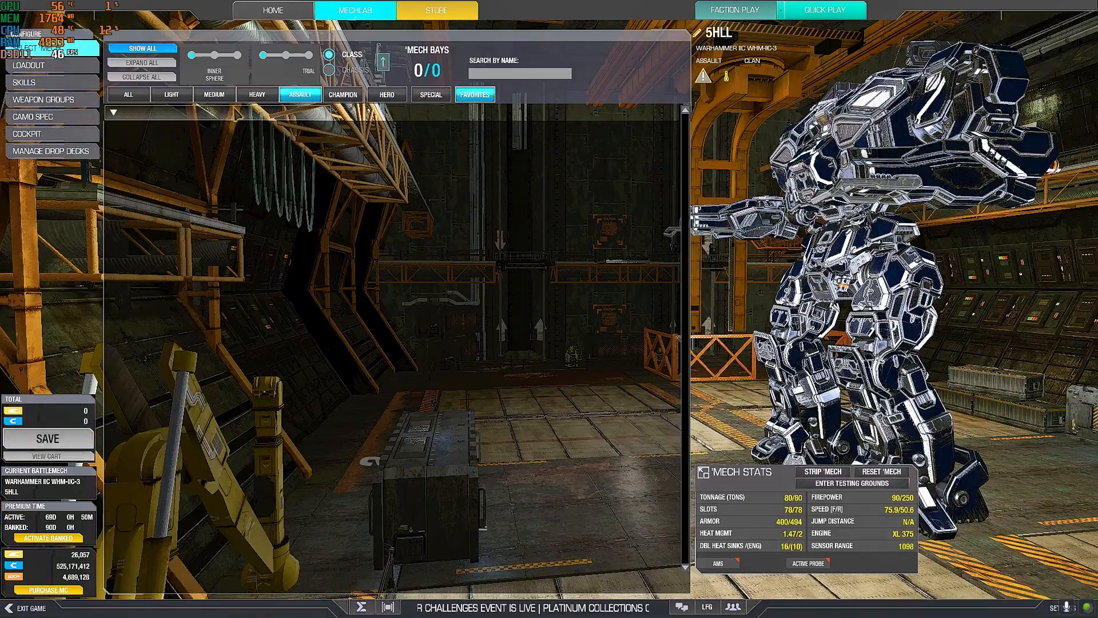
Filter the bay to heavy heroes without favourites and make the Black Knight Partisan current, then return to the Store.
{"action": "left_click", "coordinate": [256, 95]}
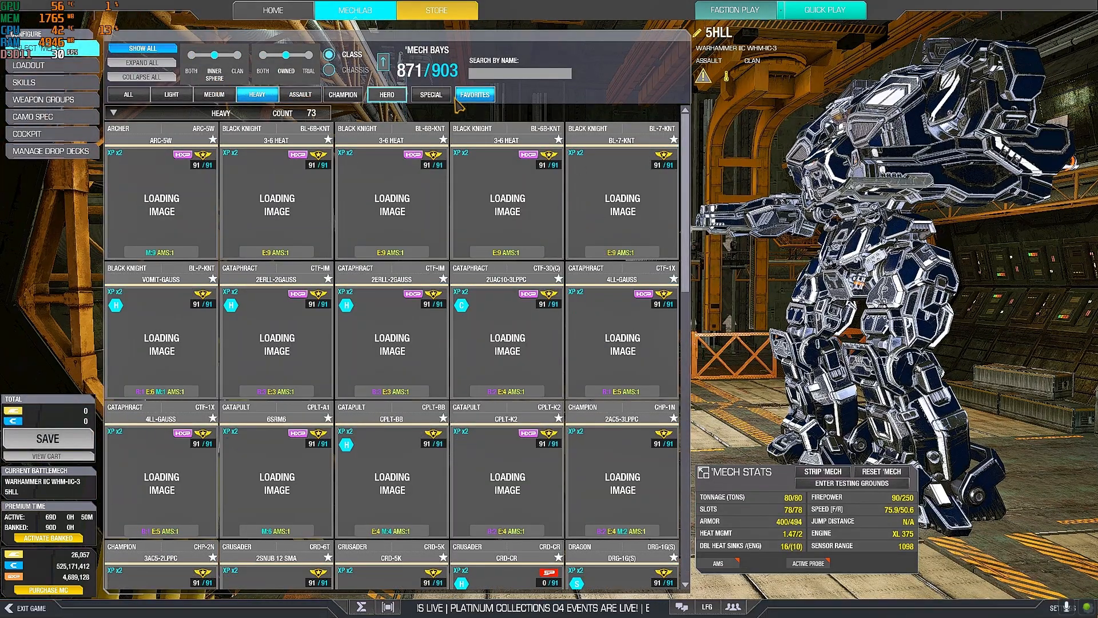
{"action": "mouse_move", "coordinate": [474, 94]}
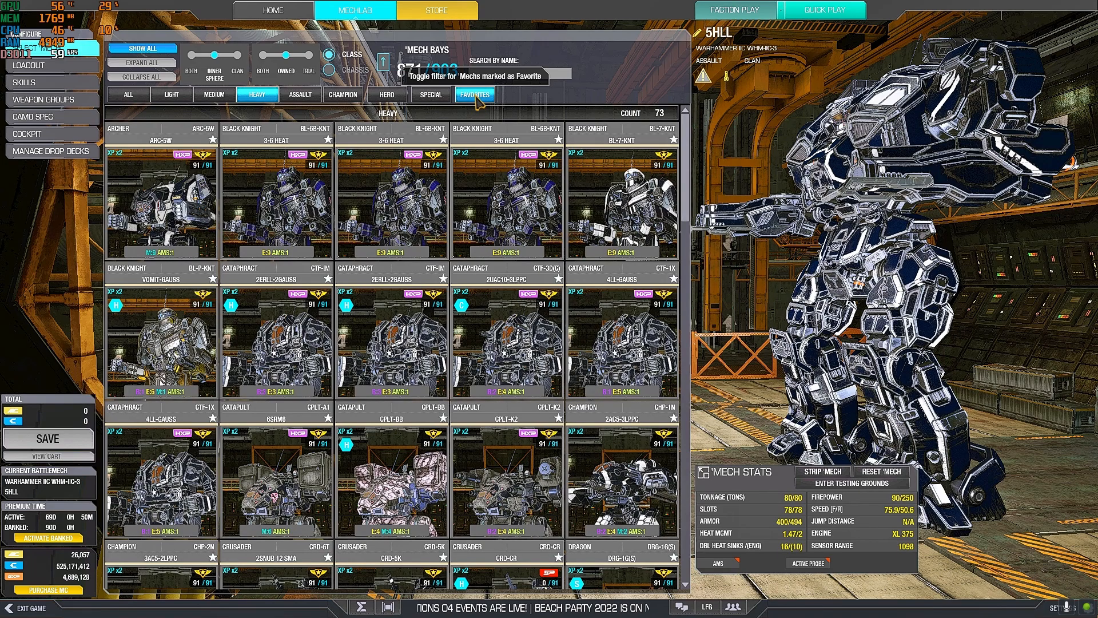
{"action": "left_click", "coordinate": [387, 95]}
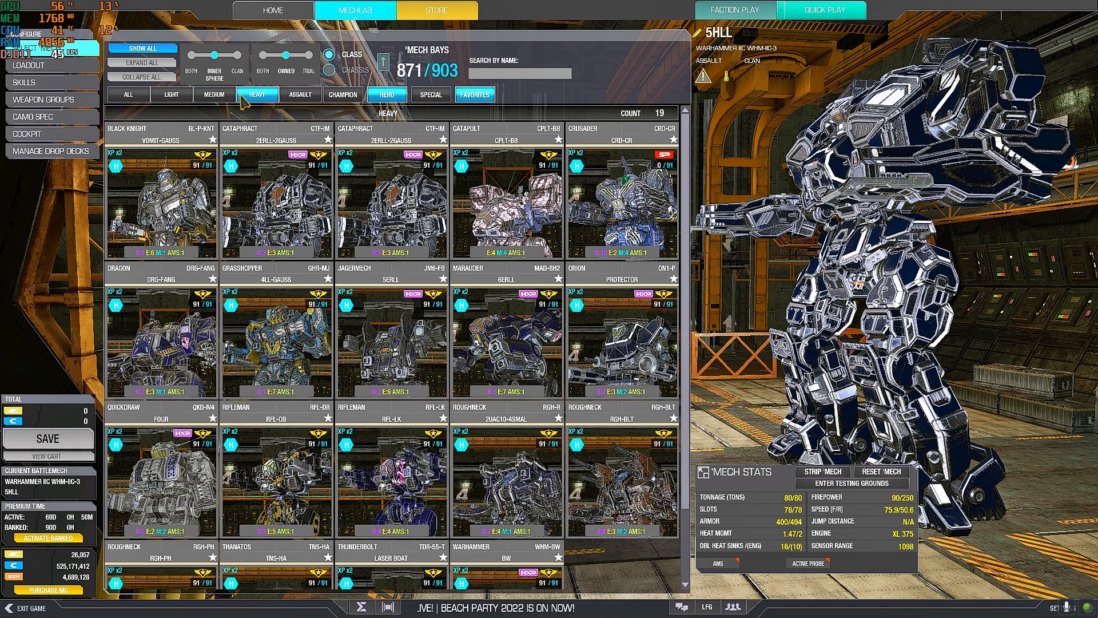
{"action": "left_click", "coordinate": [473, 95]}
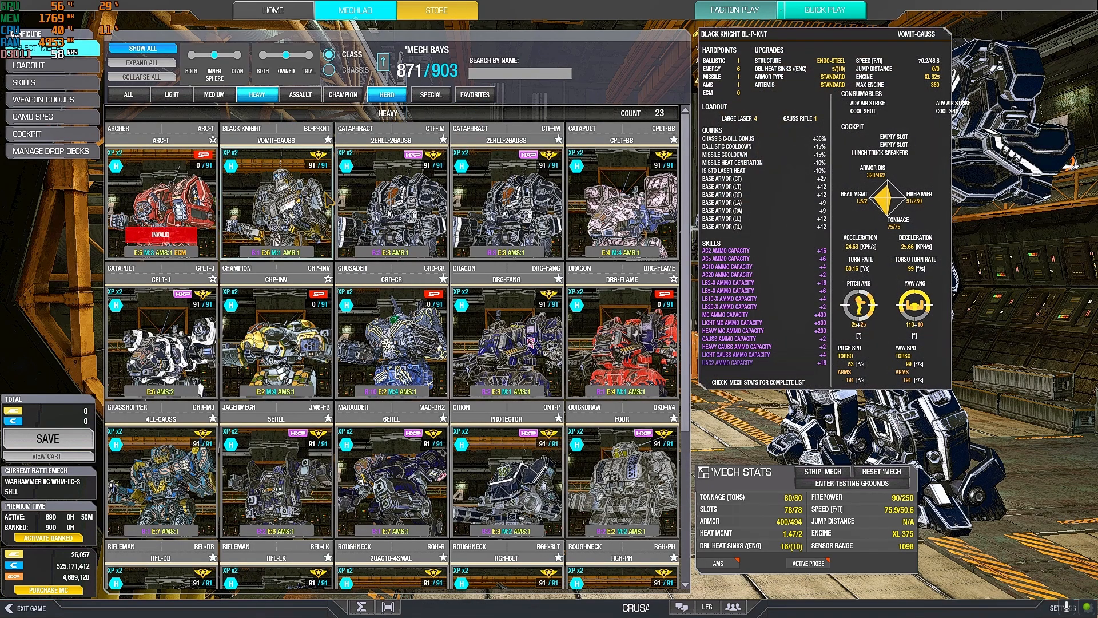
{"action": "left_click", "coordinate": [276, 199]}
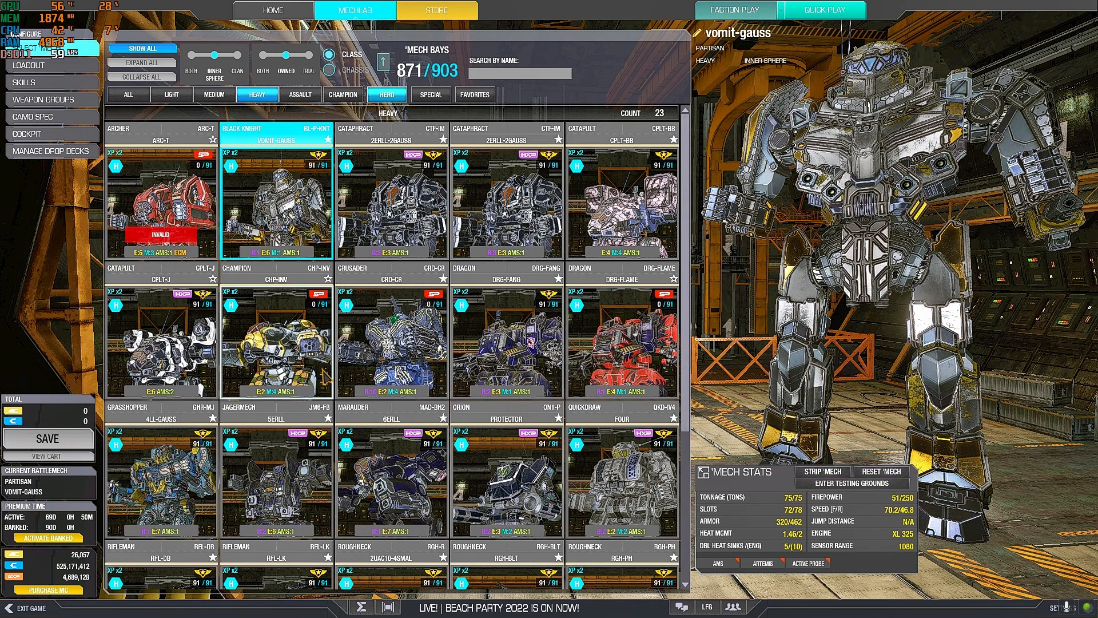
{"action": "scroll", "scroll_direction": "down", "scroll_amount": 3}
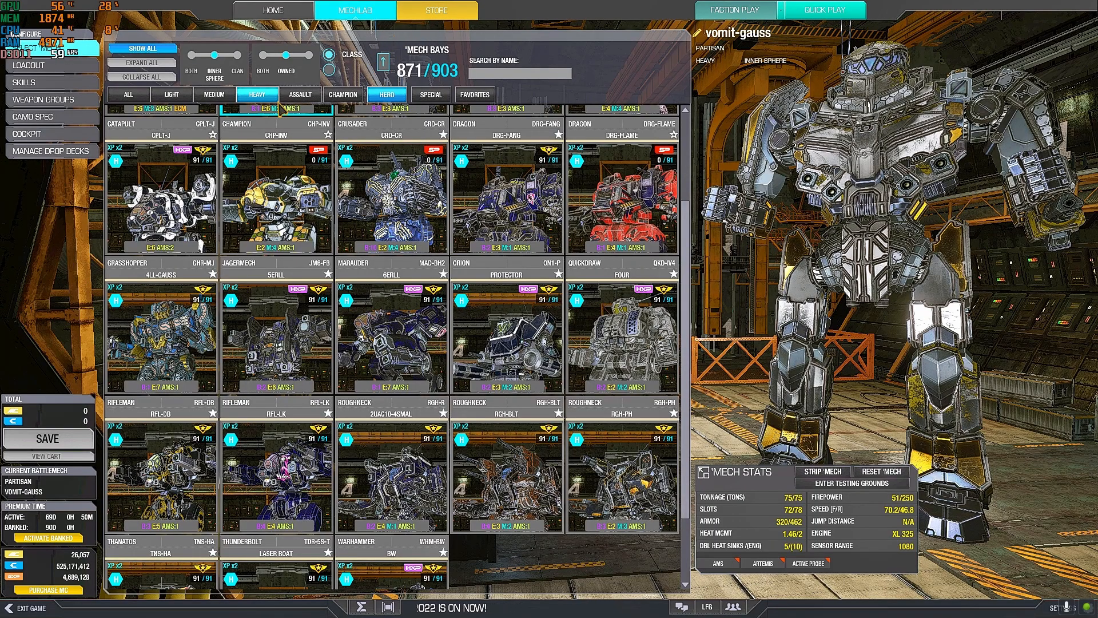
{"action": "left_click", "coordinate": [435, 10]}
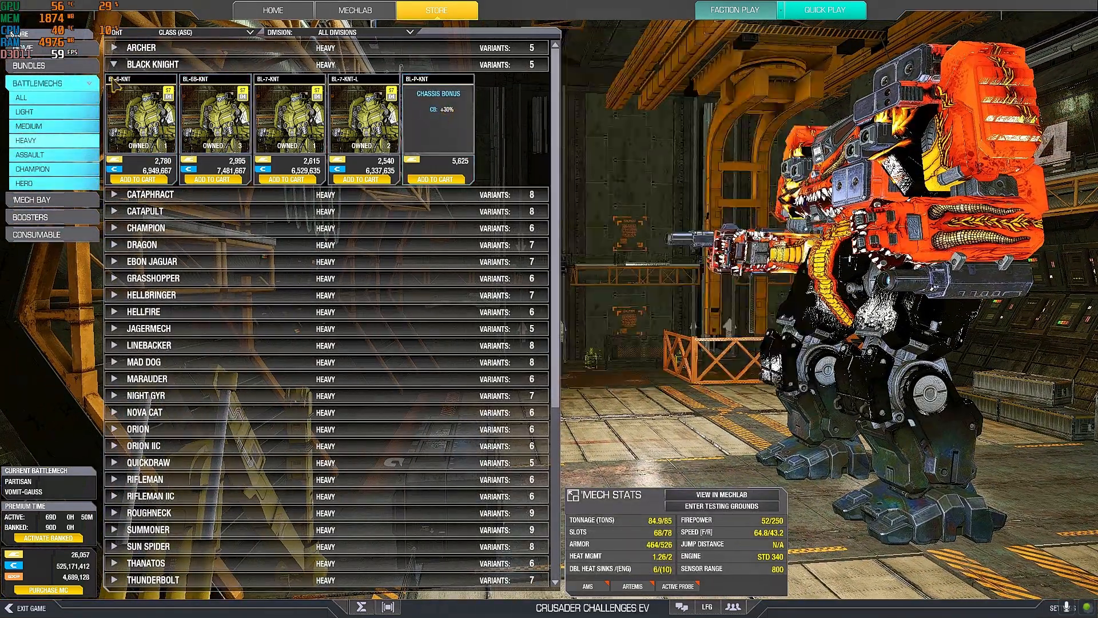
Preview the Cataphract CTF-IM in the Store and make the hero Ilya Muromets the current 'Mech in MechLab.
{"action": "left_click", "coordinate": [148, 195]}
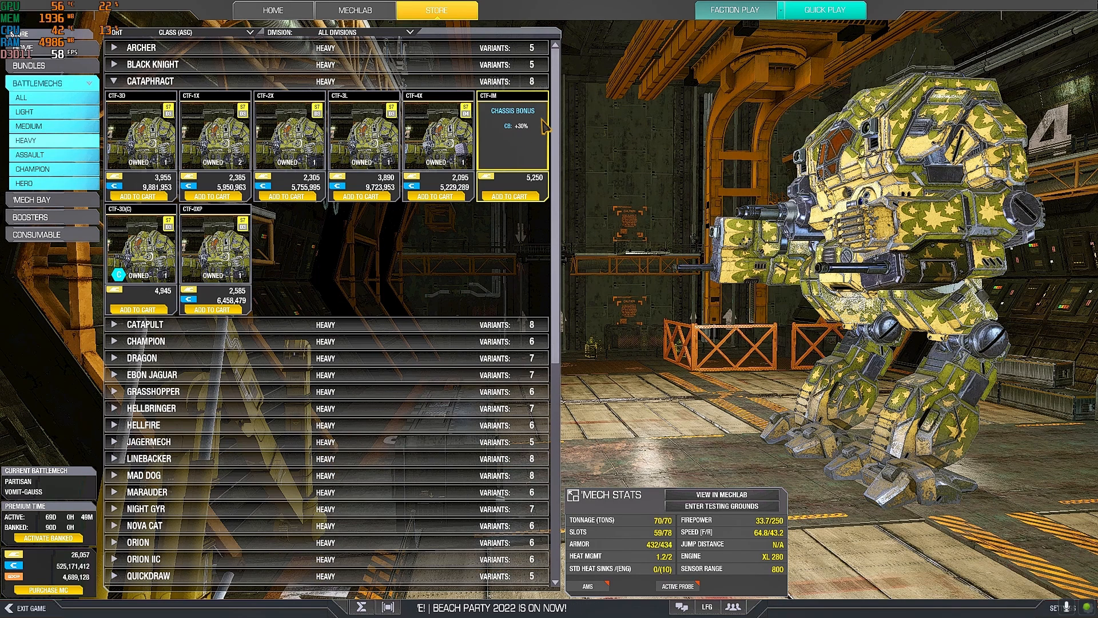
{"action": "left_click", "coordinate": [513, 133]}
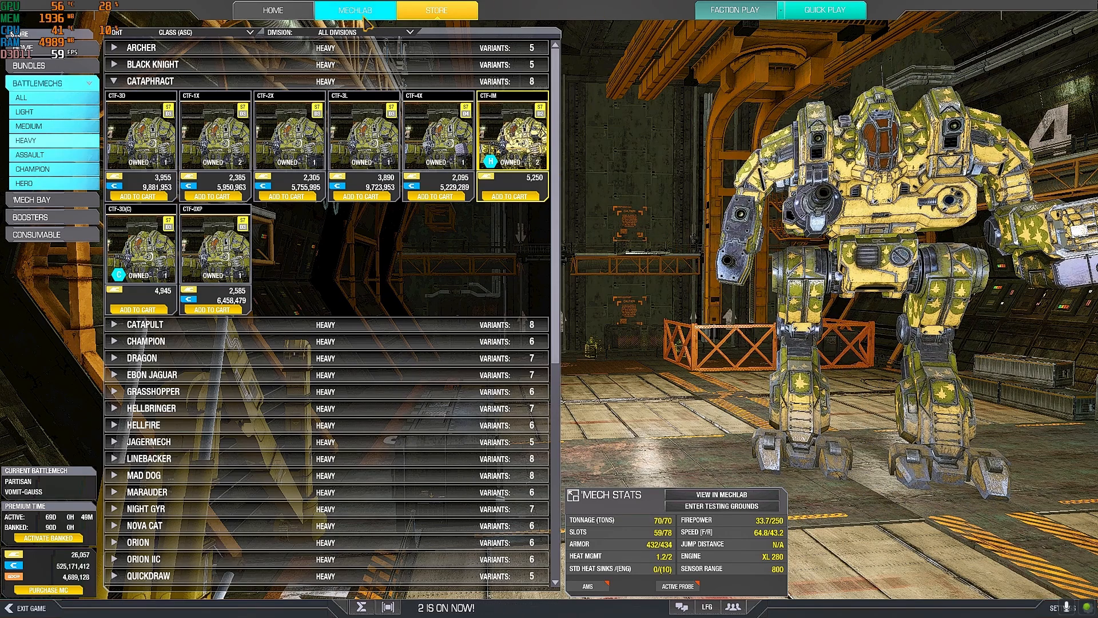
{"action": "left_click", "coordinate": [355, 10]}
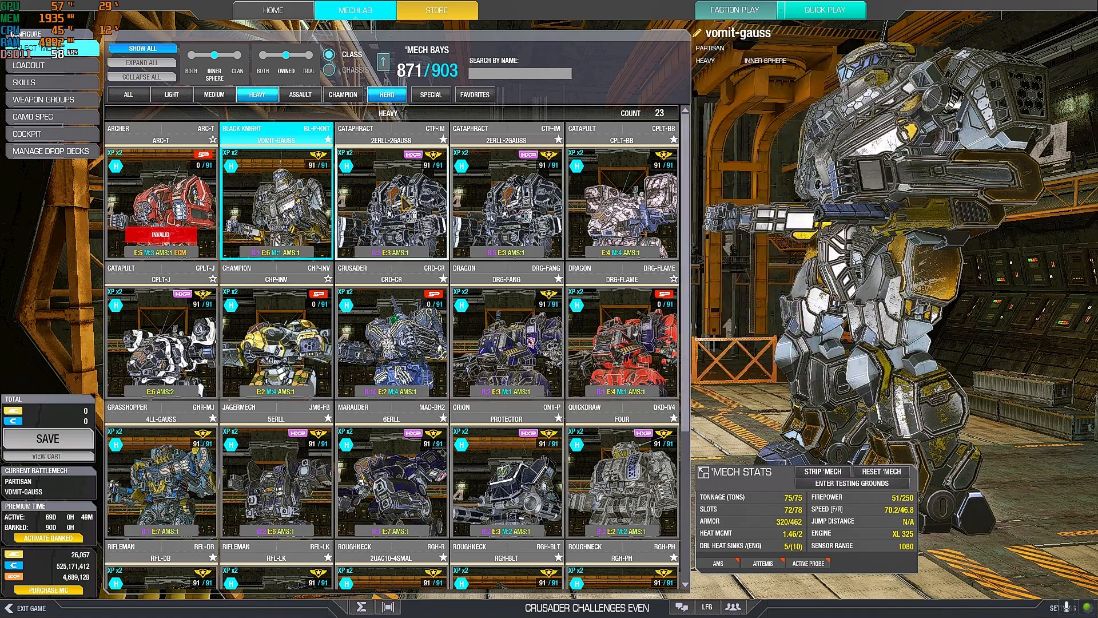
{"action": "left_click", "coordinate": [389, 199]}
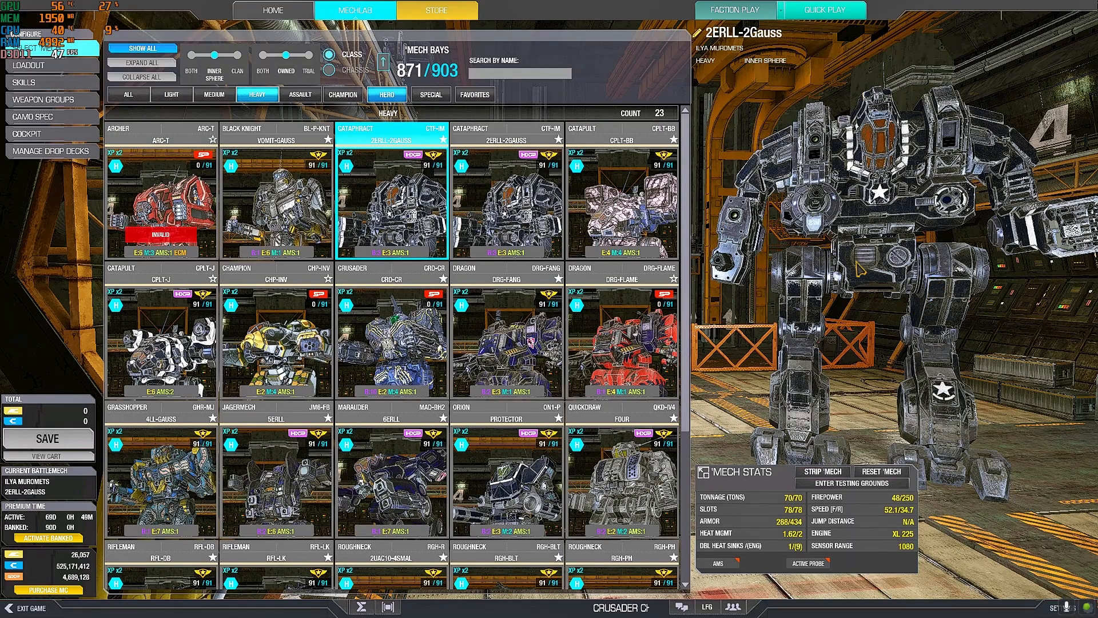
{"action": "left_click", "coordinate": [435, 11]}
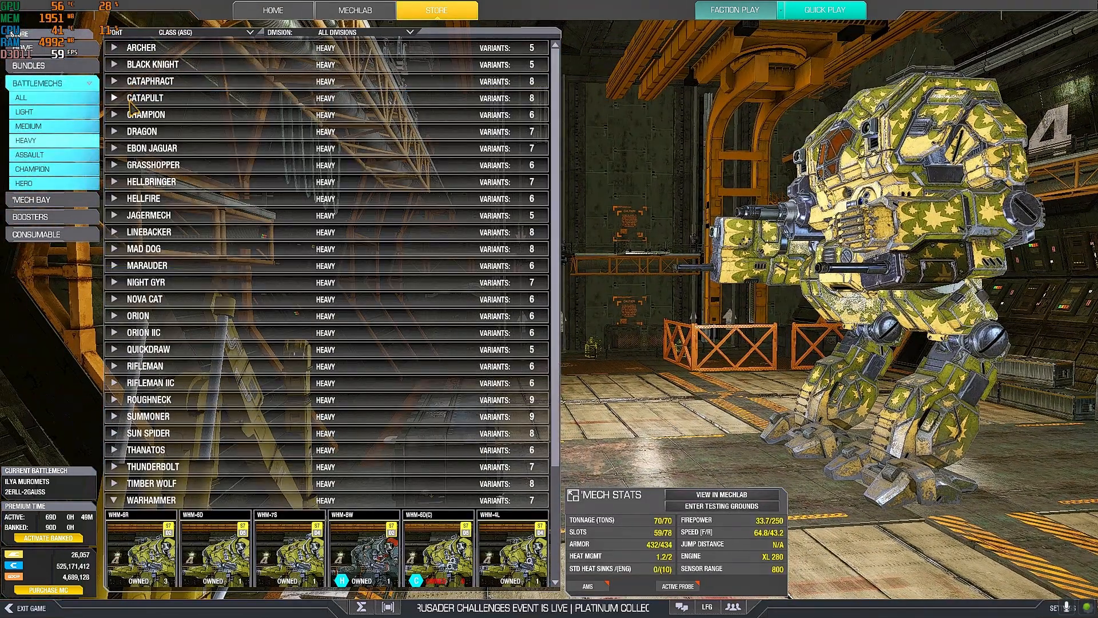
Review the Catapult CPLT-BB hero, then expand the Dragon variants.
{"action": "left_click", "coordinate": [144, 97]}
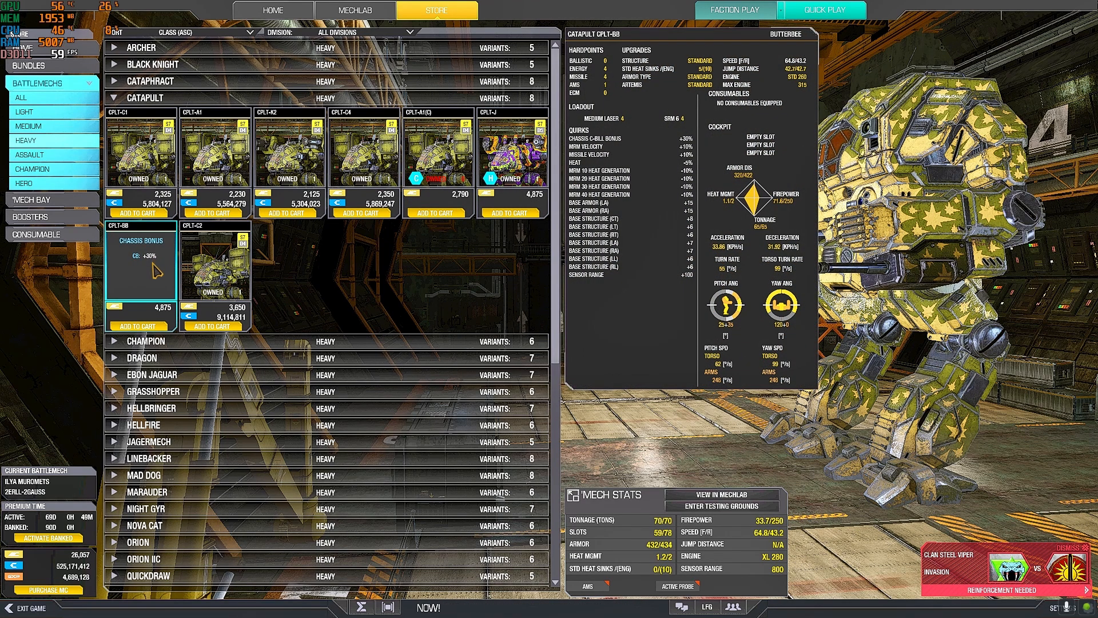
{"action": "mouse_move", "coordinate": [156, 272]}
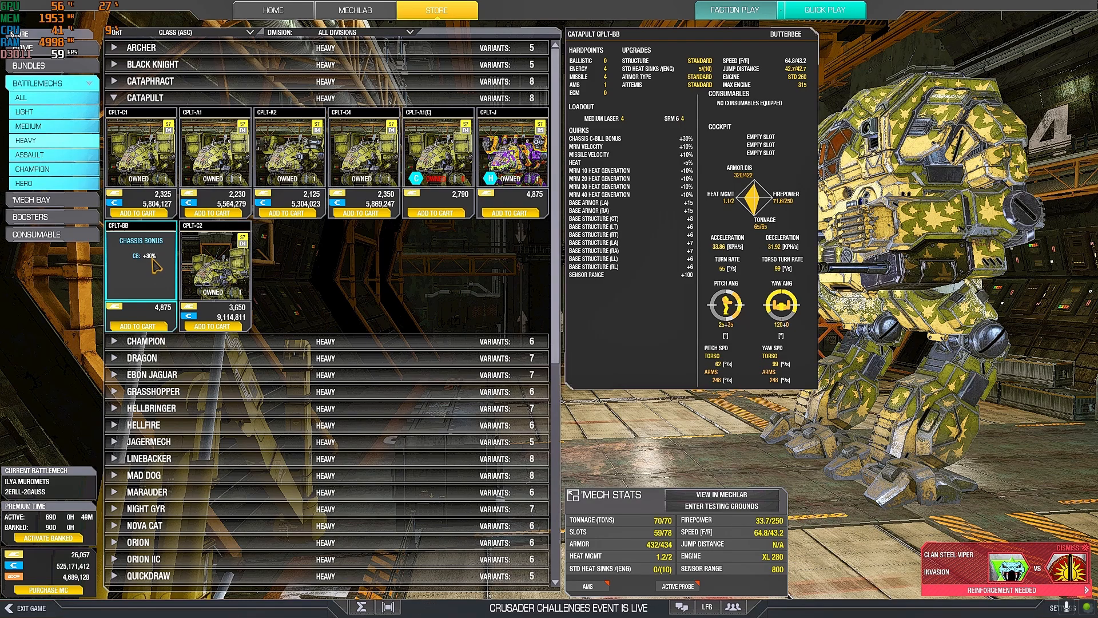
{"action": "left_click", "coordinate": [287, 151]}
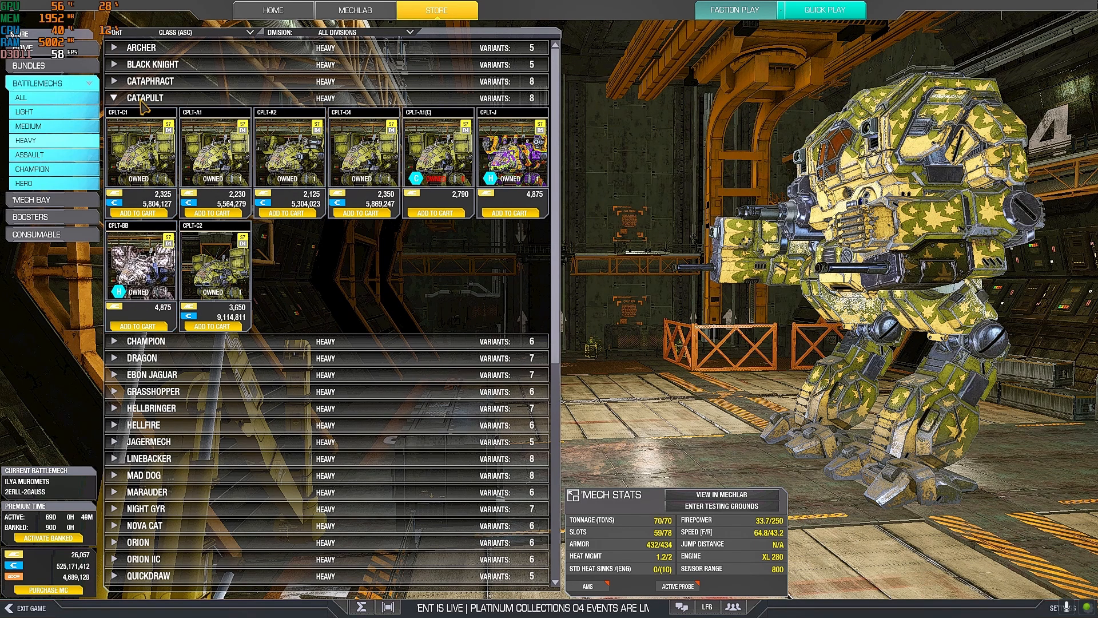
{"action": "left_click", "coordinate": [145, 97]}
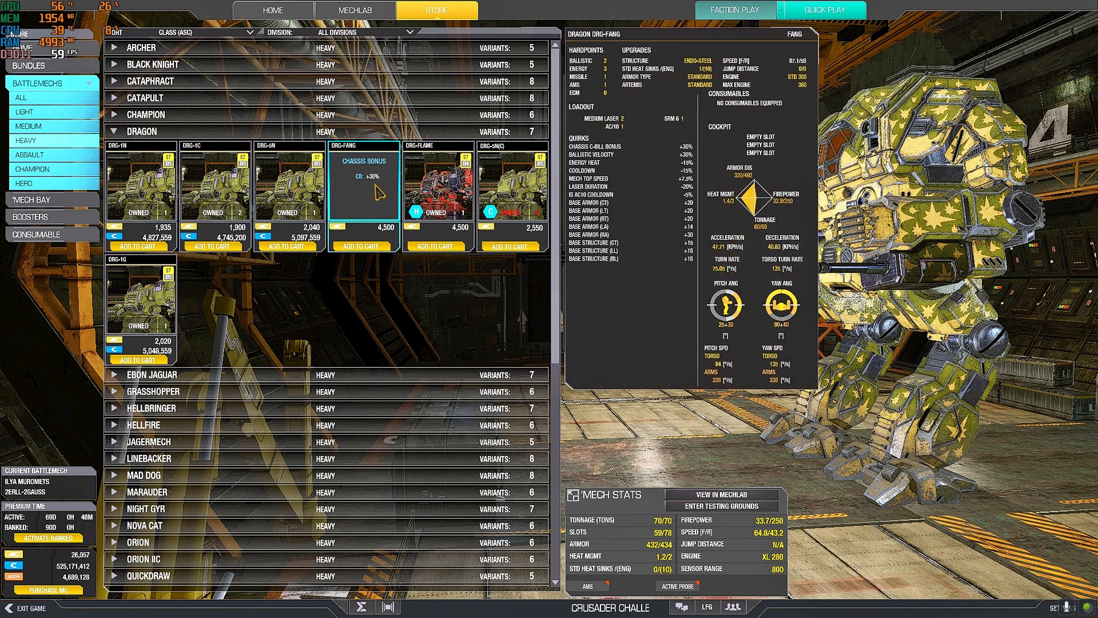
In MechLab make the Dragon Fang then the Dragon Flame current, and return to the Store.
{"action": "left_click", "coordinate": [355, 11]}
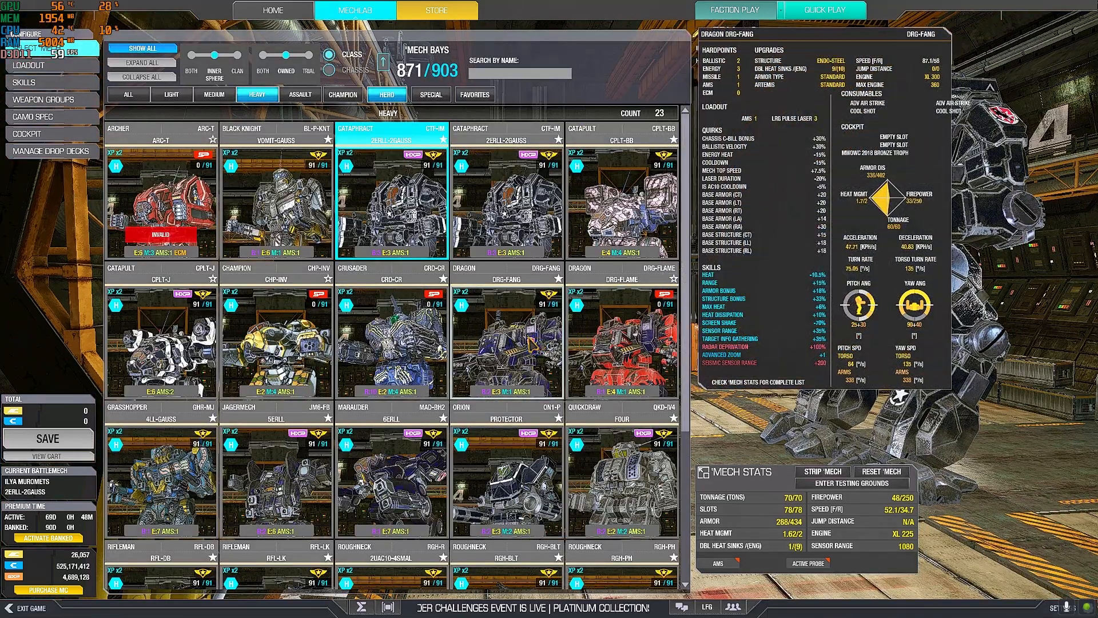
{"action": "left_click", "coordinate": [506, 340]}
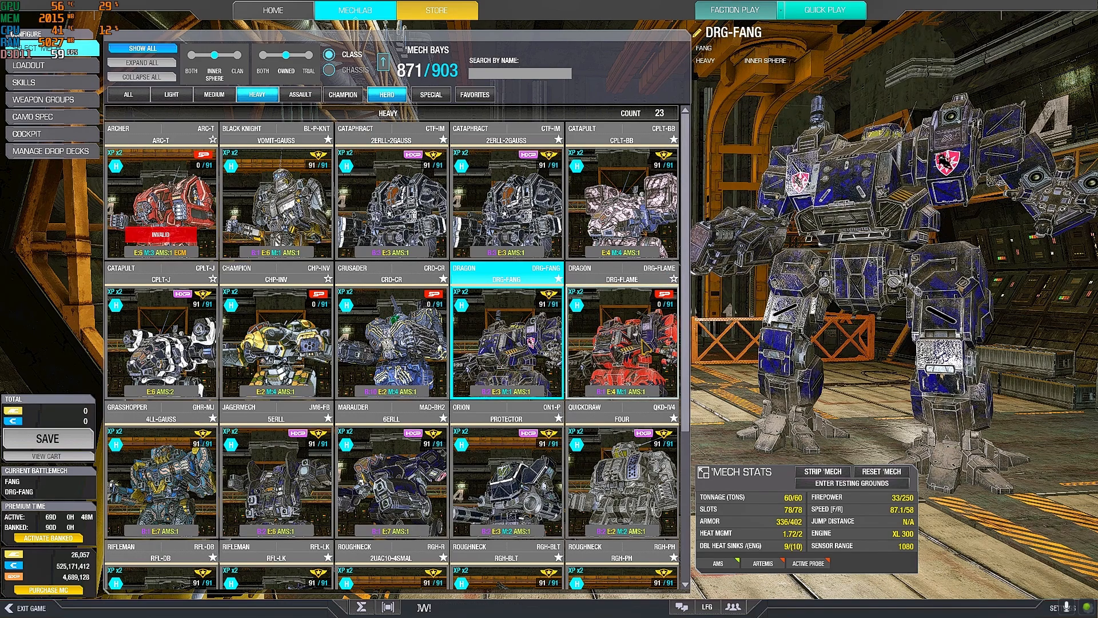
{"action": "left_click", "coordinate": [621, 343]}
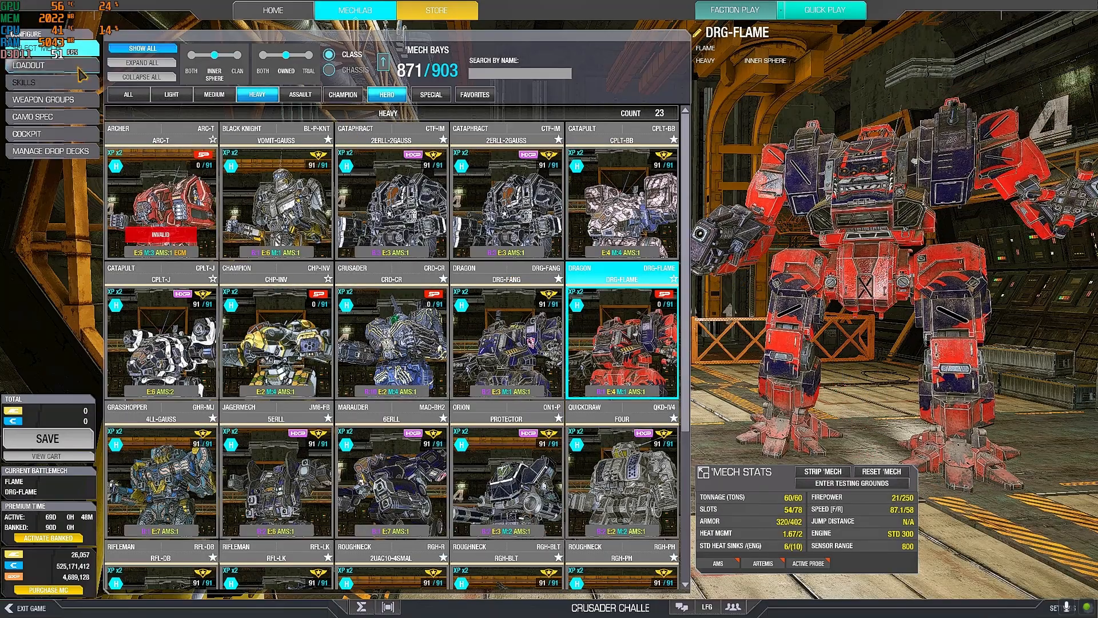
{"action": "mouse_move", "coordinate": [435, 10]}
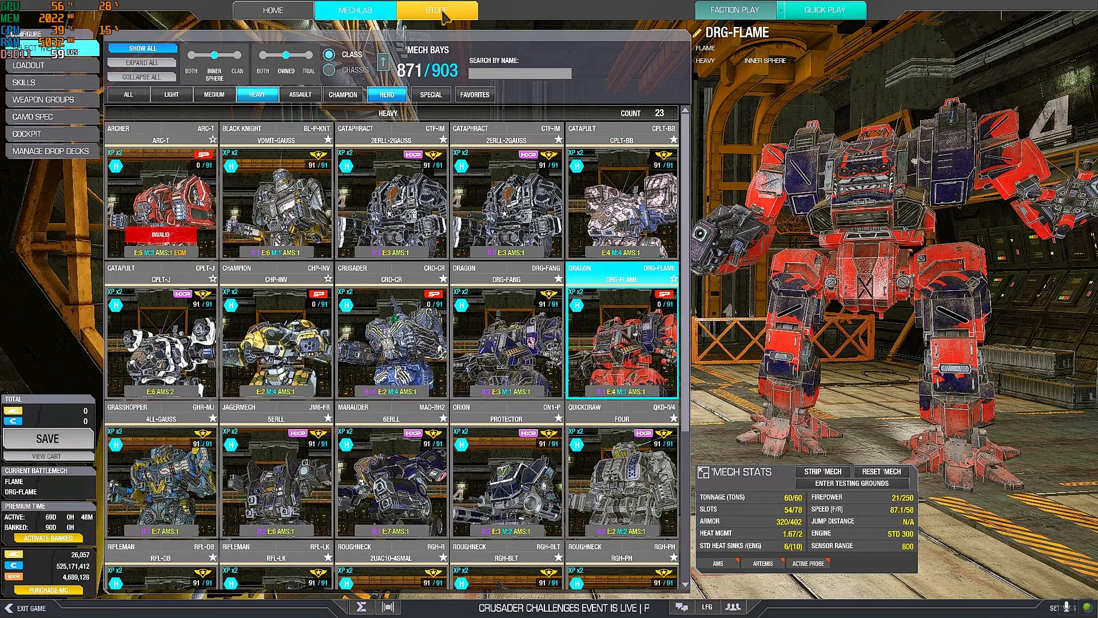
{"action": "left_click", "coordinate": [435, 11]}
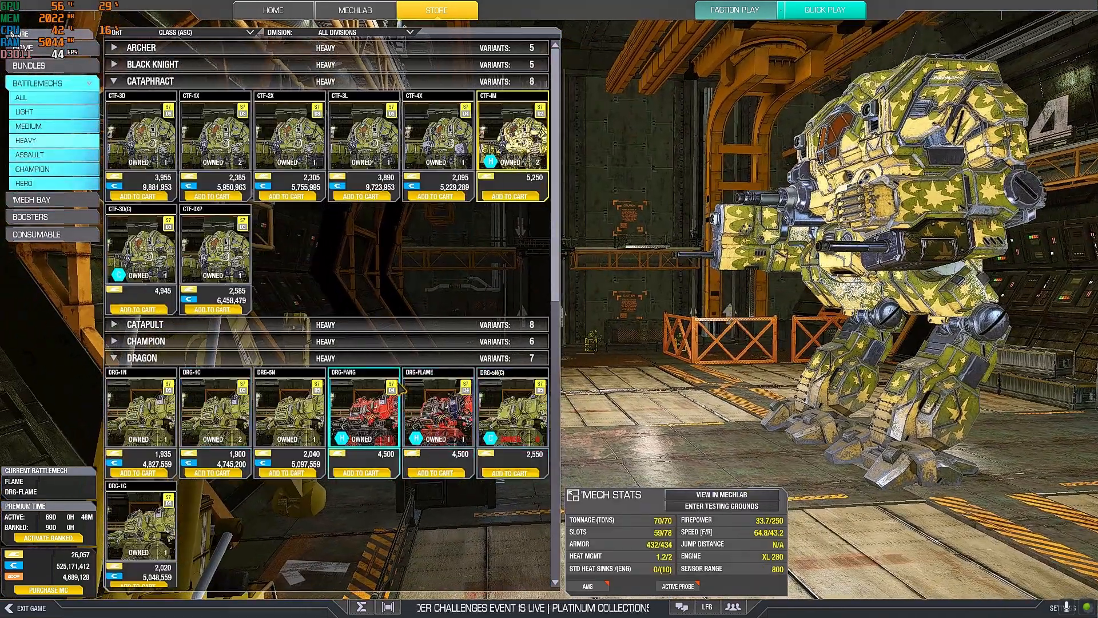
{"action": "left_click", "coordinate": [438, 410]}
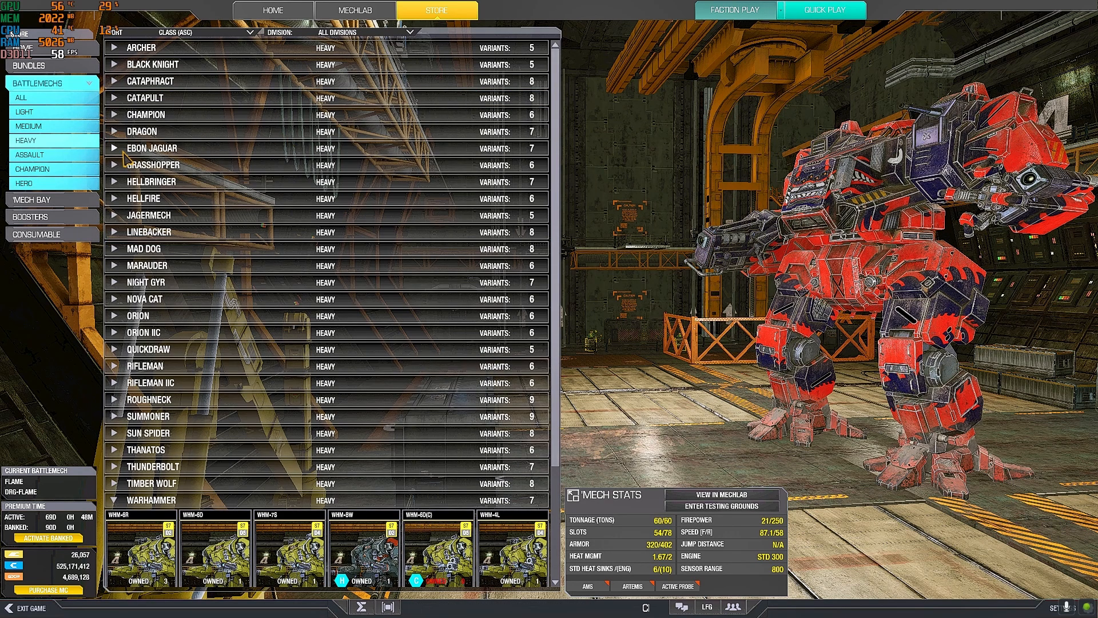
Preview the Ebon Jaguar EBJ-EC hero and browse its omnipods in the MechLab.
{"action": "left_click", "coordinate": [151, 147]}
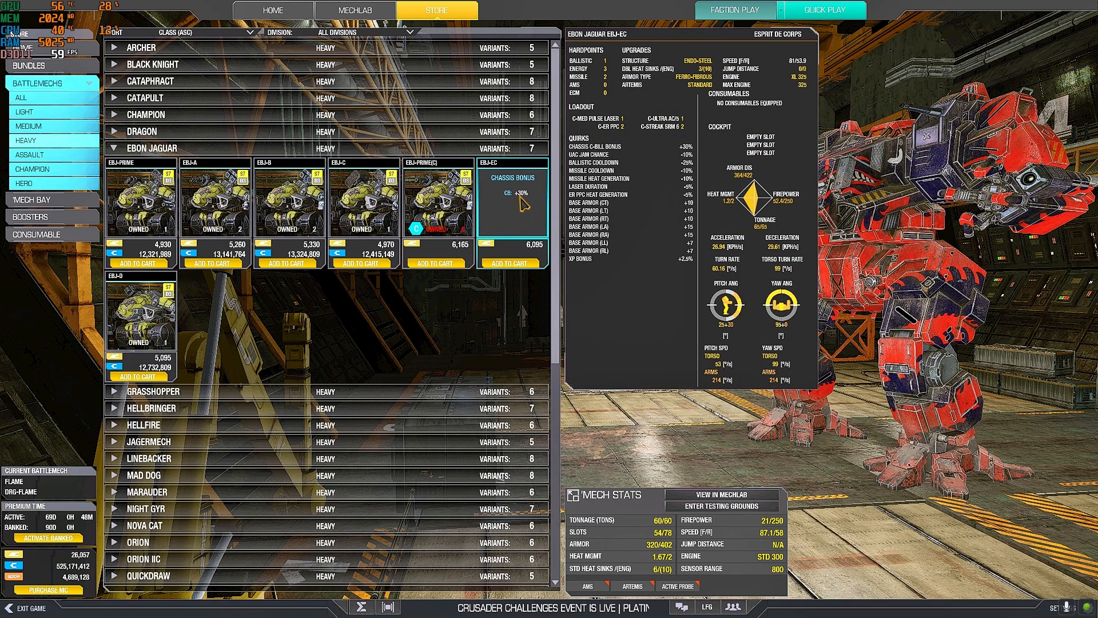
{"action": "left_click", "coordinate": [512, 198]}
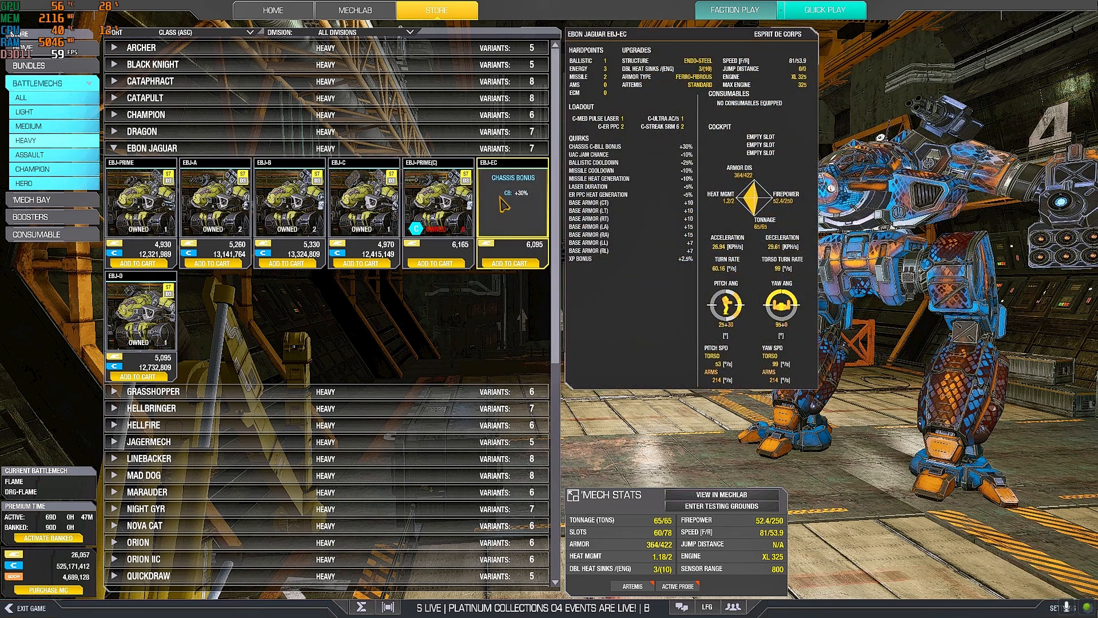
{"action": "left_click", "coordinate": [511, 204]}
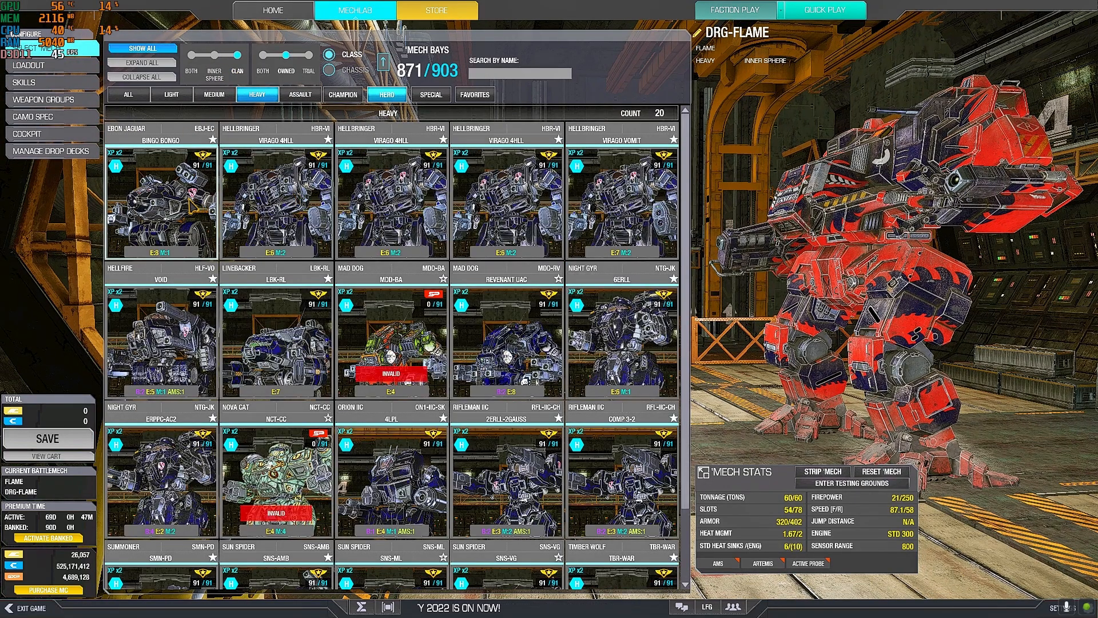
{"action": "left_click", "coordinate": [162, 203]}
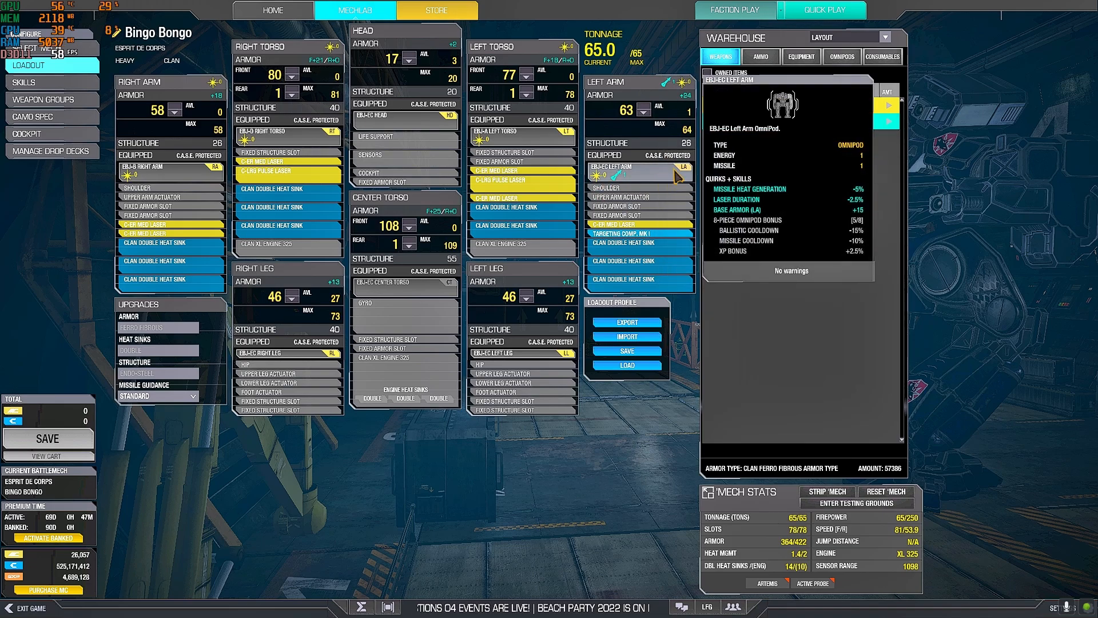
{"action": "left_click", "coordinate": [842, 56]}
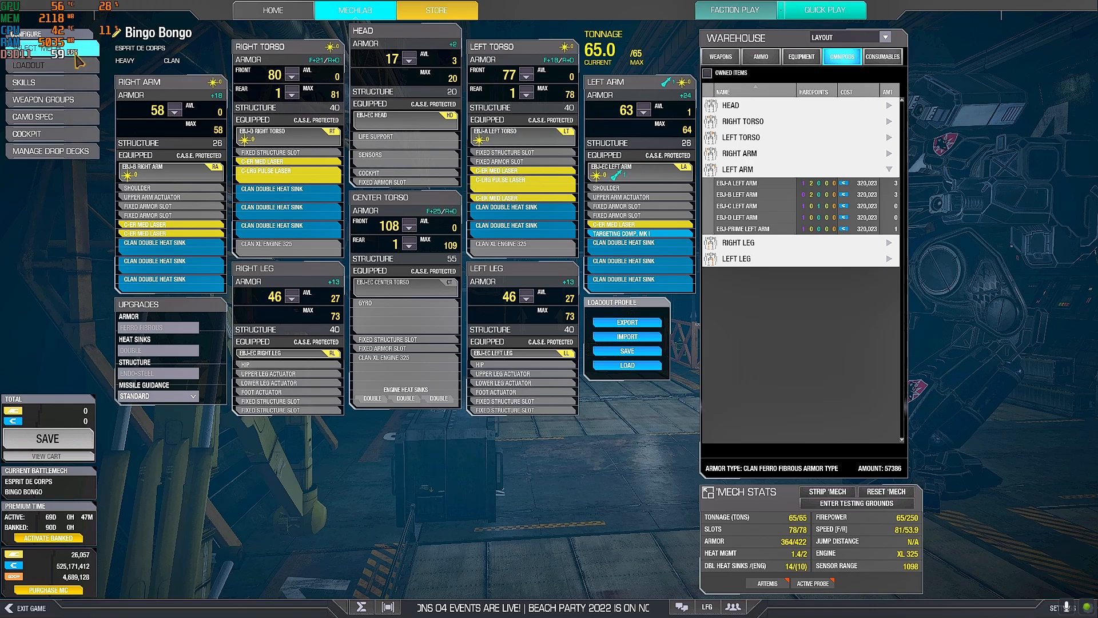
From the Mech Bays load the heavy Ebon Jaguar 'UAC Boat' and return to the Store.
{"action": "left_click", "coordinate": [355, 10]}
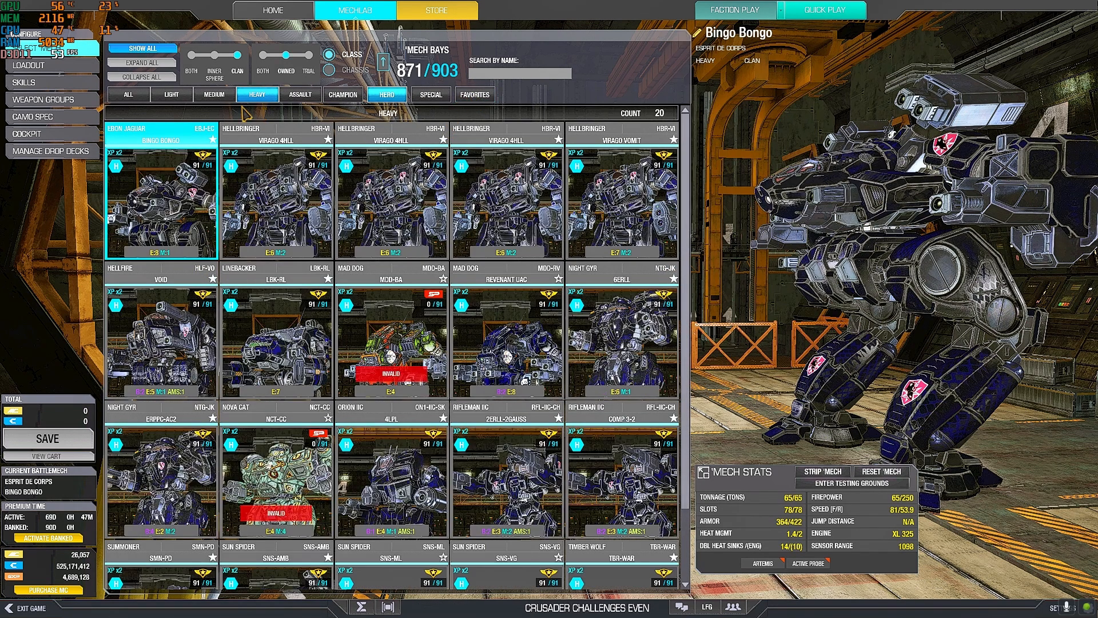
{"action": "left_click", "coordinate": [385, 95]}
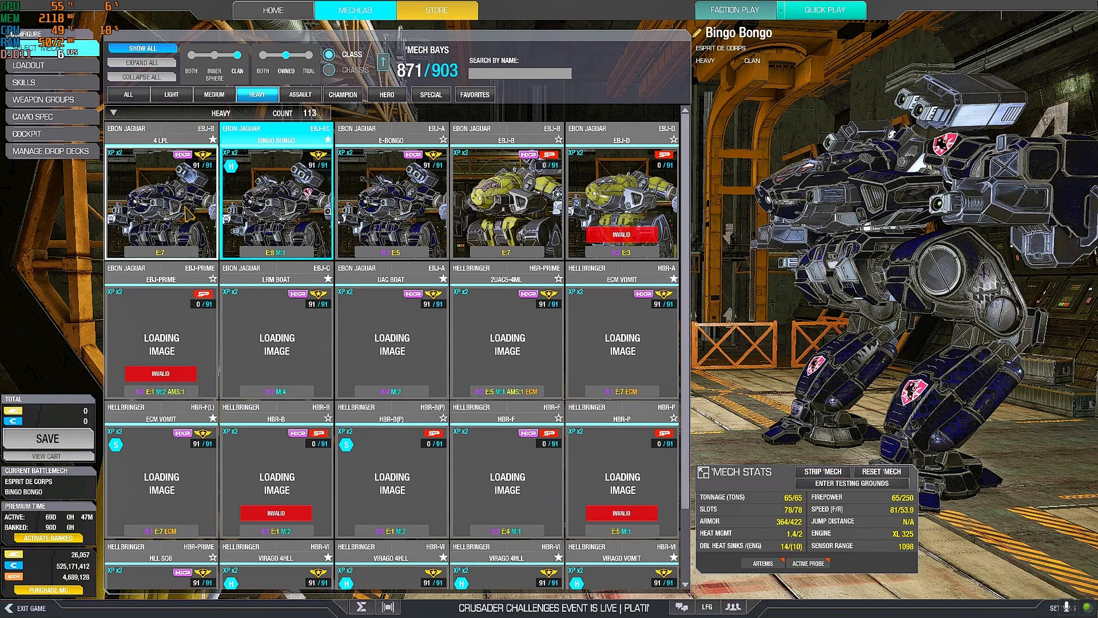
{"action": "left_click", "coordinate": [391, 340]}
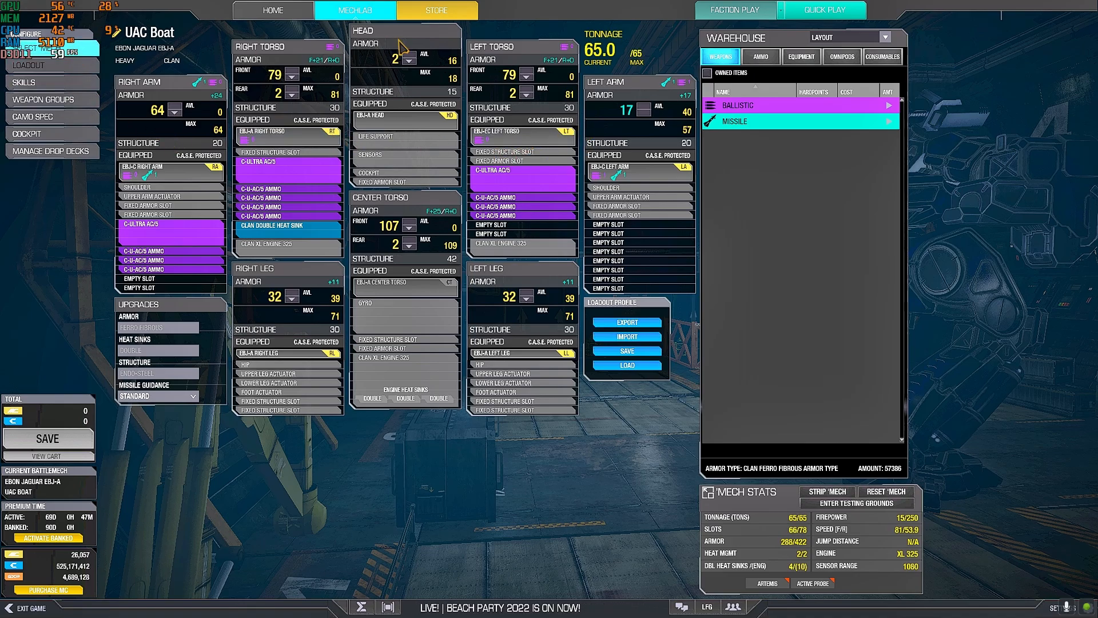
{"action": "left_click", "coordinate": [435, 11]}
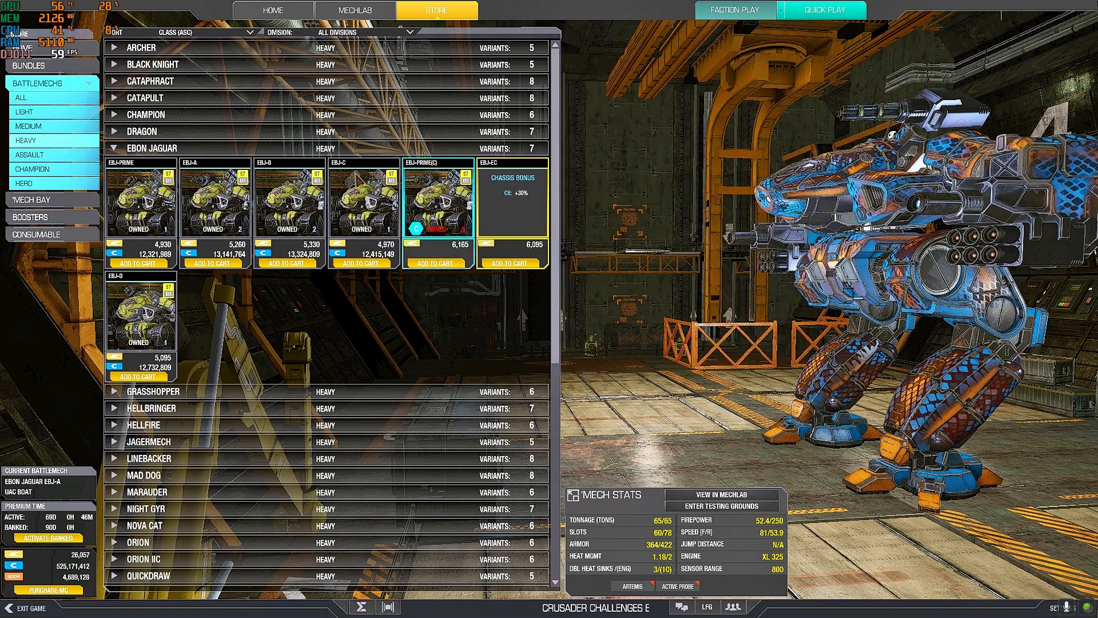
Inspect the Grasshopper GHR-MJ hero's stats, then collapse the Grasshopper row.
{"action": "left_click", "coordinate": [151, 148]}
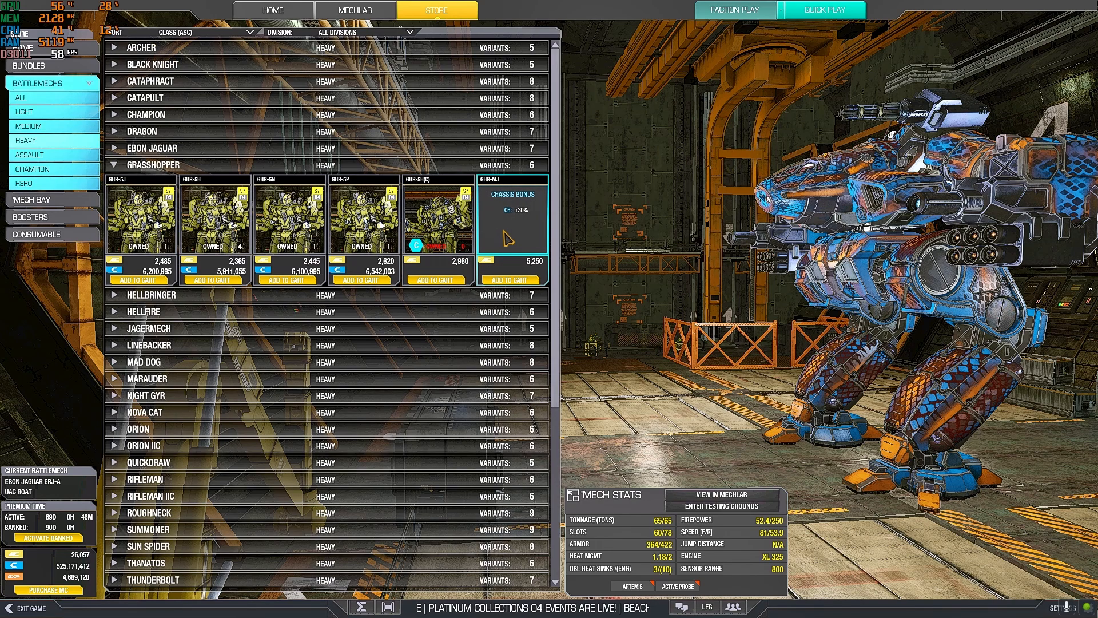
{"action": "left_click", "coordinate": [512, 218]}
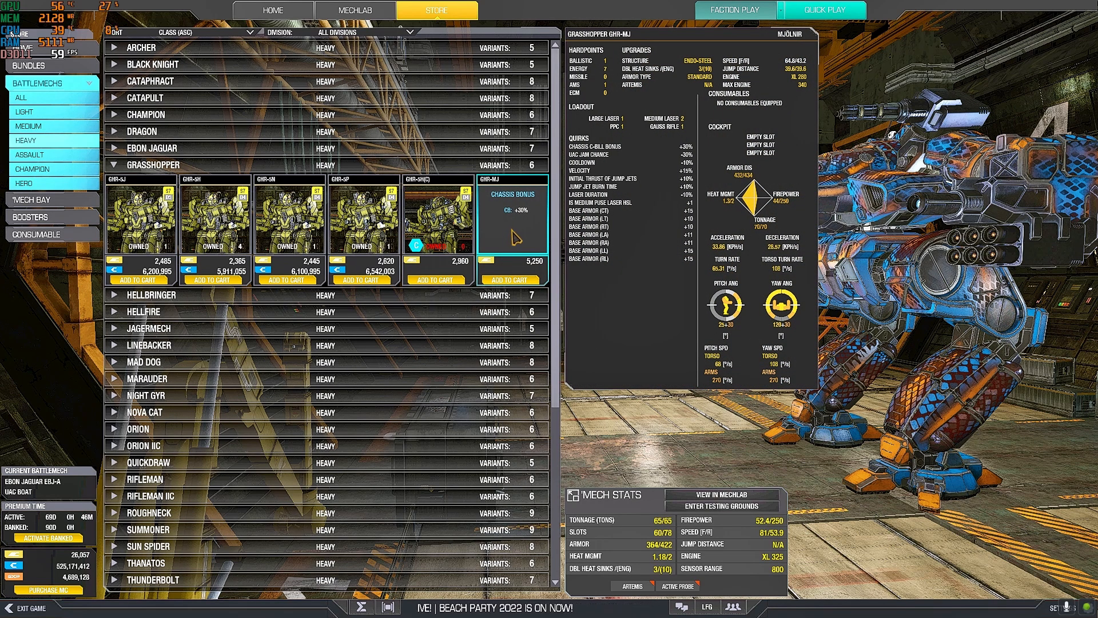
{"action": "left_click", "coordinate": [513, 218]}
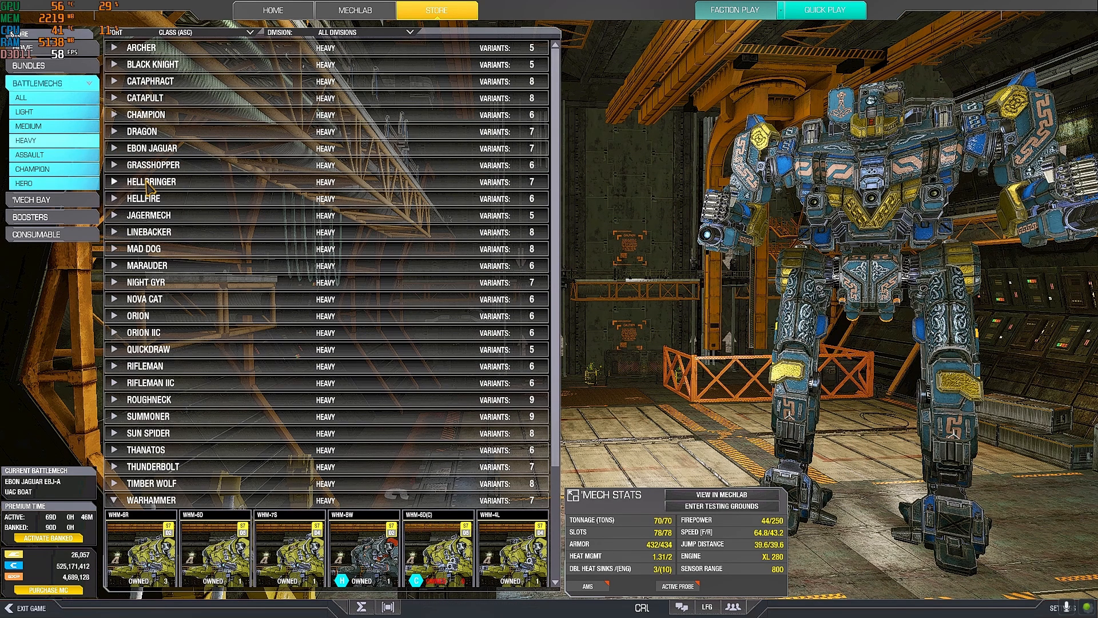
Open the Hellbringer HBR-VI hero Virago 4HLL in MechLab and return to the Store.
{"action": "left_click", "coordinate": [151, 181]}
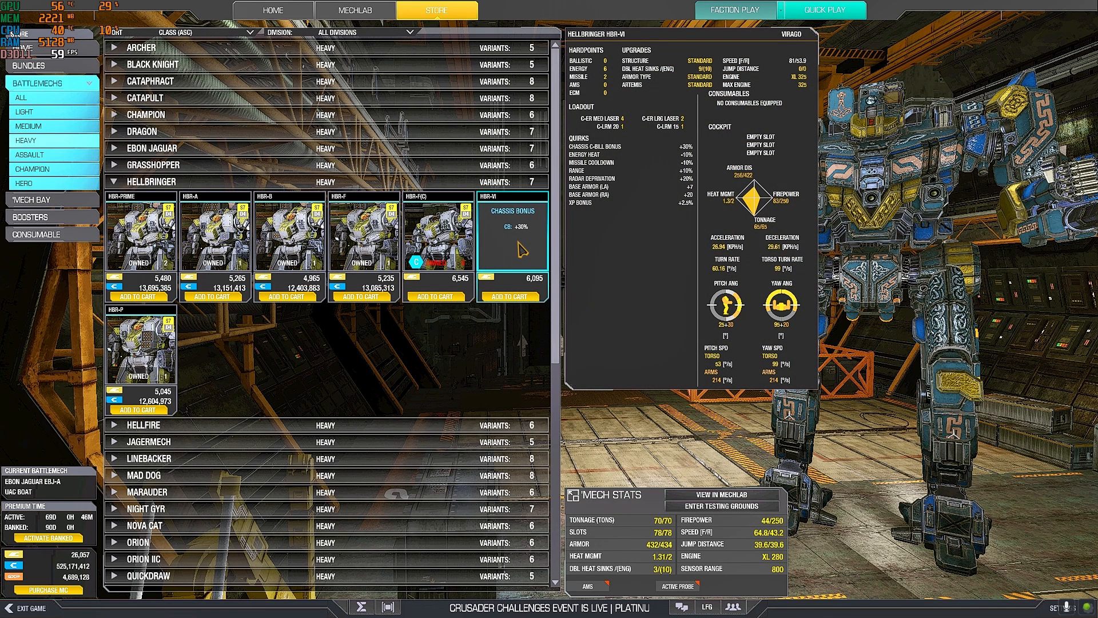
{"action": "left_click", "coordinate": [354, 11]}
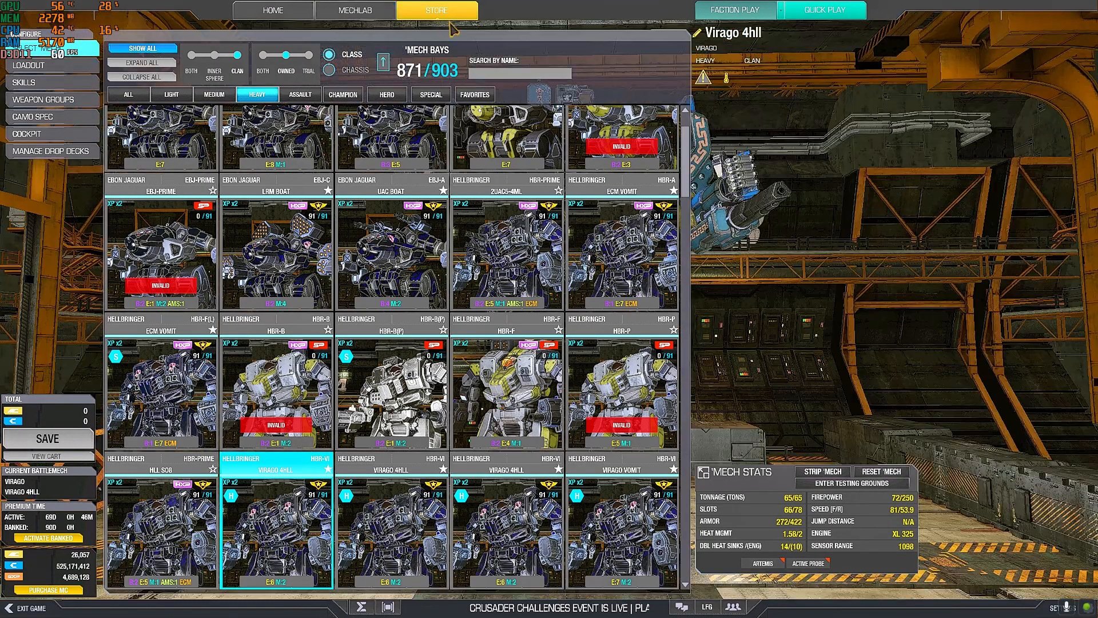
{"action": "left_click", "coordinate": [435, 10]}
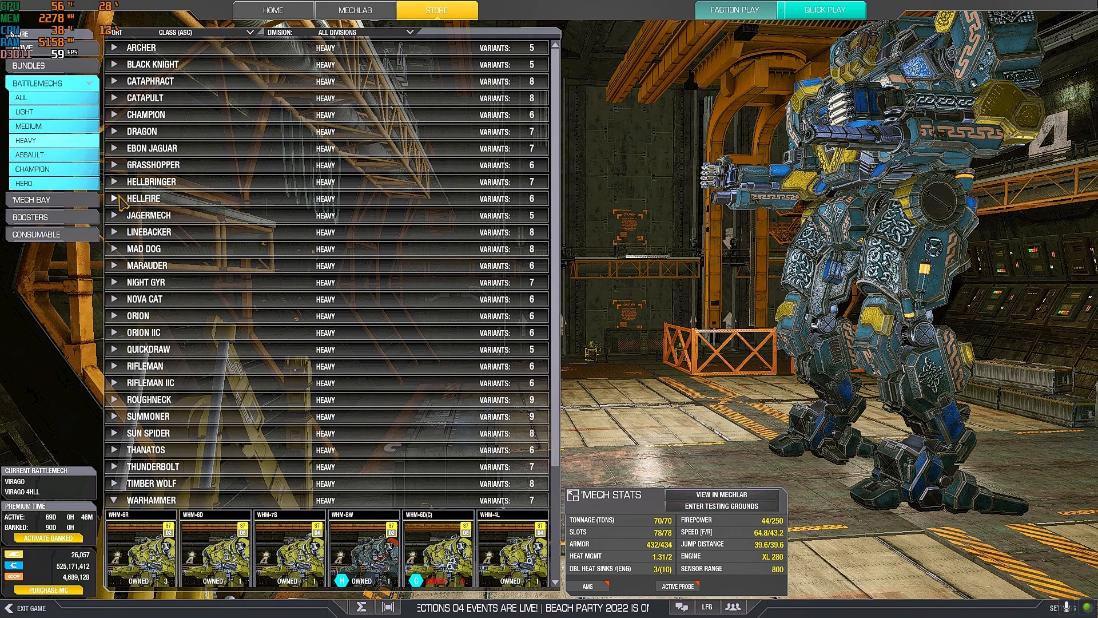
Preview the Hellfire HLF-VO Void hero, then the Jagermech JM6-FB Firebrand hero.
{"action": "left_click", "coordinate": [144, 197]}
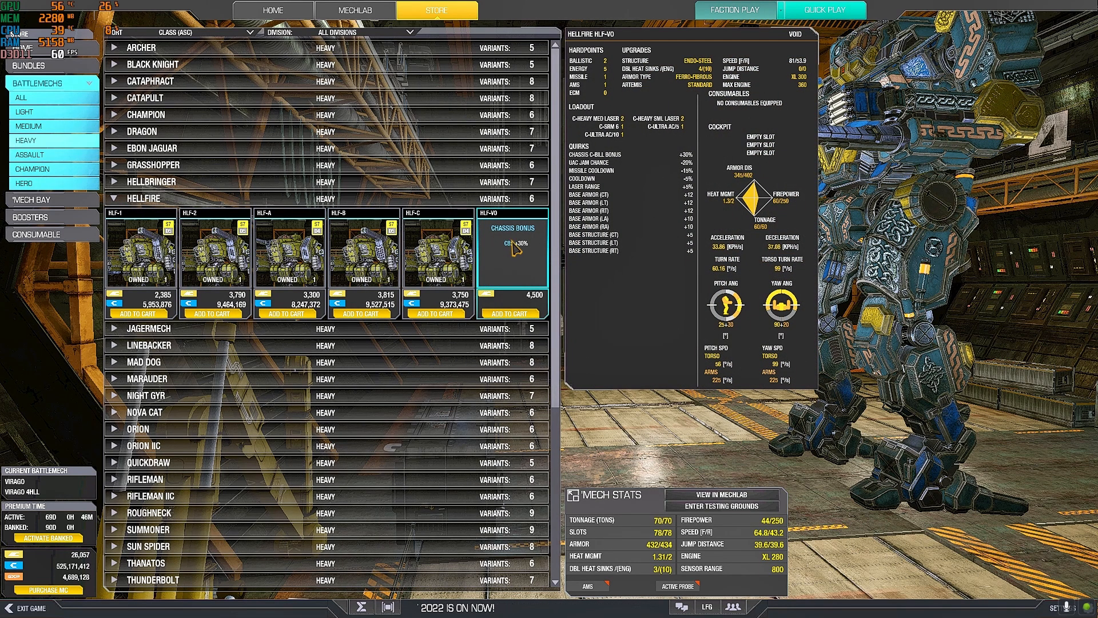
{"action": "mouse_move", "coordinate": [518, 273]}
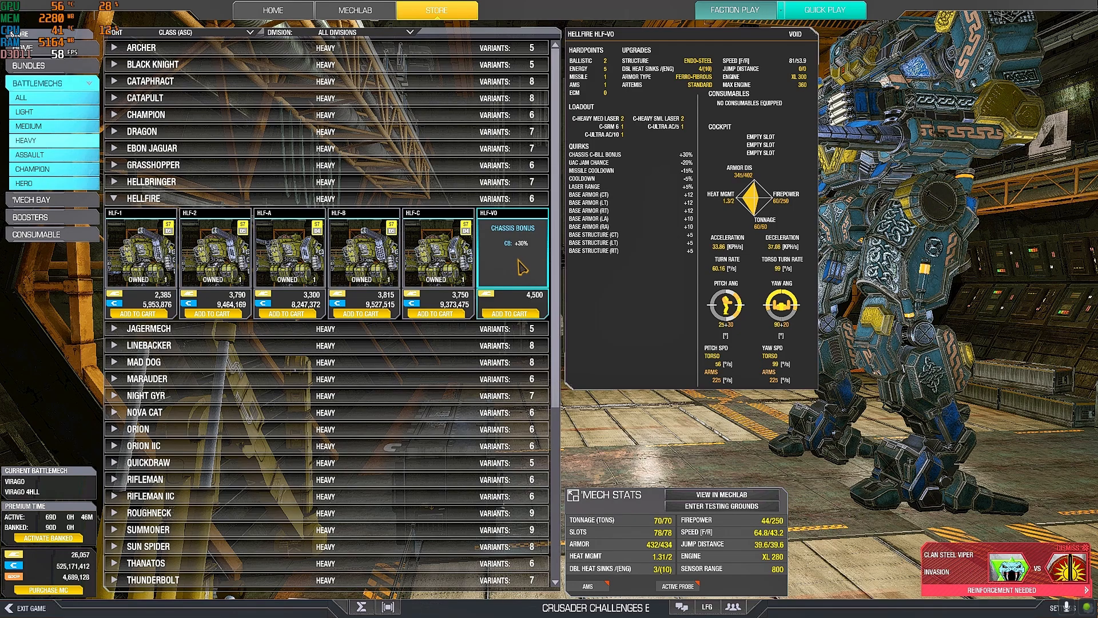
{"action": "mouse_move", "coordinate": [524, 268]}
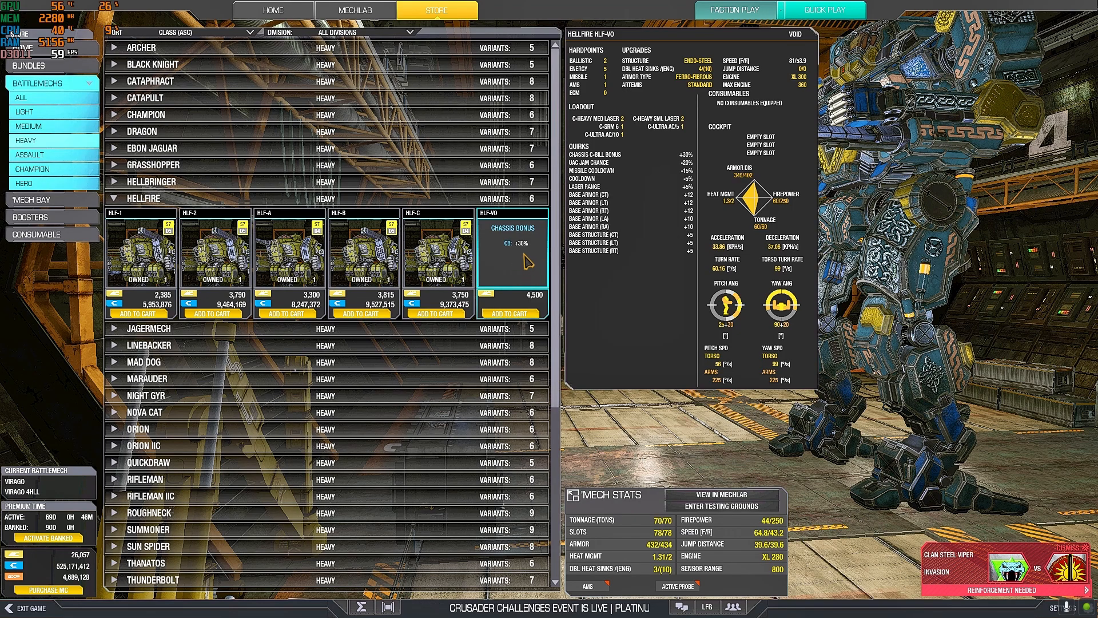
{"action": "mouse_move", "coordinate": [525, 280]}
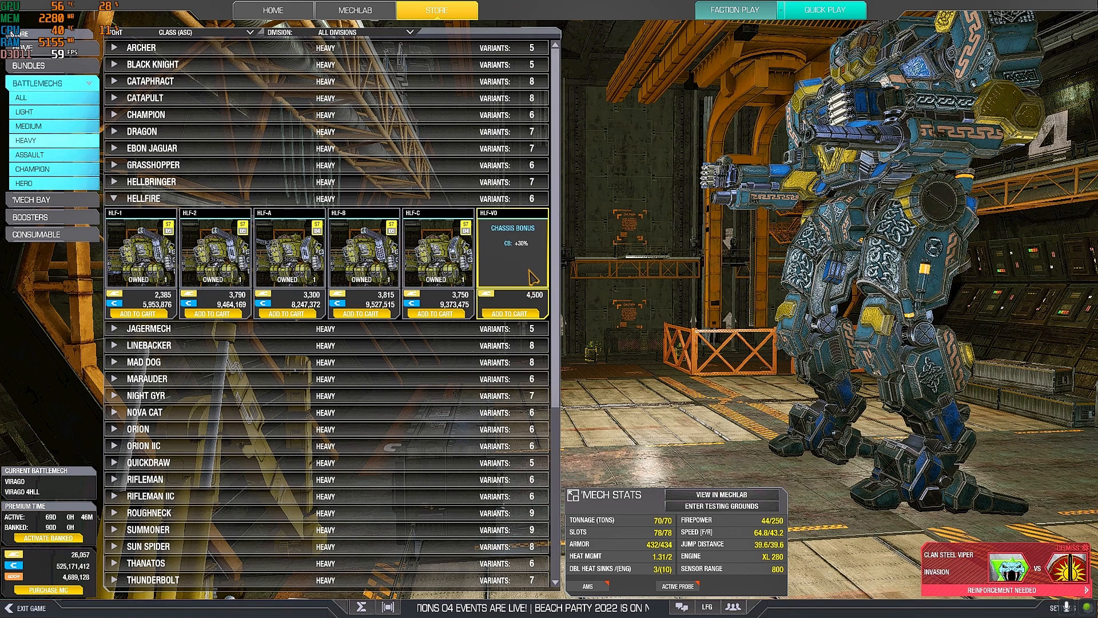
{"action": "left_click", "coordinate": [512, 252]}
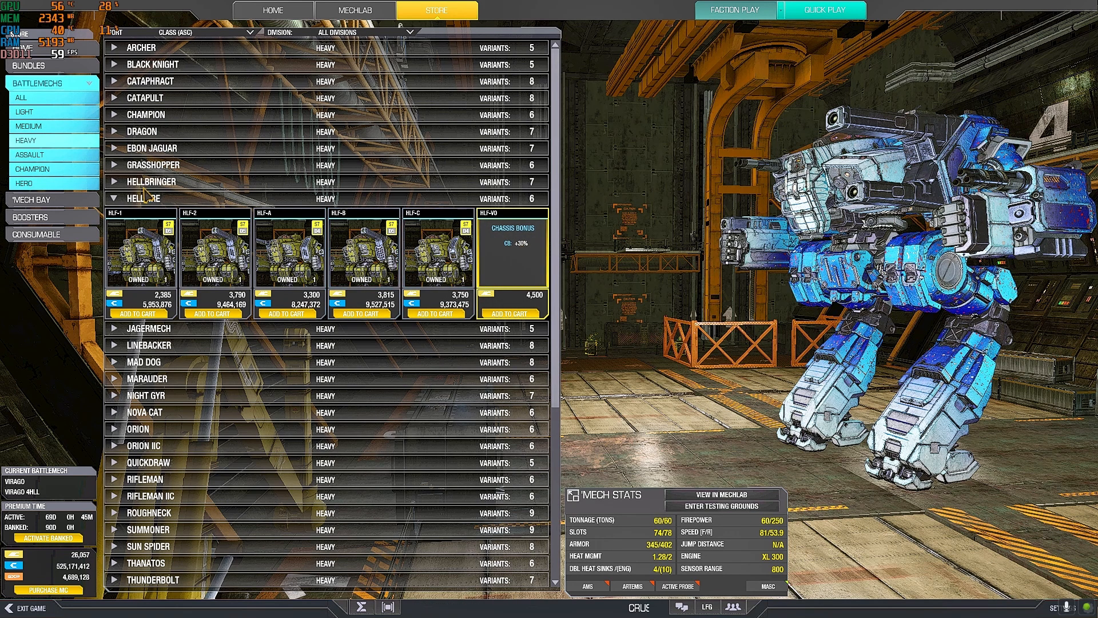
{"action": "left_click", "coordinate": [148, 328]}
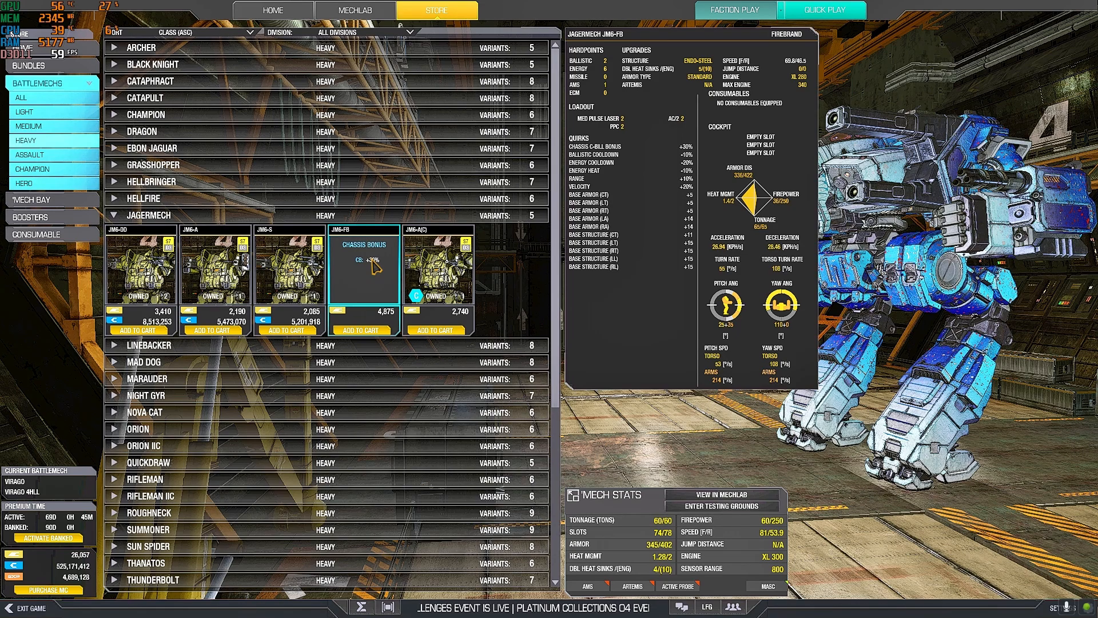
{"action": "mouse_move", "coordinate": [376, 269]}
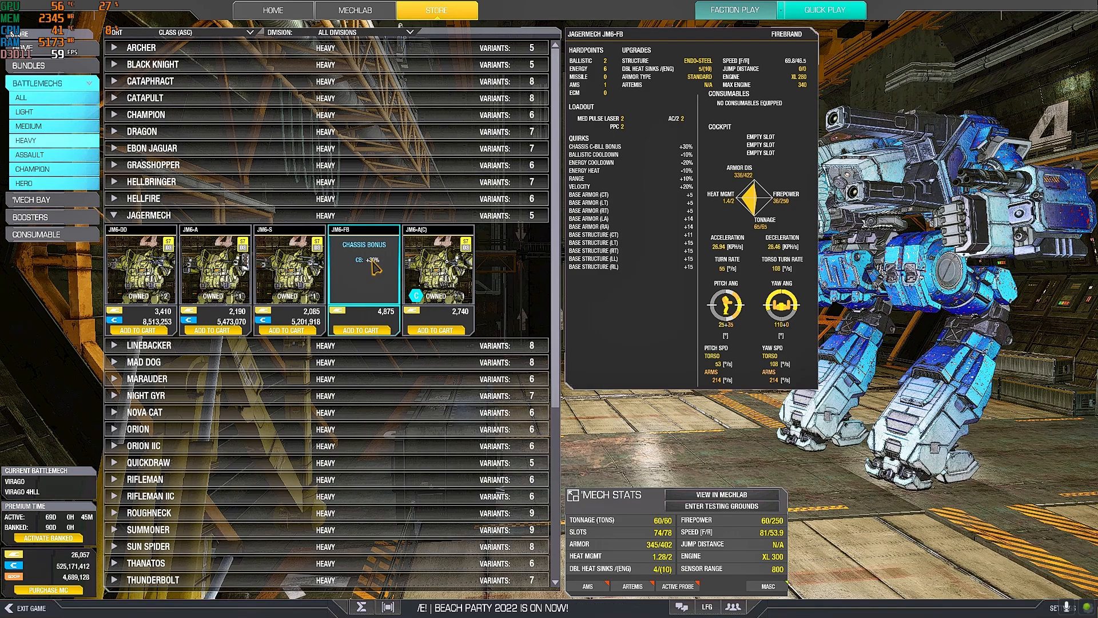
{"action": "mouse_move", "coordinate": [372, 290]}
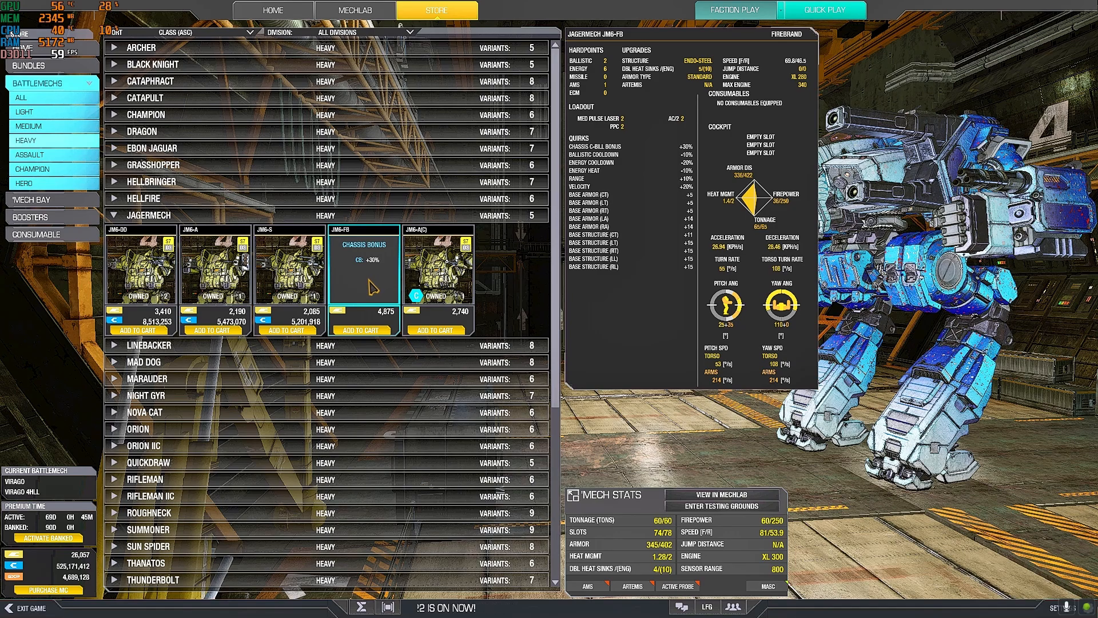
{"action": "left_click", "coordinate": [363, 267]}
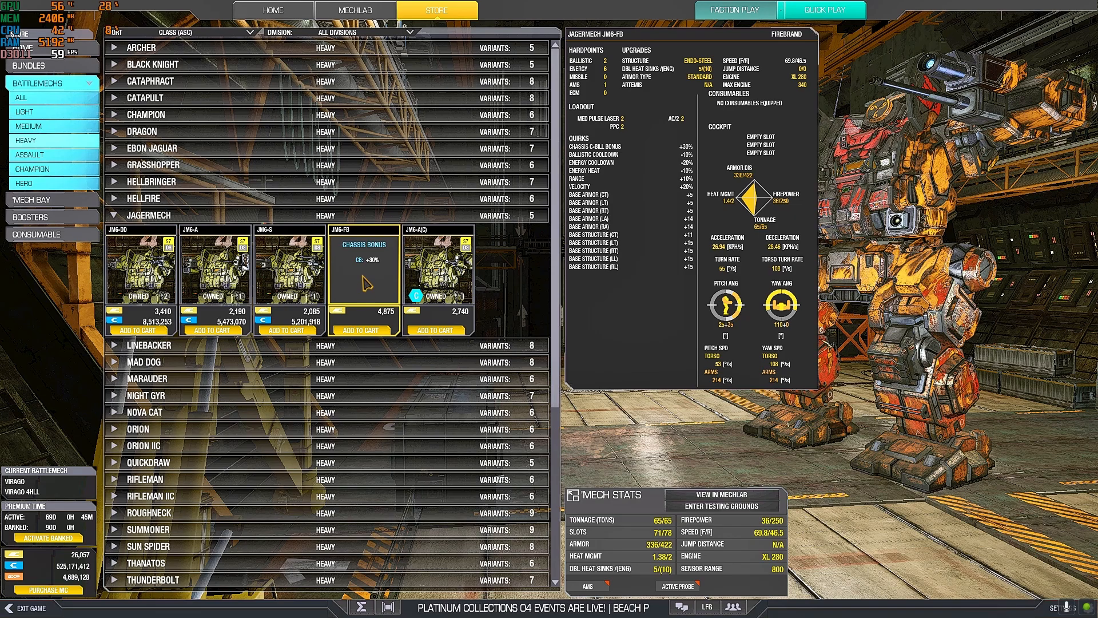
Expand the Linebacker and Mad Dog variants and preview the MDD-BA.
{"action": "left_click", "coordinate": [147, 344]}
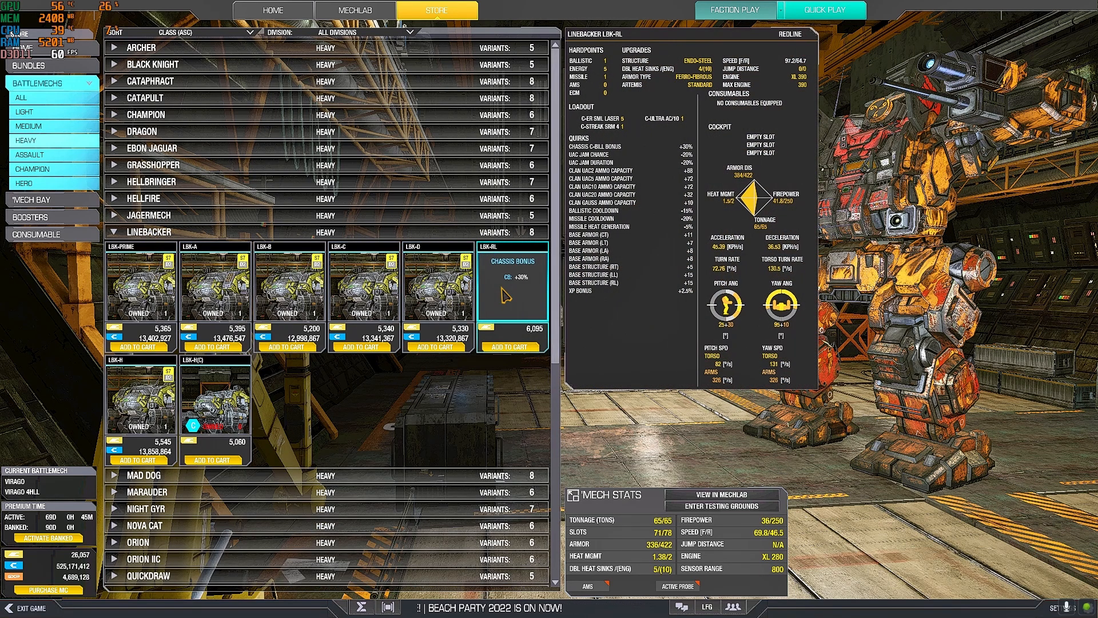
{"action": "left_click", "coordinate": [511, 283]}
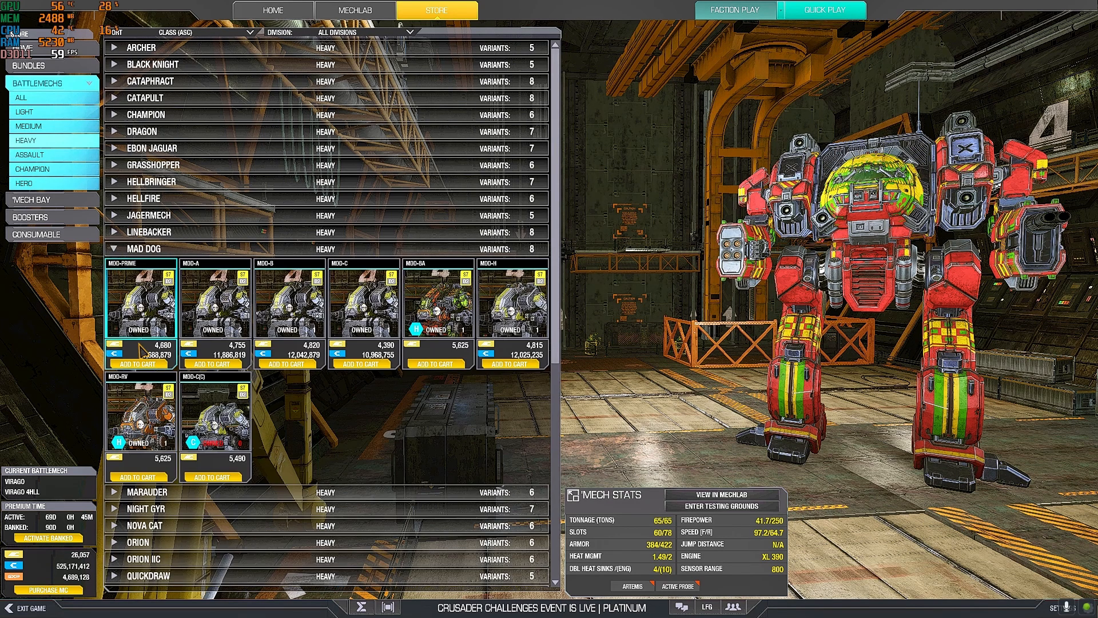
{"action": "mouse_move", "coordinate": [436, 301]}
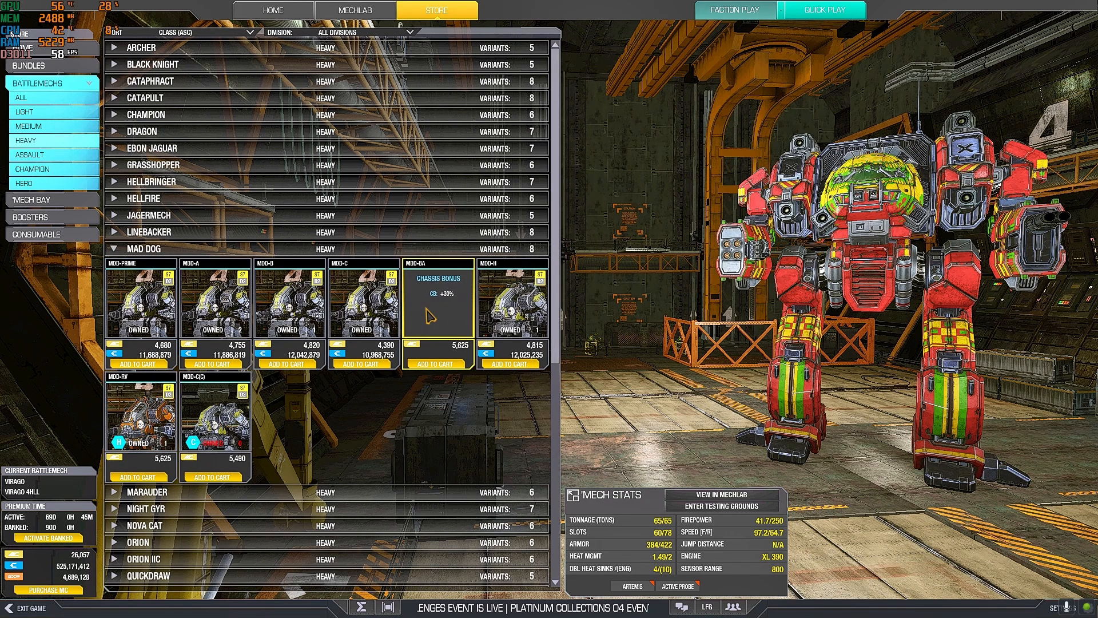
{"action": "left_click", "coordinate": [437, 300]}
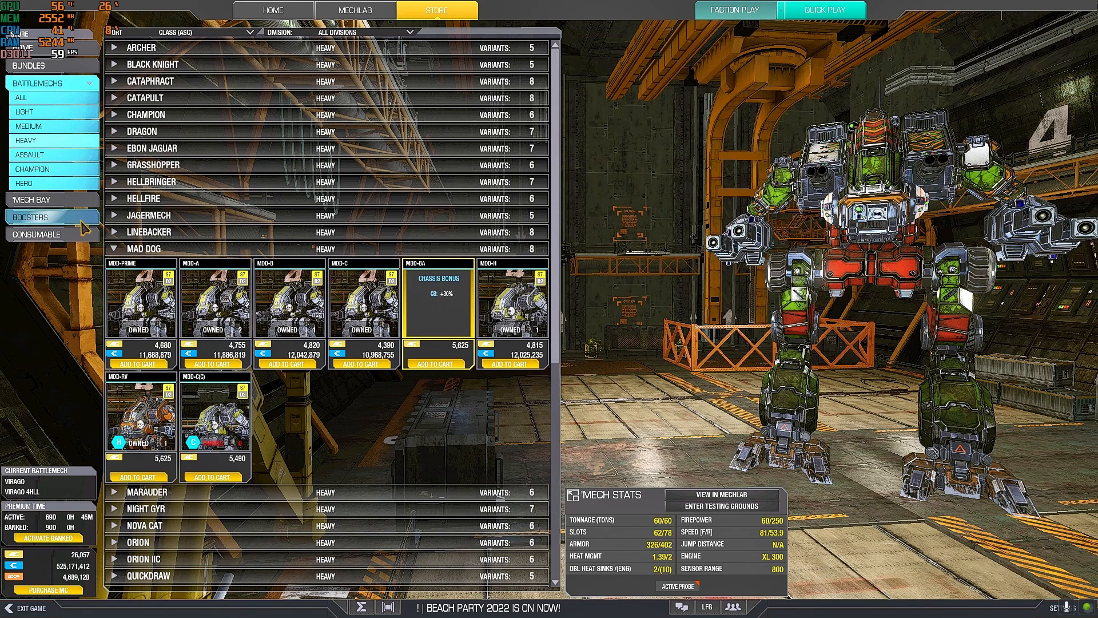
Collapse the Hellfire row and preview the Mad Dog Revenant hero.
{"action": "left_click", "coordinate": [151, 198]}
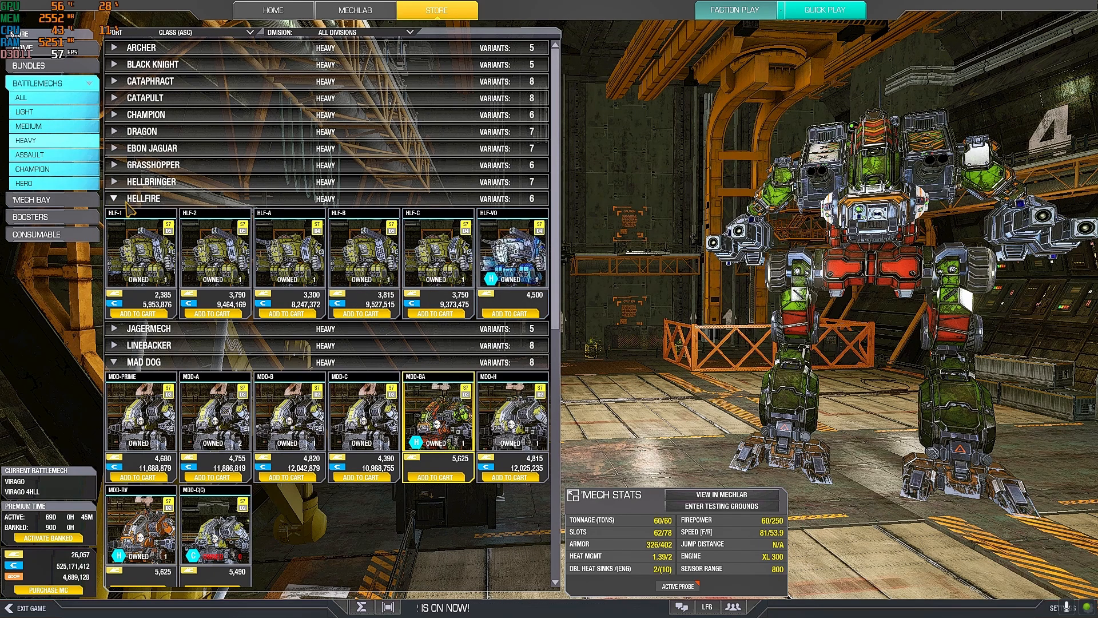
{"action": "left_click", "coordinate": [113, 198]}
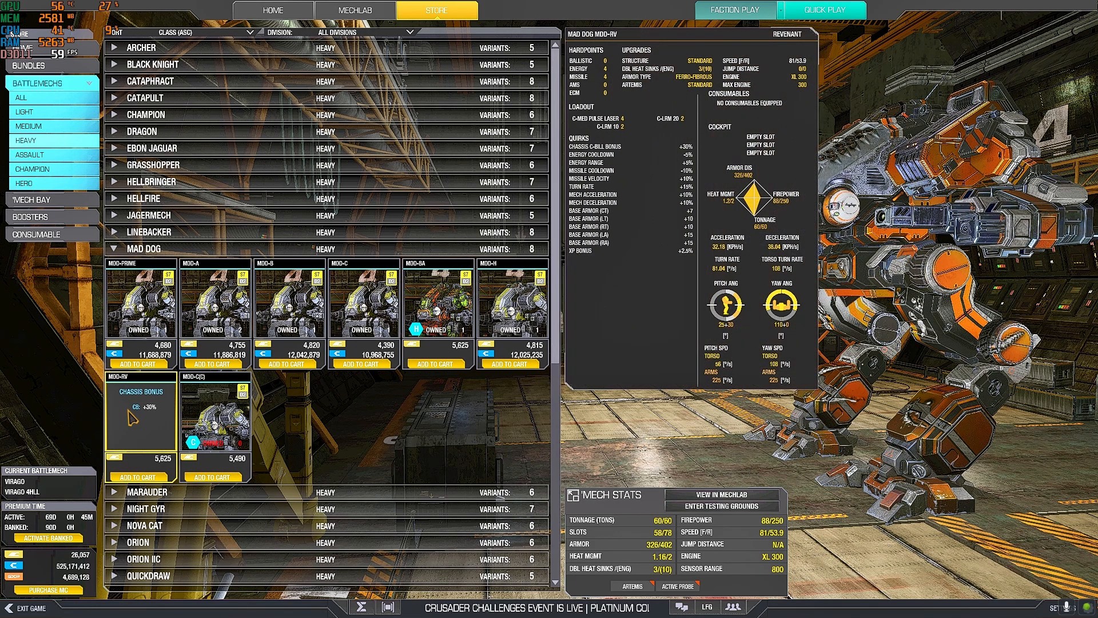
{"action": "left_click", "coordinate": [140, 413]}
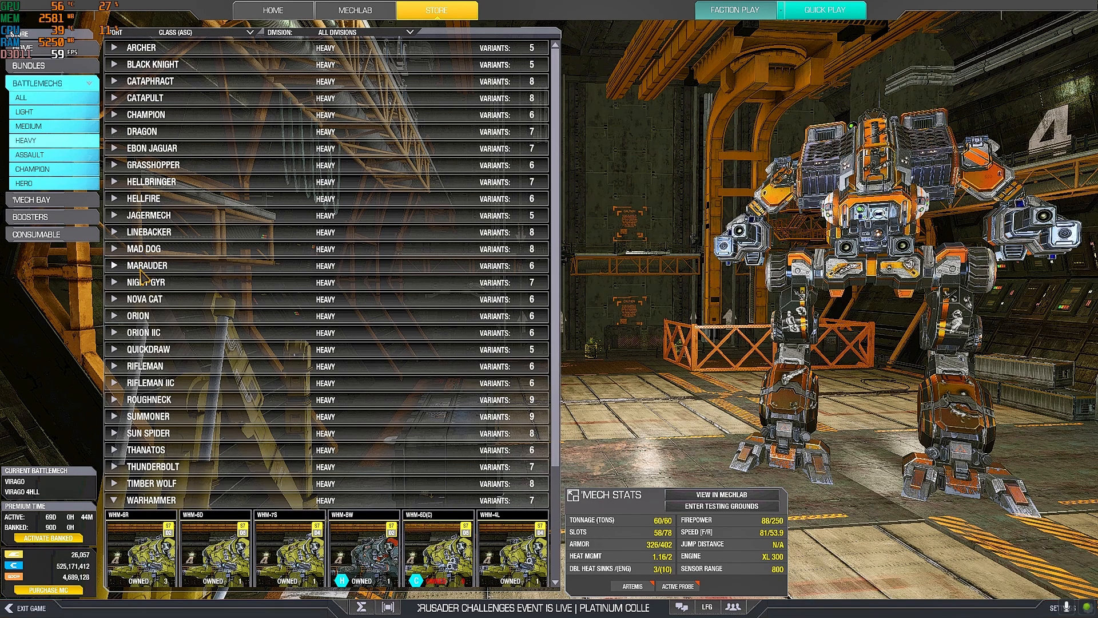
Preview the Marauder hero MAD-BH2 in the Store hangar.
{"action": "left_click", "coordinate": [148, 264]}
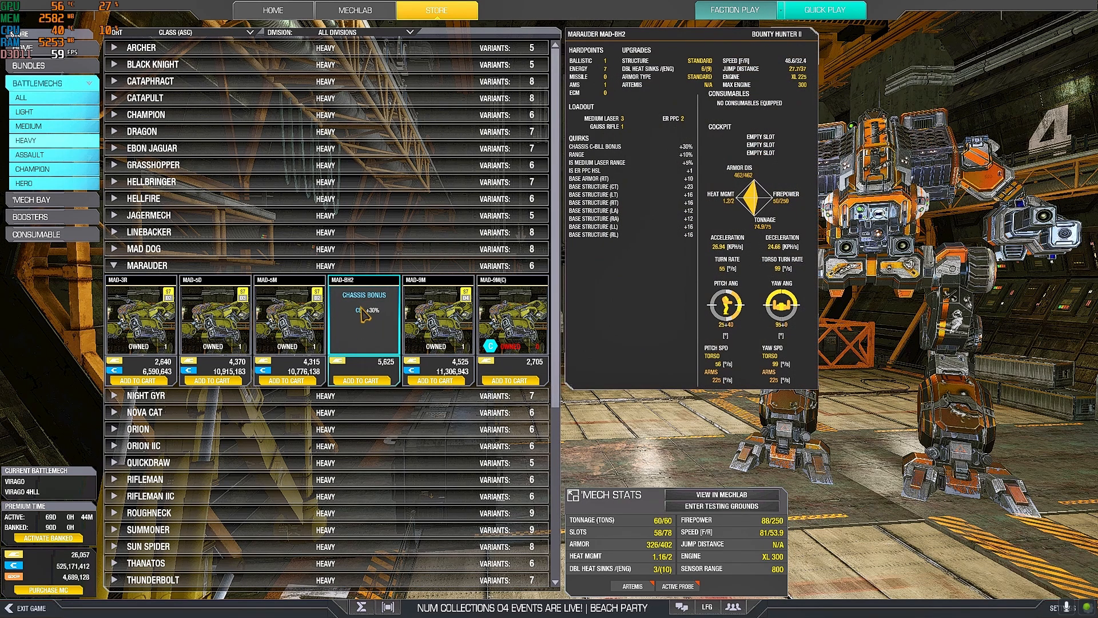
{"action": "mouse_move", "coordinate": [364, 319]}
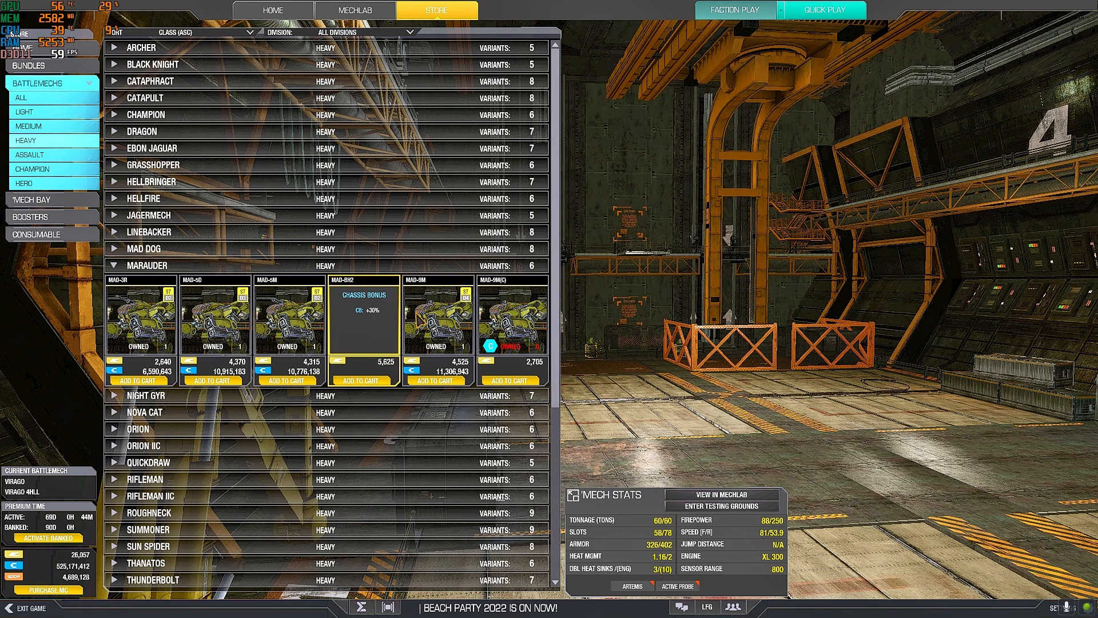
{"action": "left_click", "coordinate": [363, 319]}
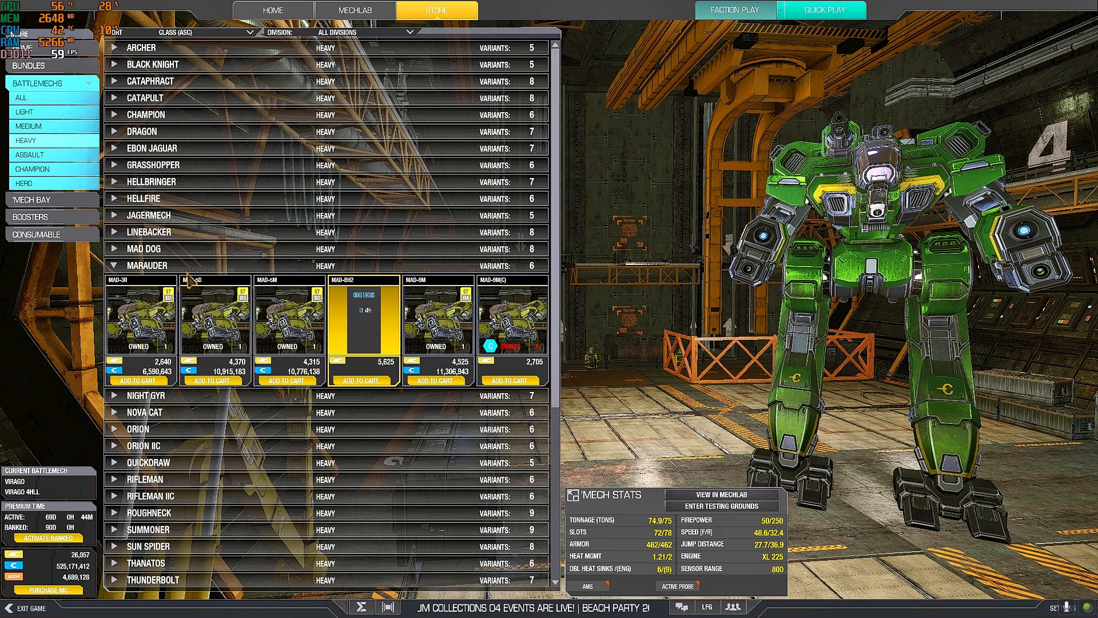
Review the Night Gyr variants, then show the MechLab's owned heavy 'Mech bay.
{"action": "left_click", "coordinate": [149, 395]}
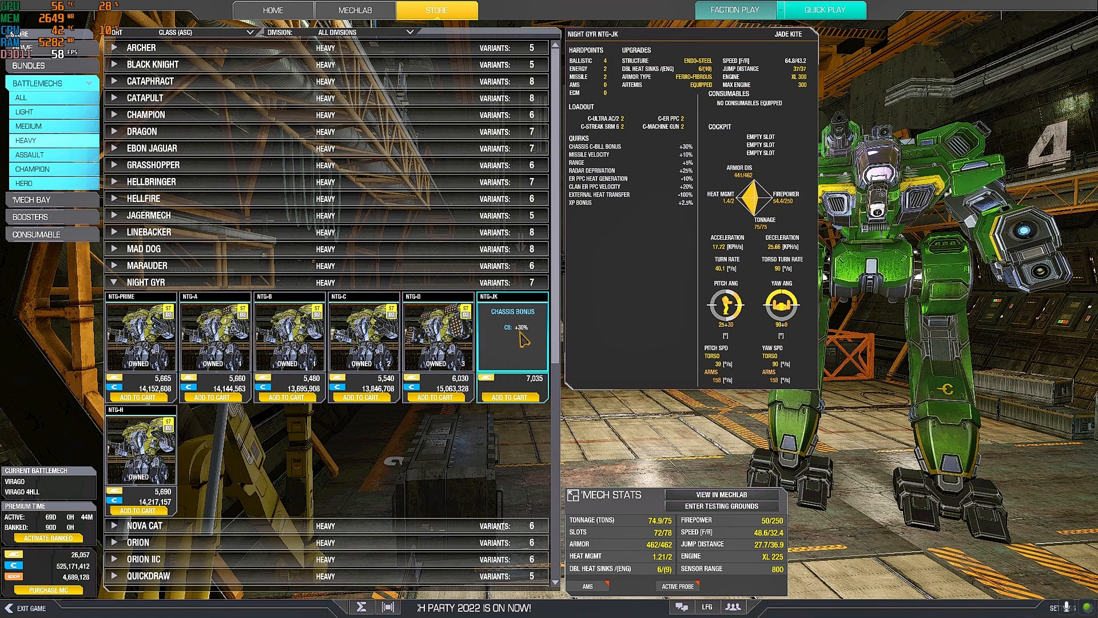
{"action": "mouse_move", "coordinate": [524, 346]}
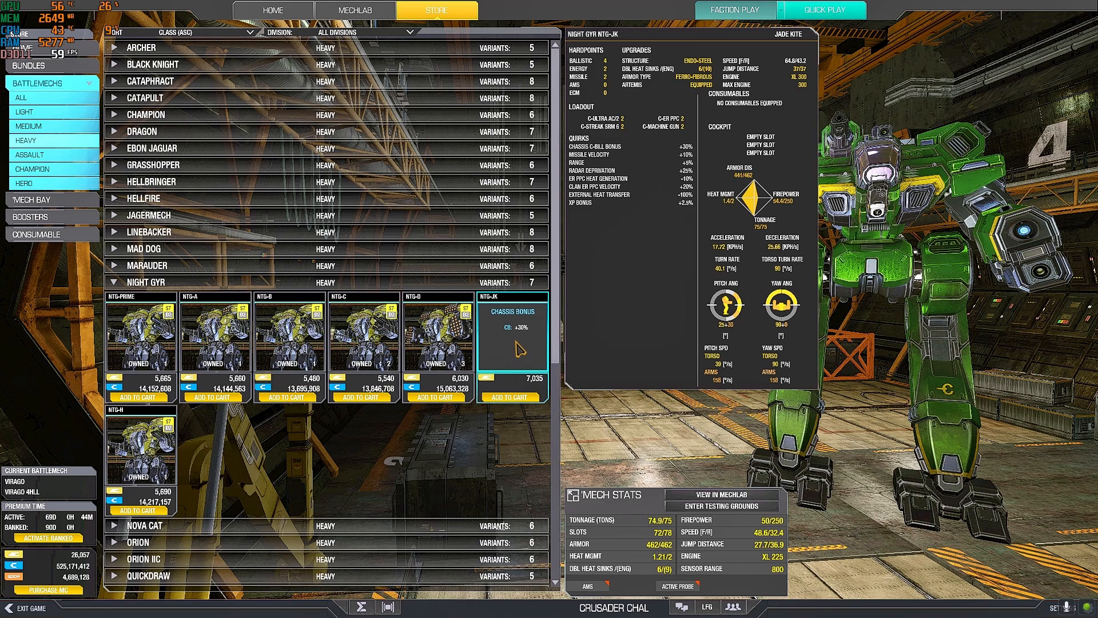
{"action": "left_click", "coordinate": [355, 10]}
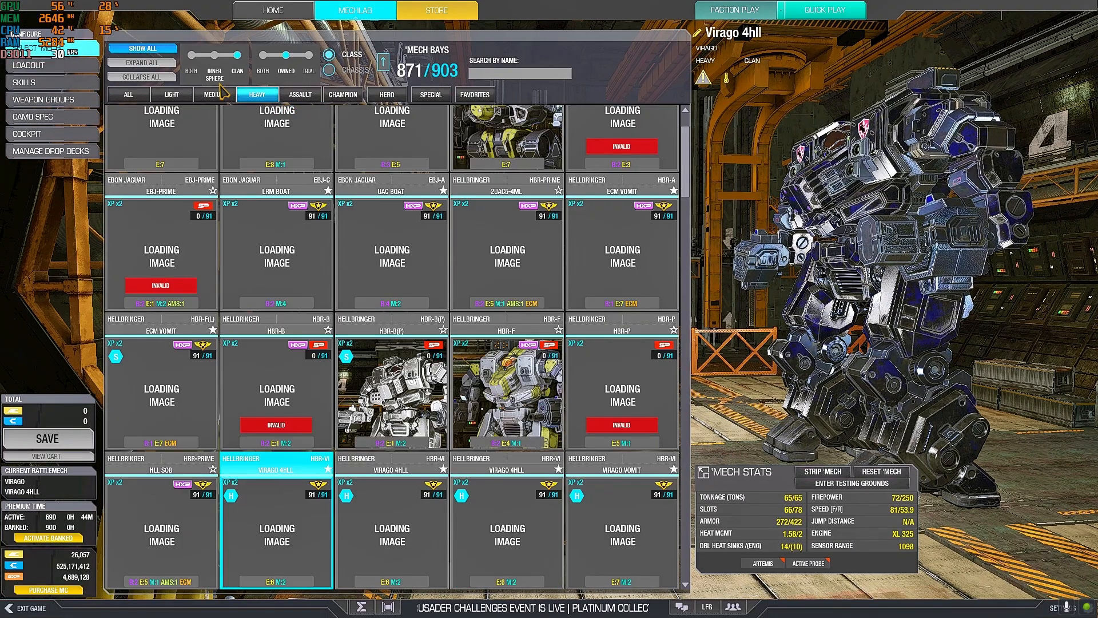
Make the Jade Kite ERPPC-AC2 the current 'Mech and return to the Store's heavy listings.
{"action": "scroll", "scroll_direction": "down", "scroll_amount": 3}
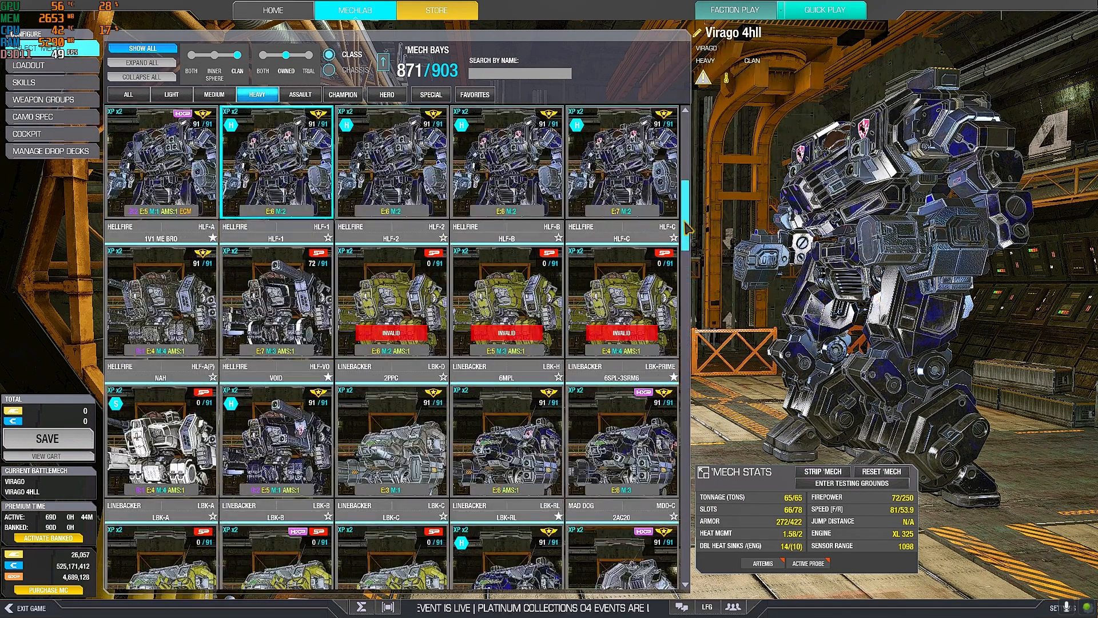
{"action": "scroll", "scroll_direction": "down", "scroll_amount": 3}
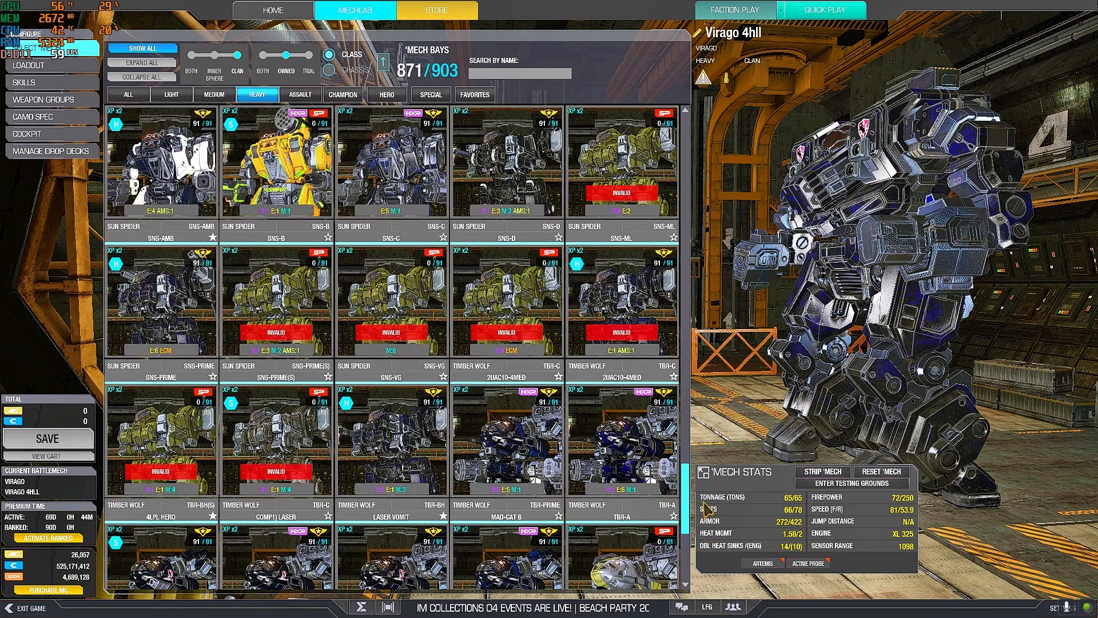
{"action": "scroll", "scroll_direction": "down", "scroll_amount": 3}
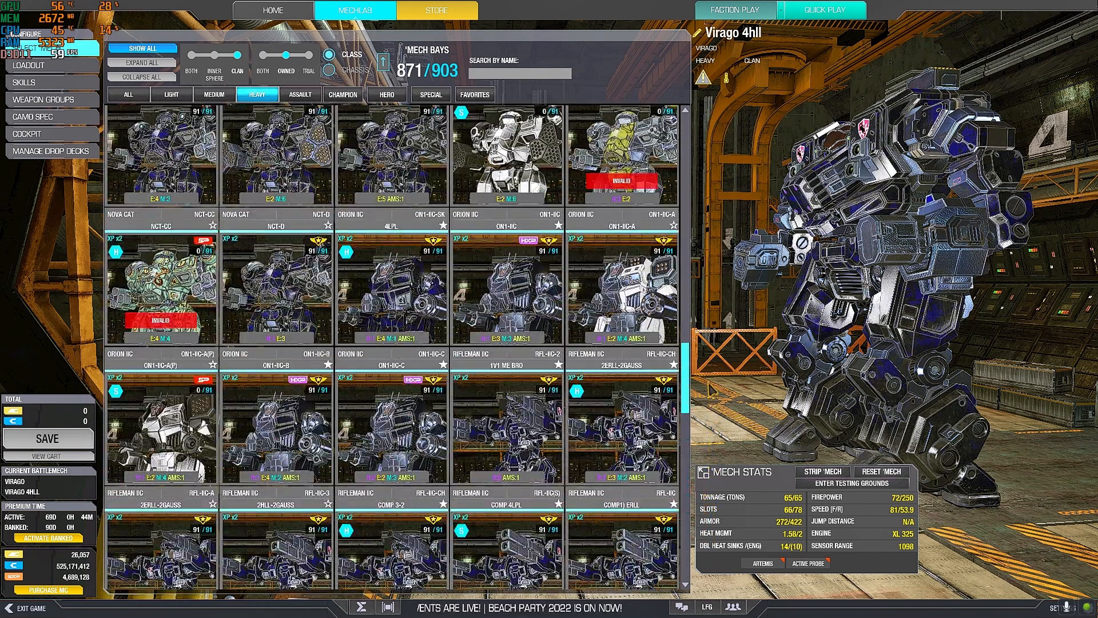
{"action": "scroll", "scroll_direction": "up", "scroll_amount": 3}
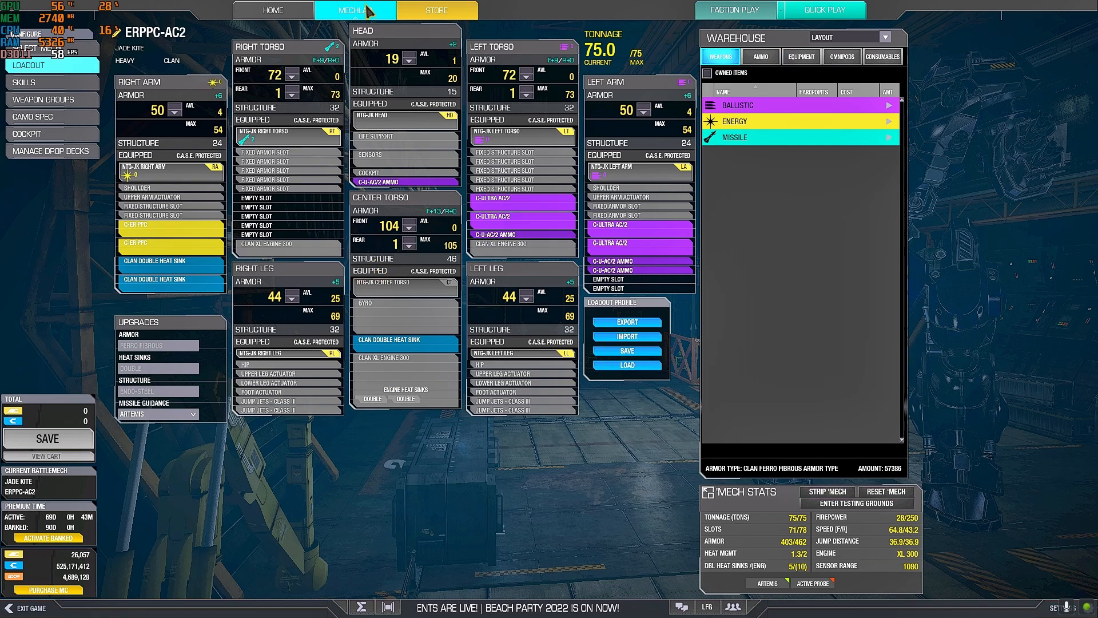
{"action": "left_click", "coordinate": [436, 10]}
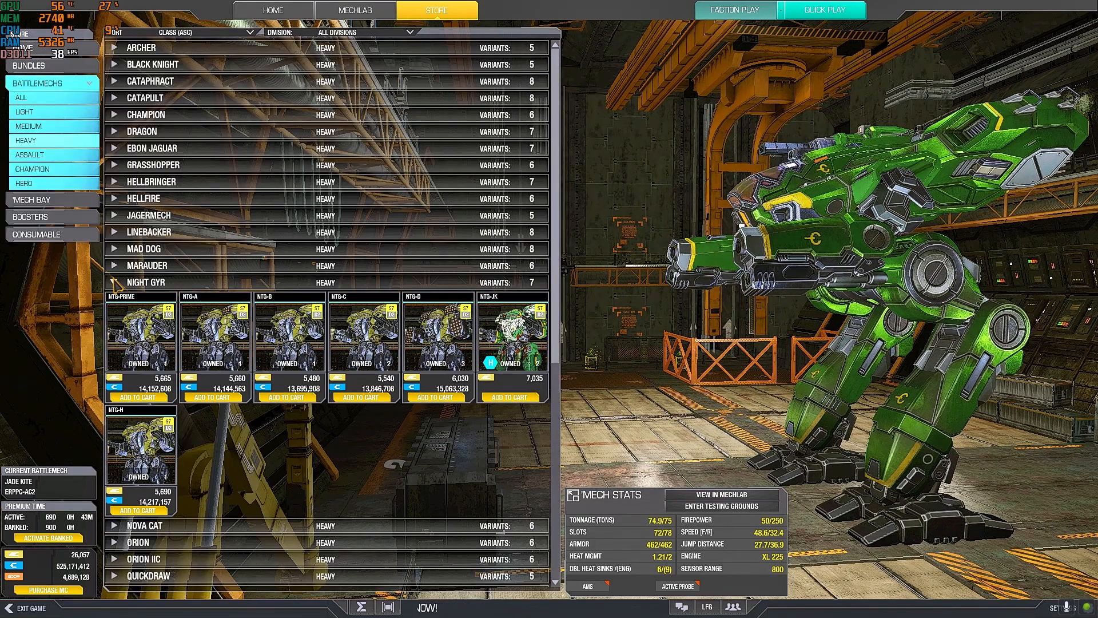
Review the Orion variants and the ON1-P hero details in the Store.
{"action": "left_click", "coordinate": [144, 298]}
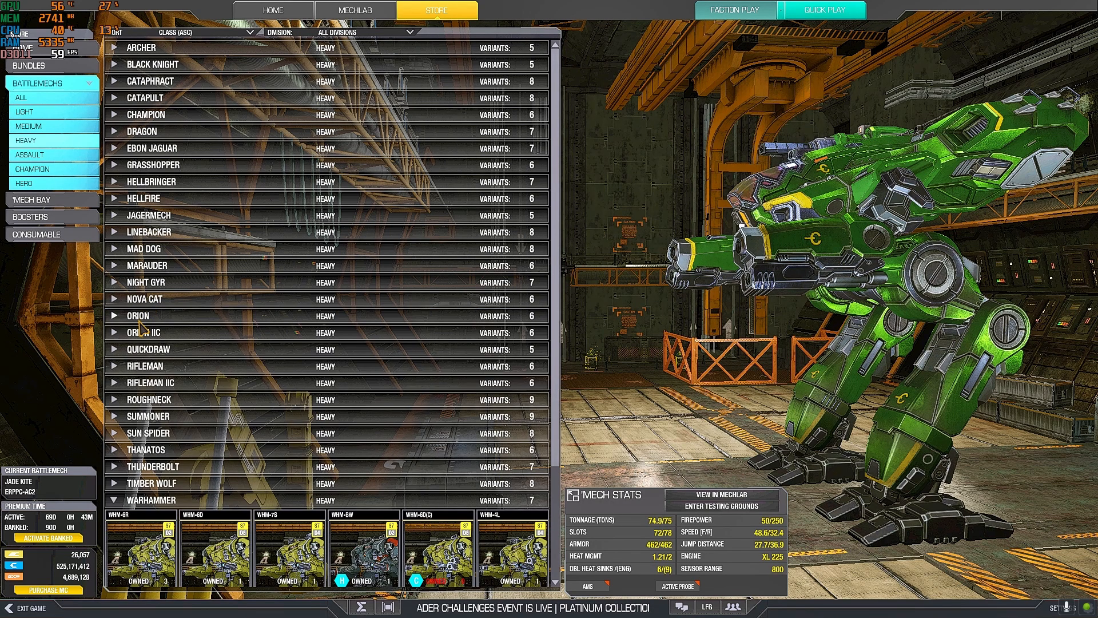
{"action": "left_click", "coordinate": [144, 316]}
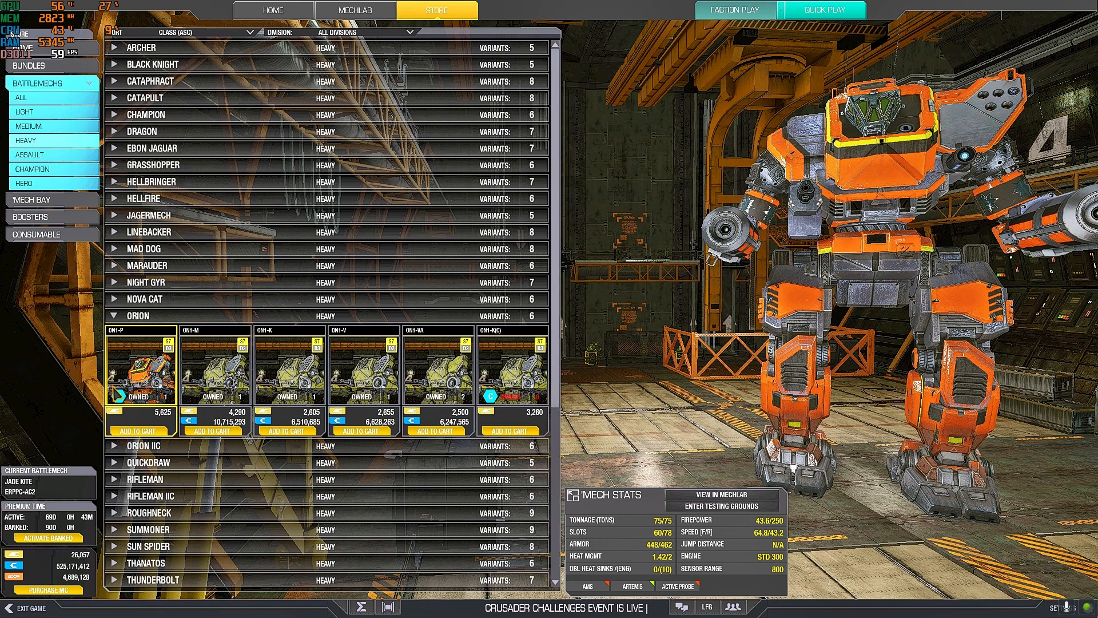
{"action": "left_click", "coordinate": [139, 370]}
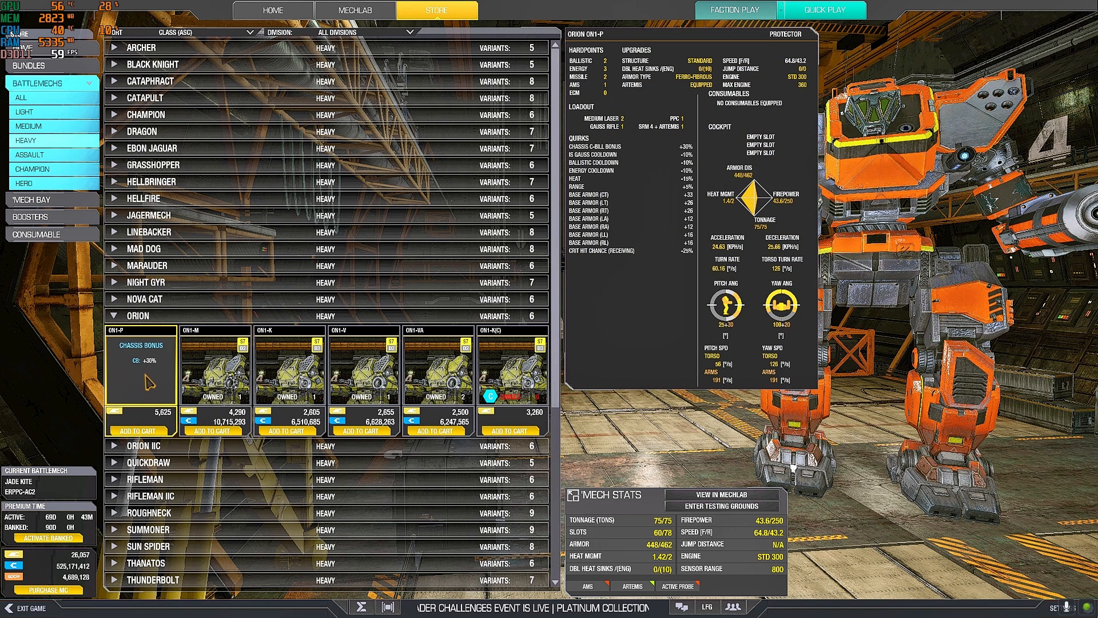
{"action": "left_click", "coordinate": [139, 367]}
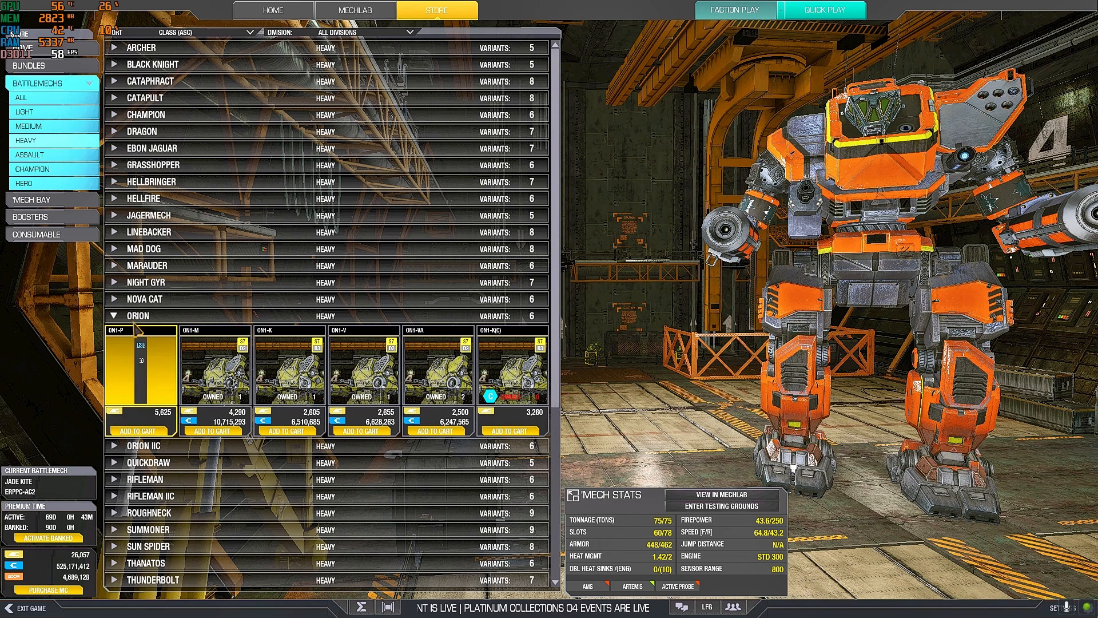
Review the Orion IIC ON1-IIC-SK hero, then show the MechLab heavy 'Mech bay.
{"action": "left_click", "coordinate": [143, 445]}
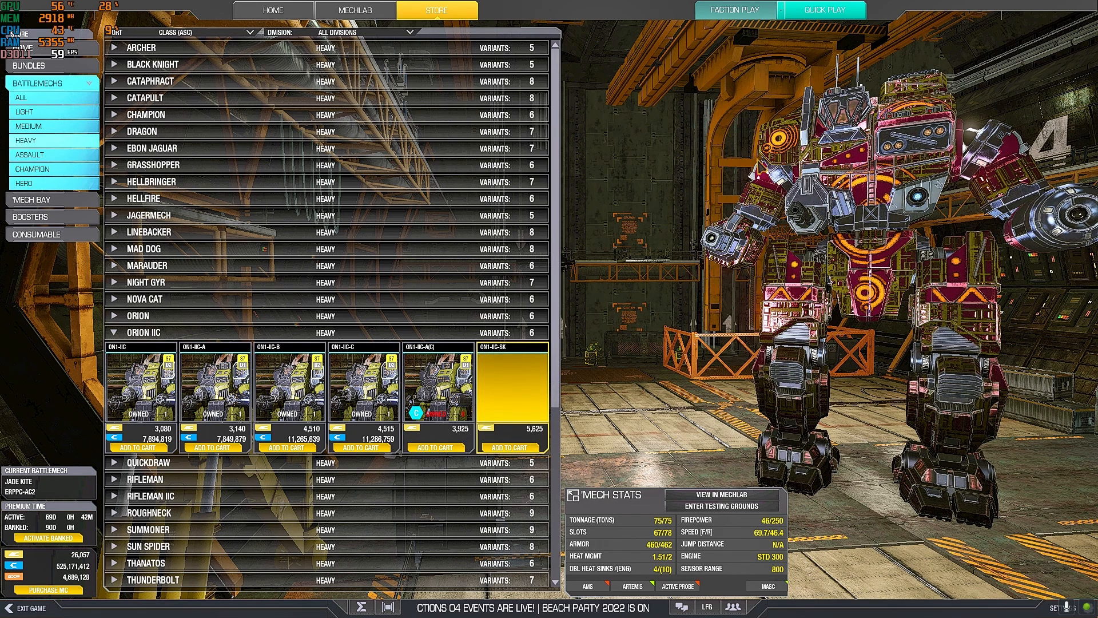
{"action": "left_click", "coordinate": [512, 386]}
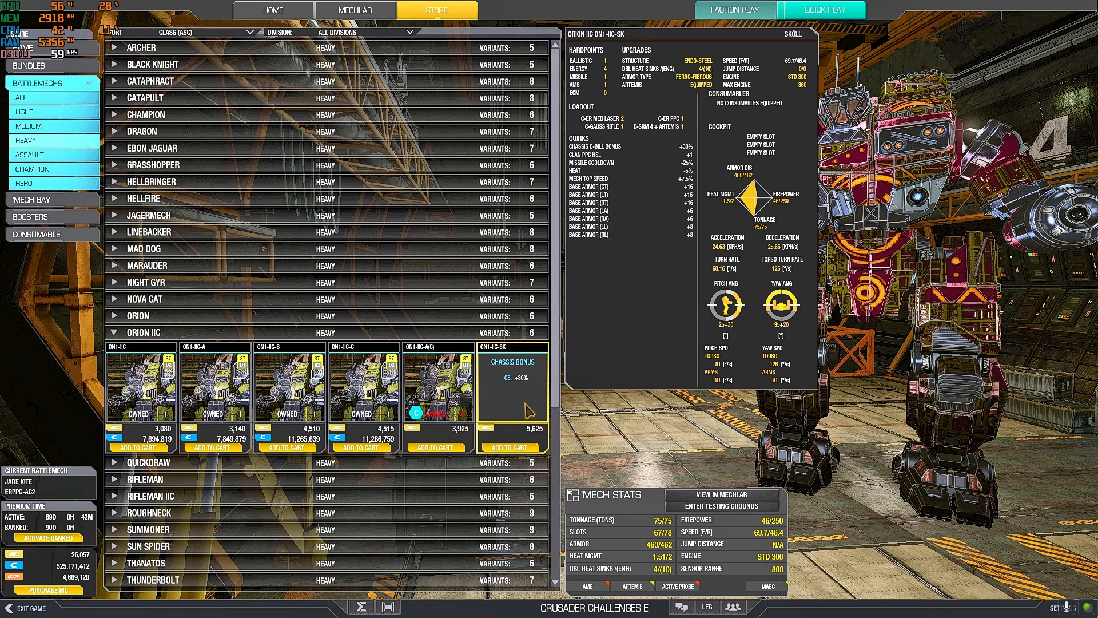
{"action": "left_click", "coordinate": [354, 11]}
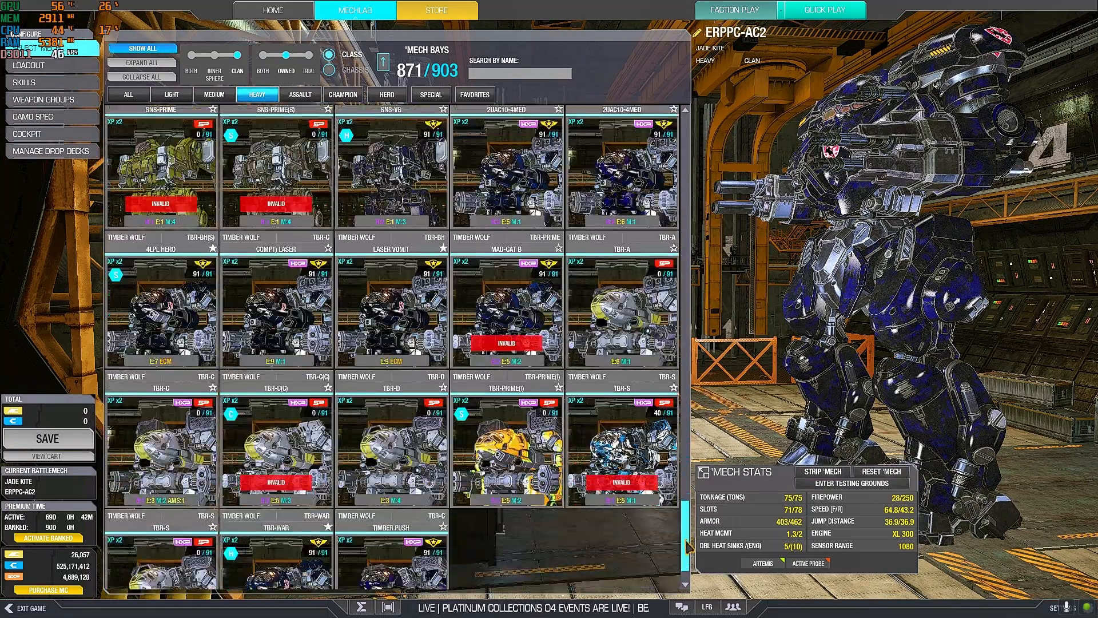
Make the Skoll 4LPL the current 'Mech and return to the Store's heavy listings.
{"action": "scroll", "scroll_direction": "up", "scroll_amount": 3}
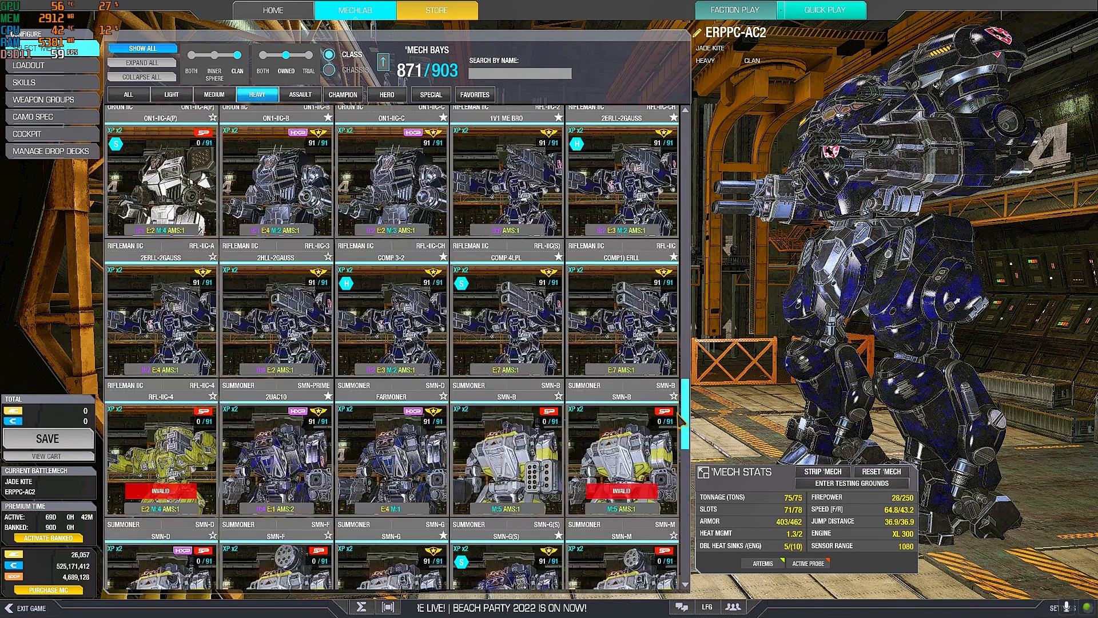
{"action": "scroll", "scroll_direction": "up", "scroll_amount": 3}
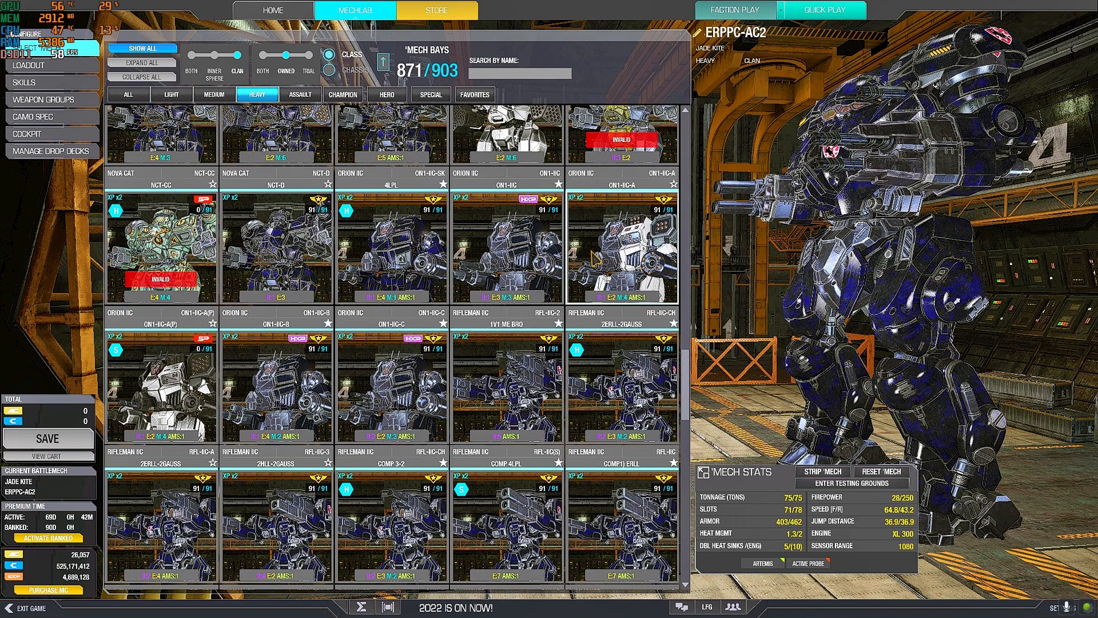
{"action": "left_click", "coordinate": [393, 241]}
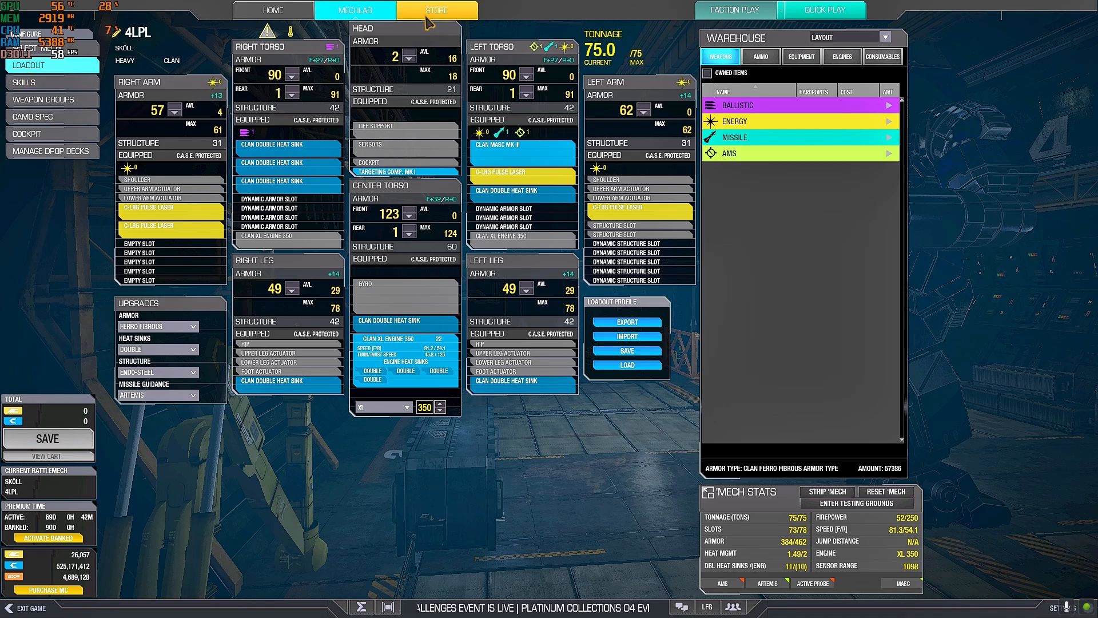
{"action": "left_click", "coordinate": [434, 11]}
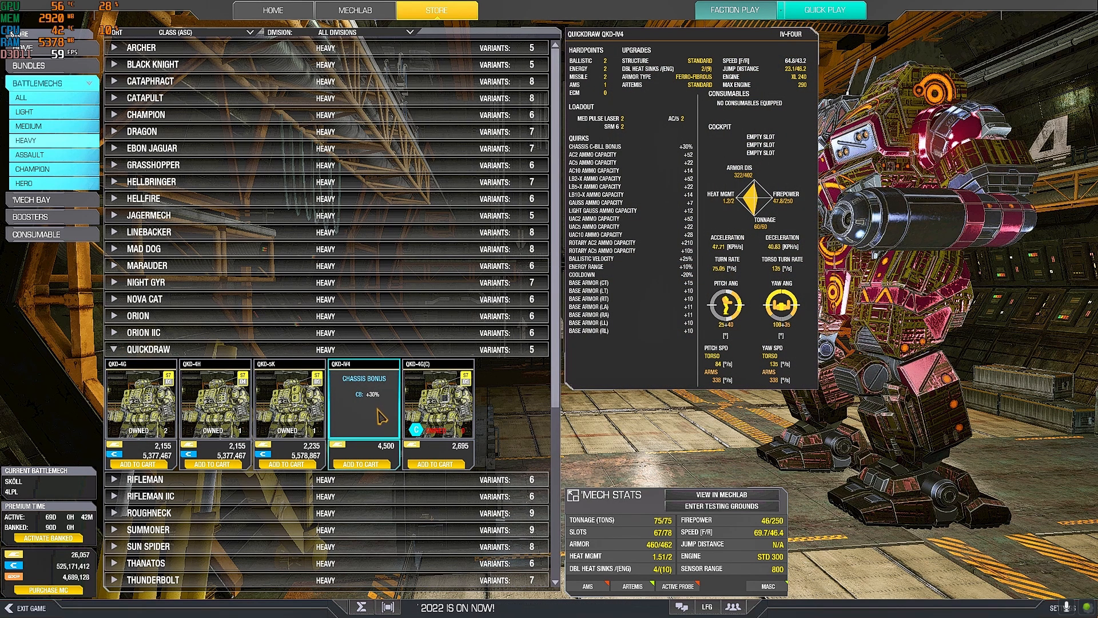
{"action": "mouse_move", "coordinate": [379, 417]}
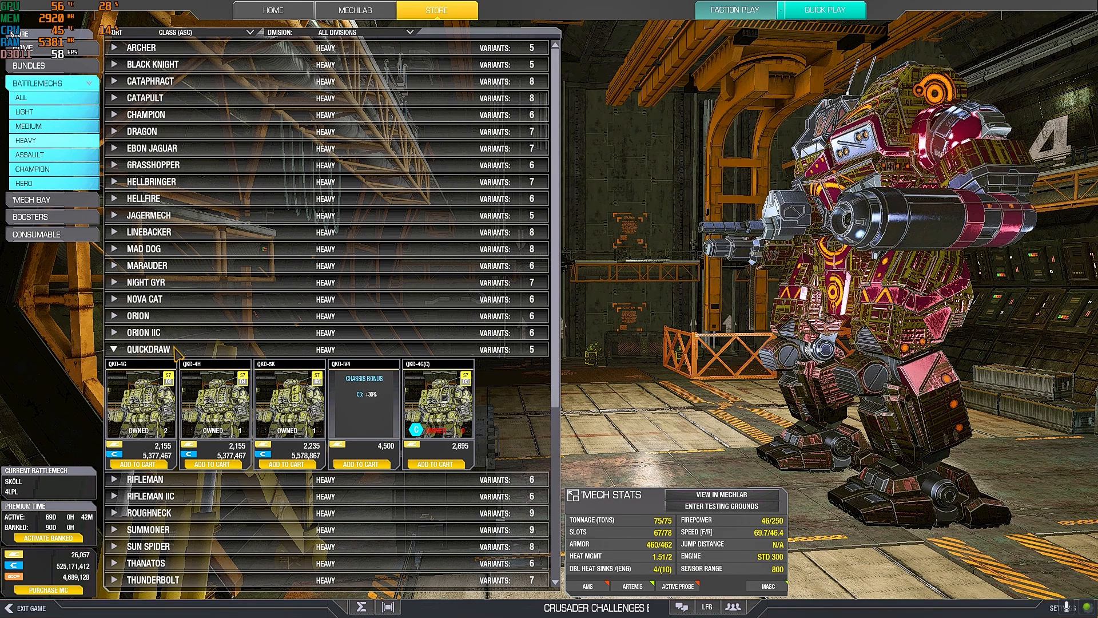
Inspect the Rifleman RFL-DB hero stats, then expand the Roughneck variants.
{"action": "left_click", "coordinate": [148, 365]}
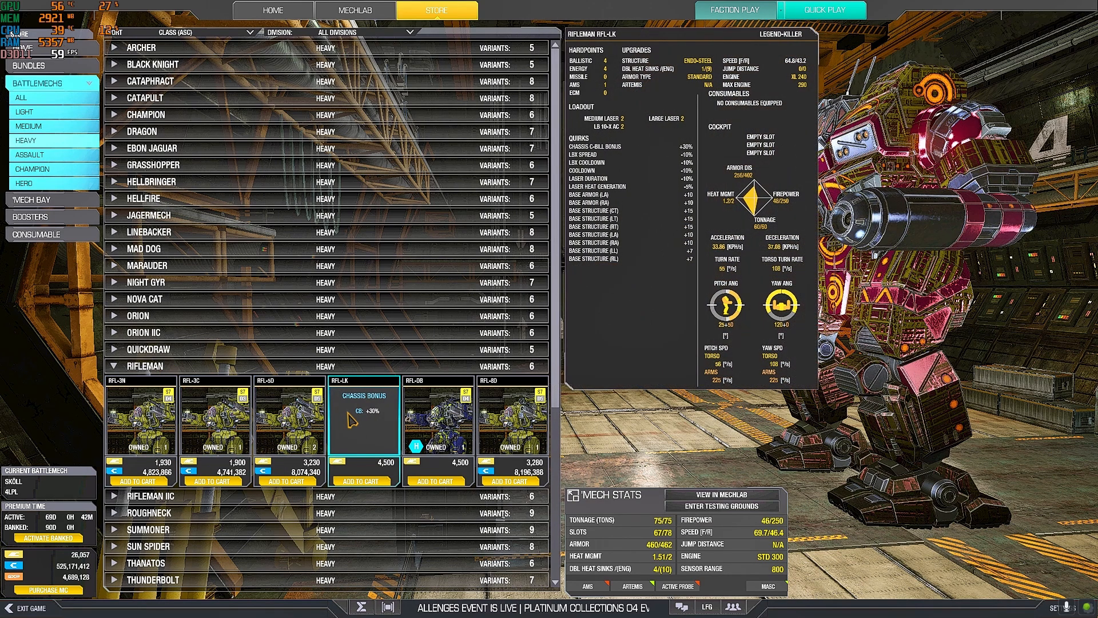
{"action": "mouse_move", "coordinate": [364, 438]}
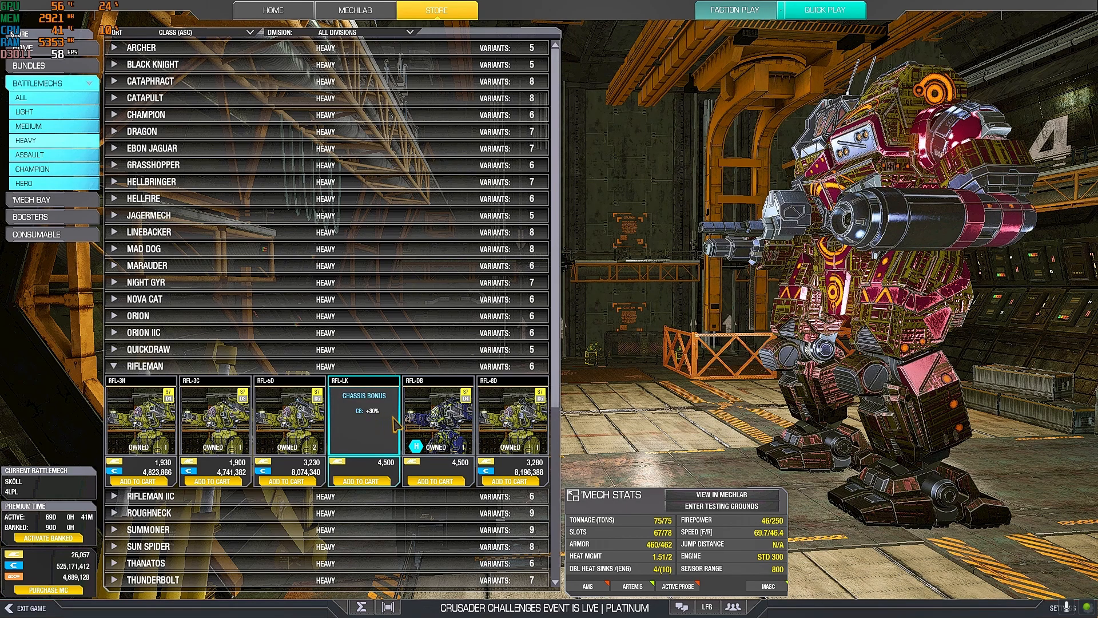
{"action": "left_click", "coordinate": [437, 416]}
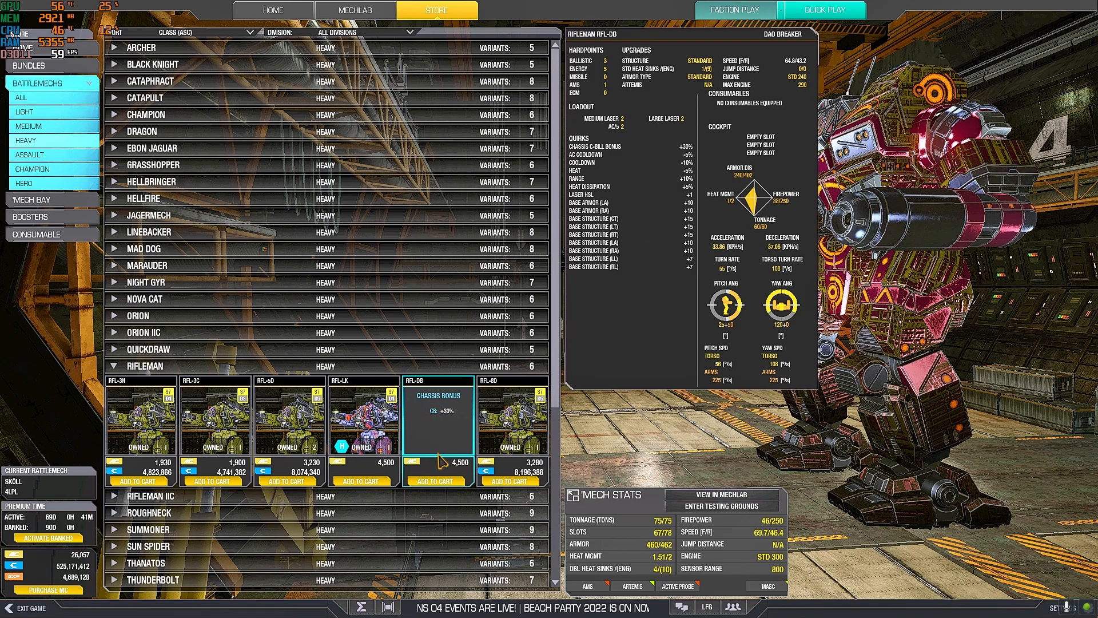
{"action": "scroll", "scroll_direction": "down", "scroll_amount": 3}
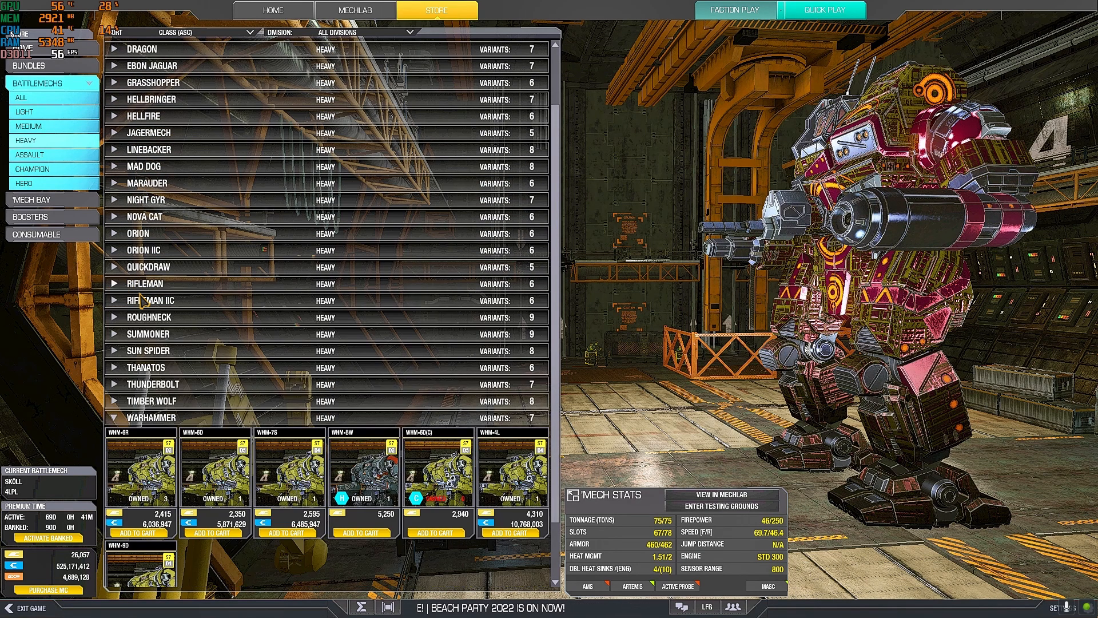
{"action": "left_click", "coordinate": [143, 300]}
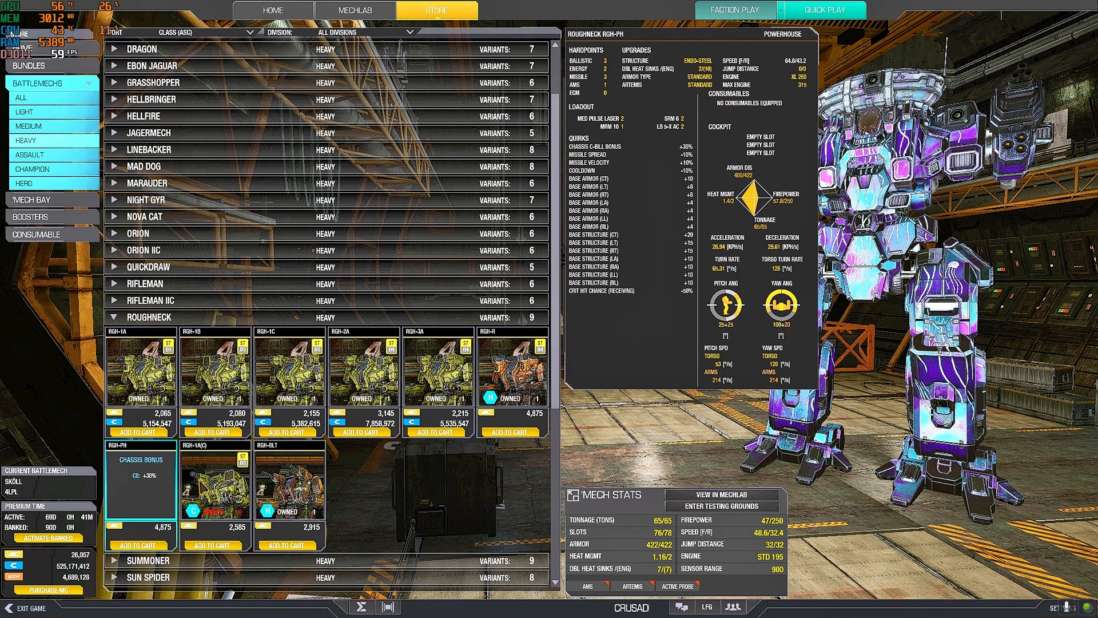
Review the Sun Spider SNS-VG hero details and collapse the Roughneck and Sun Spider rows.
{"action": "left_click", "coordinate": [289, 482]}
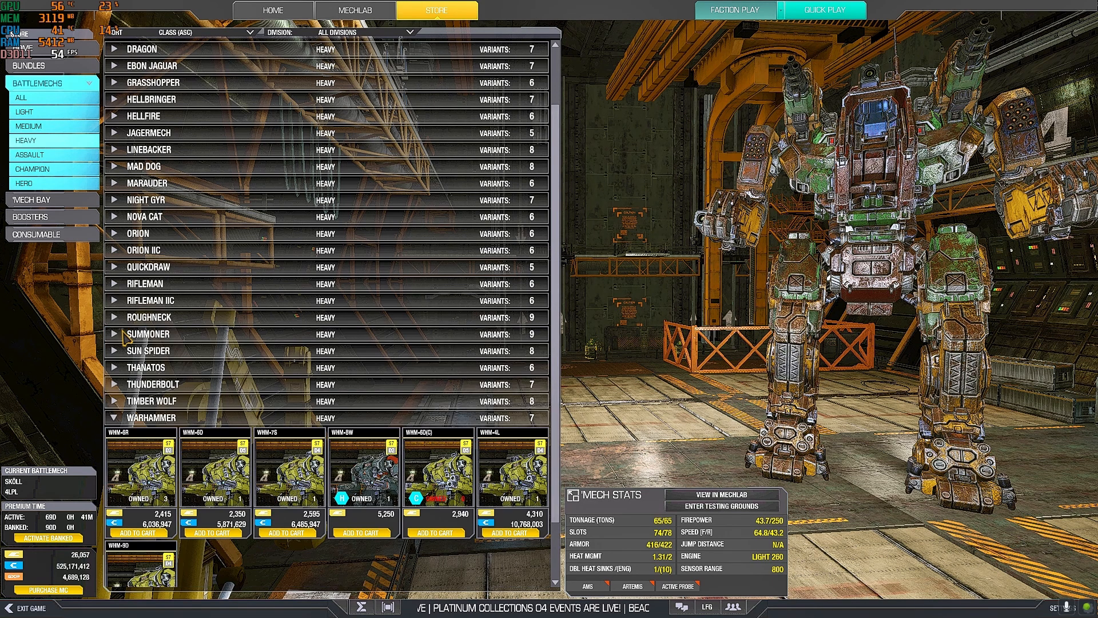
{"action": "left_click", "coordinate": [148, 333]}
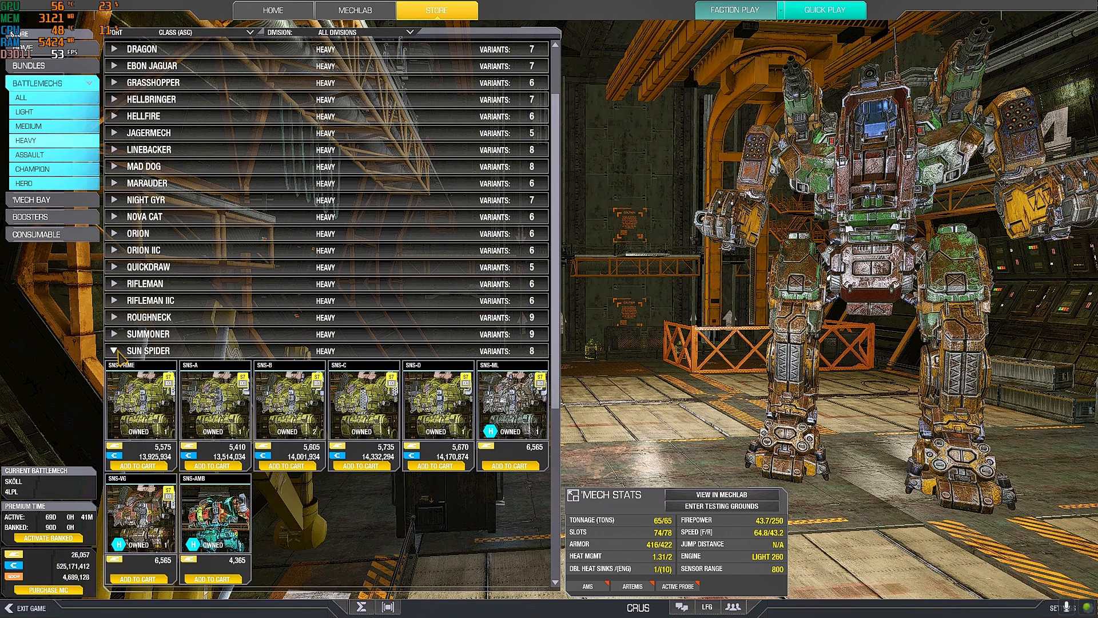
{"action": "left_click", "coordinate": [139, 519]}
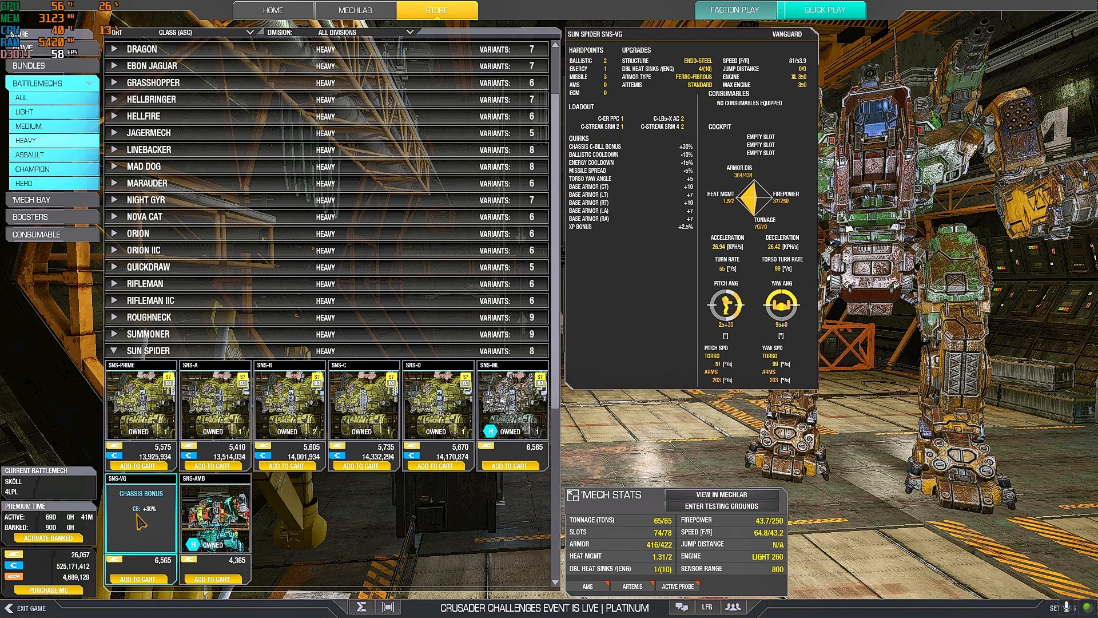
{"action": "left_click", "coordinate": [511, 403]}
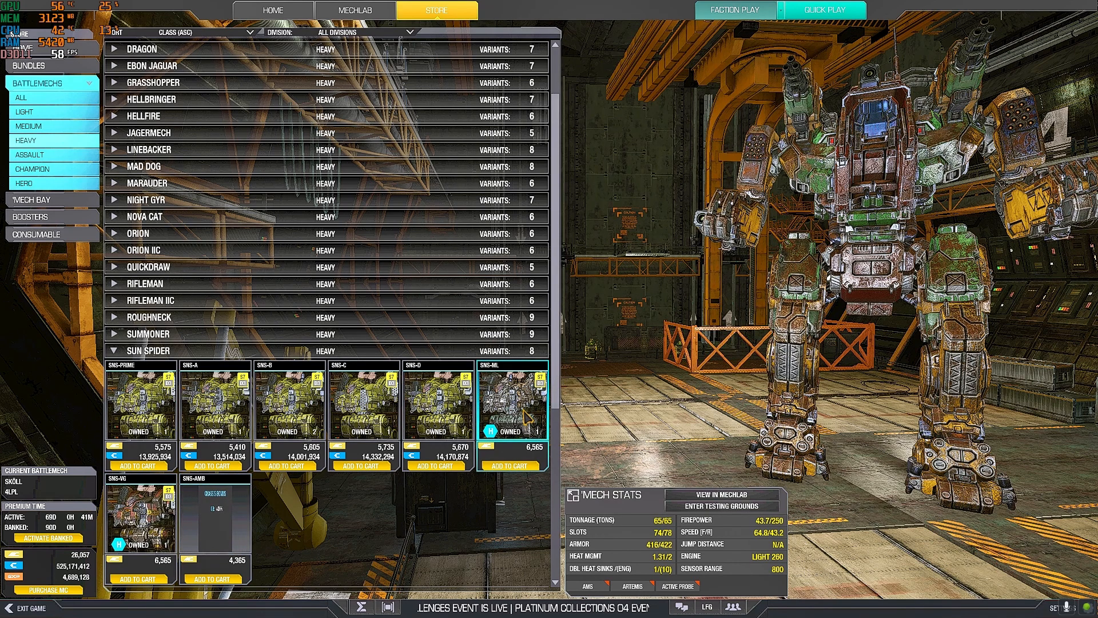
{"action": "left_click", "coordinate": [214, 518]}
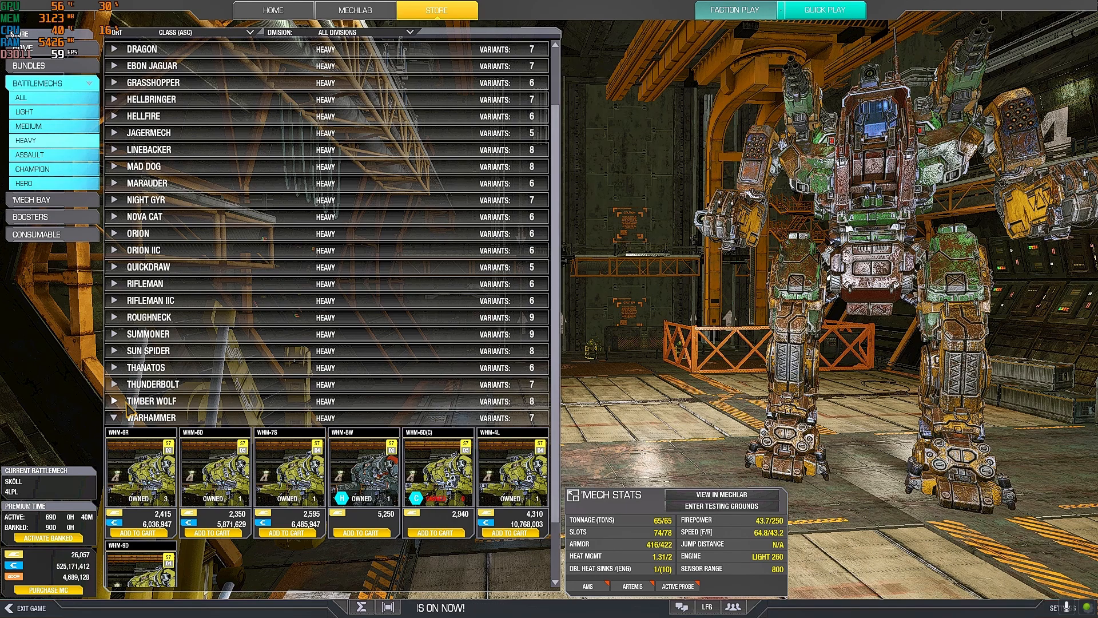
Review the Thanatos TNS-HA hero, then show the MechLab heavy 'Mech bay.
{"action": "left_click", "coordinate": [145, 367]}
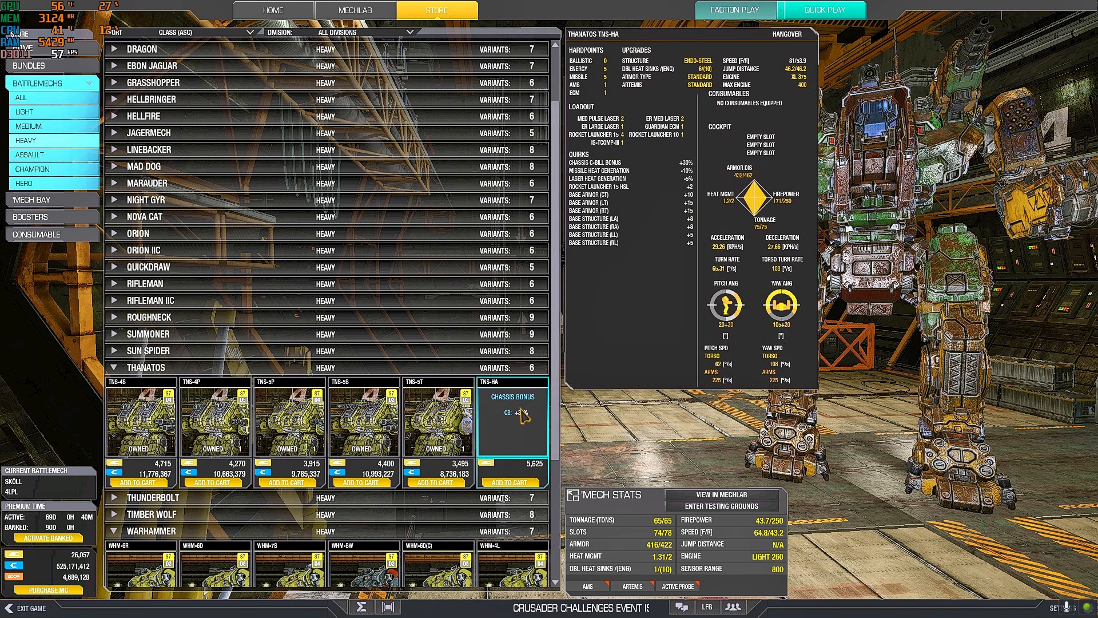
{"action": "mouse_move", "coordinate": [525, 435]}
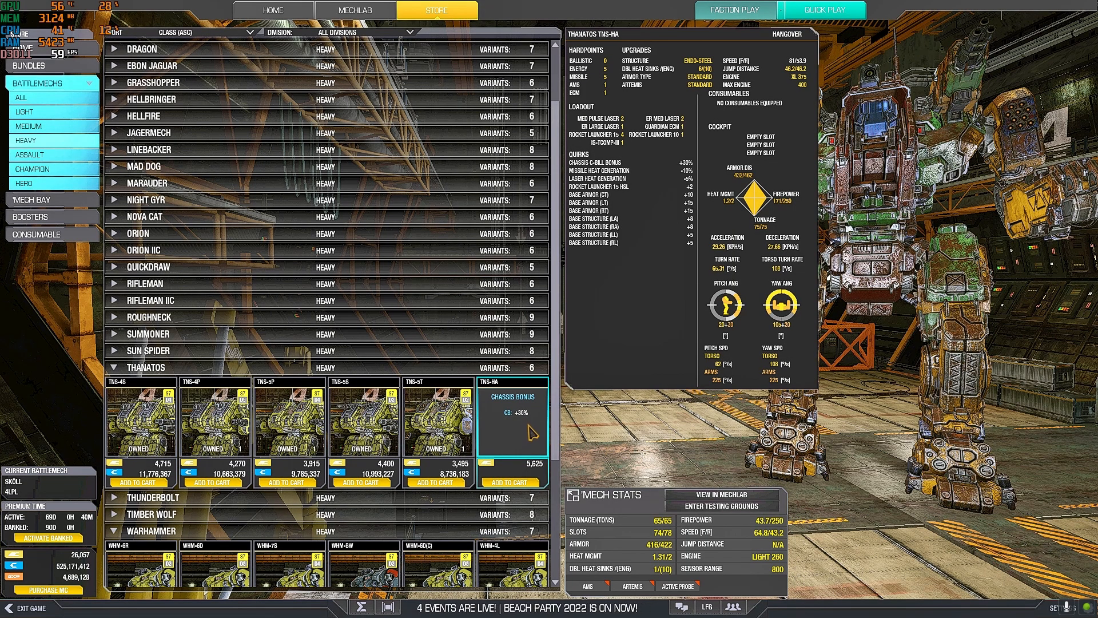
{"action": "left_click", "coordinate": [353, 11]}
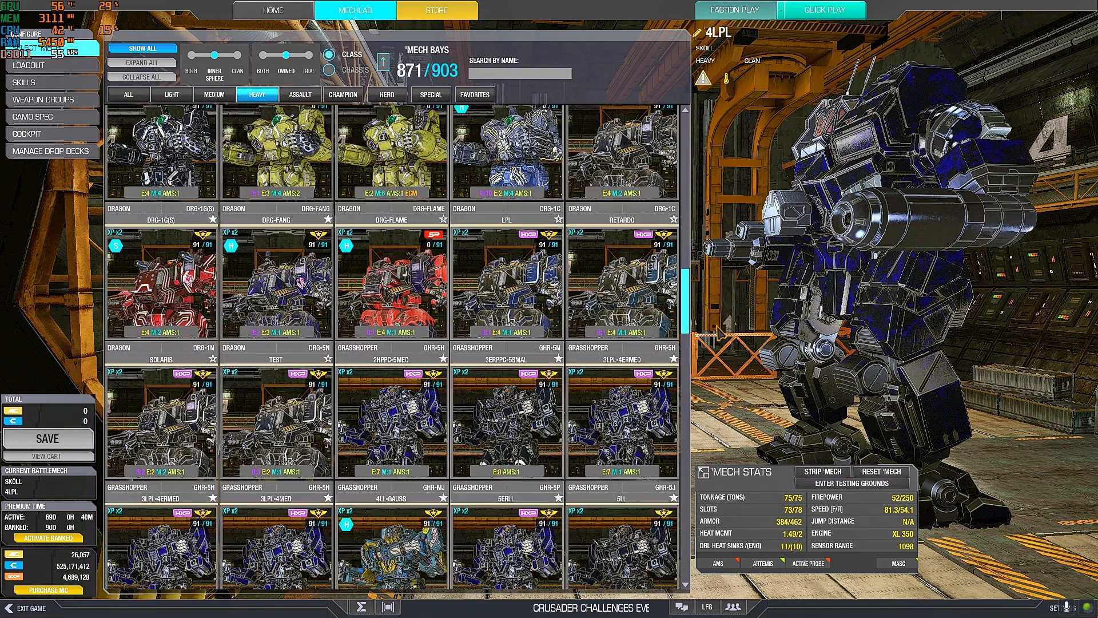
View the Thanatos TNS-HA Hangover loadout and return to the Store's heavy list.
{"action": "scroll", "scroll_direction": "down", "scroll_amount": 3}
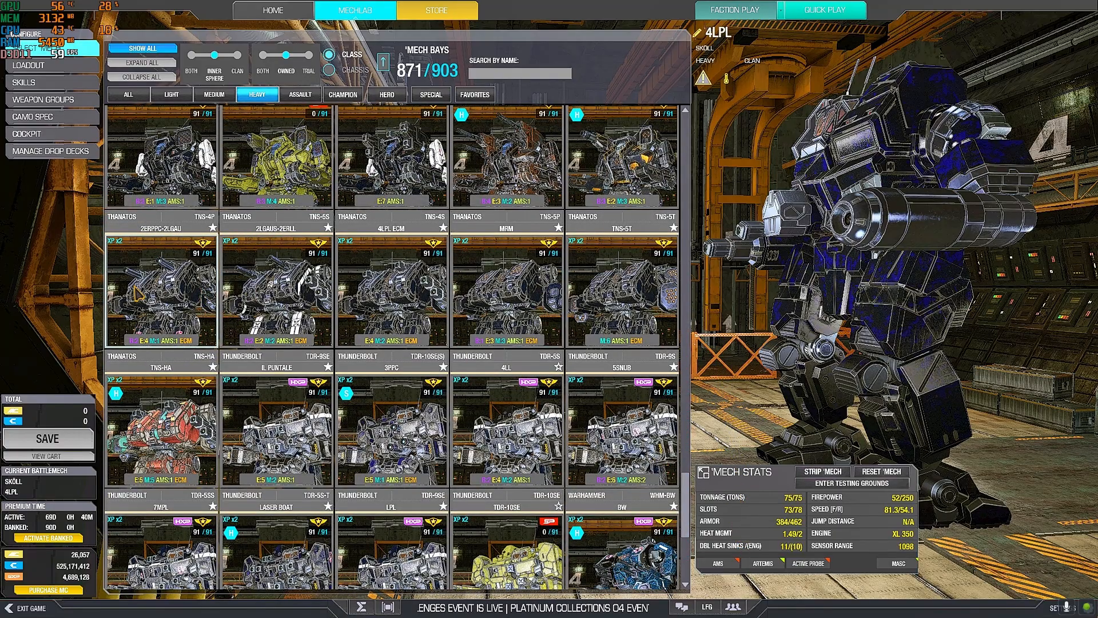
{"action": "left_click", "coordinate": [162, 432]}
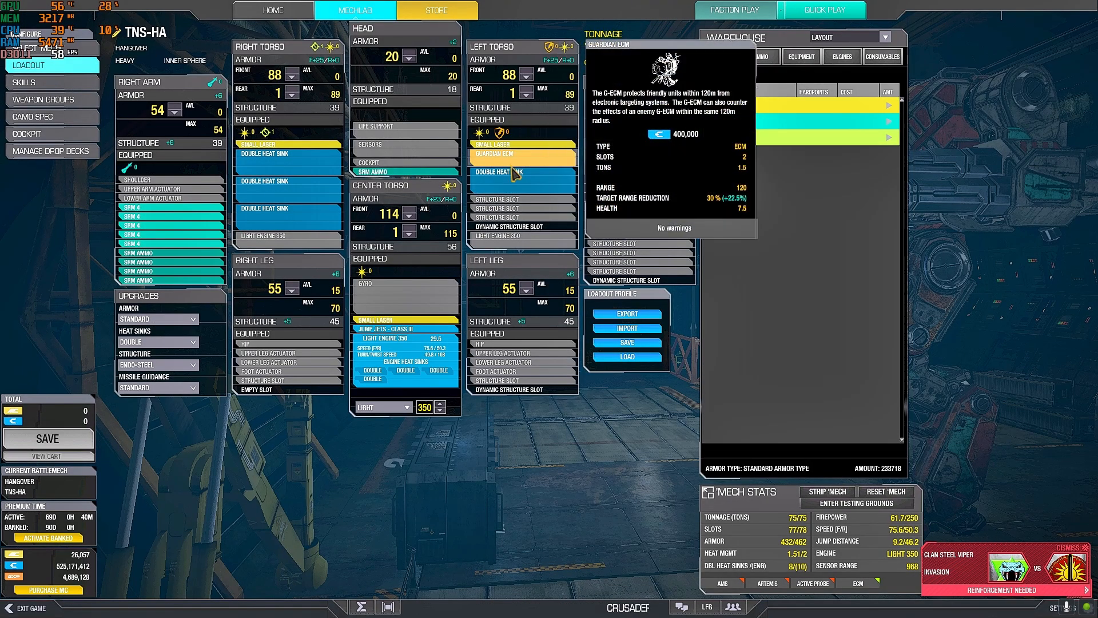
{"action": "mouse_move", "coordinate": [515, 175]}
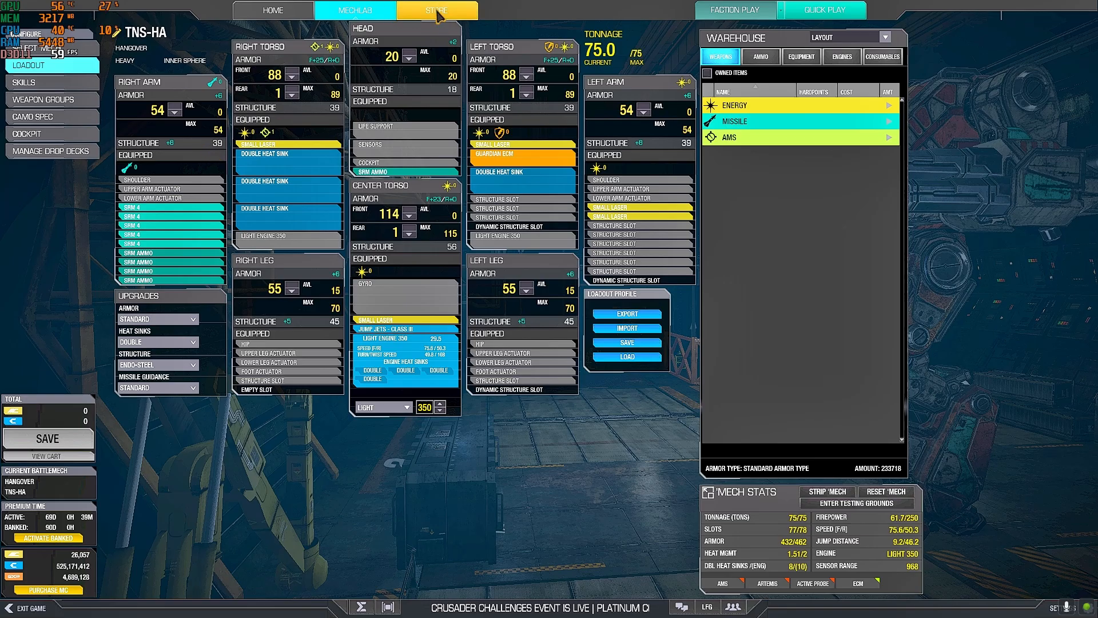
{"action": "left_click", "coordinate": [436, 10]}
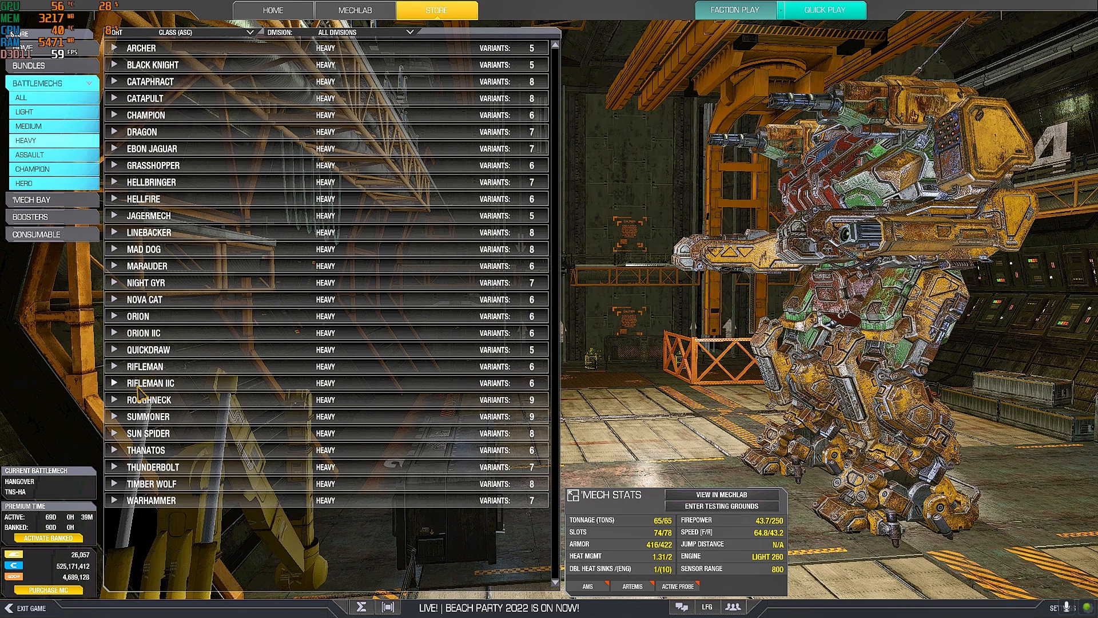
{"action": "mouse_move", "coordinate": [151, 445]}
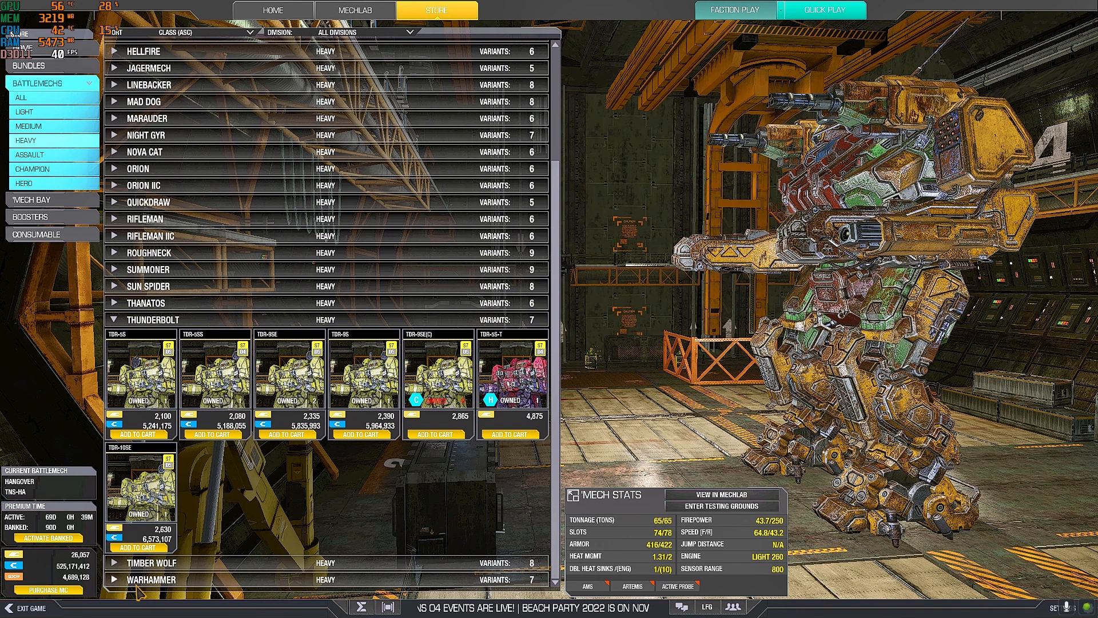
Preview the Timber Wolf TBR-WAR Warrant hero in the hangar and send it to the MechLab.
{"action": "scroll", "scroll_direction": "down", "scroll_amount": 3}
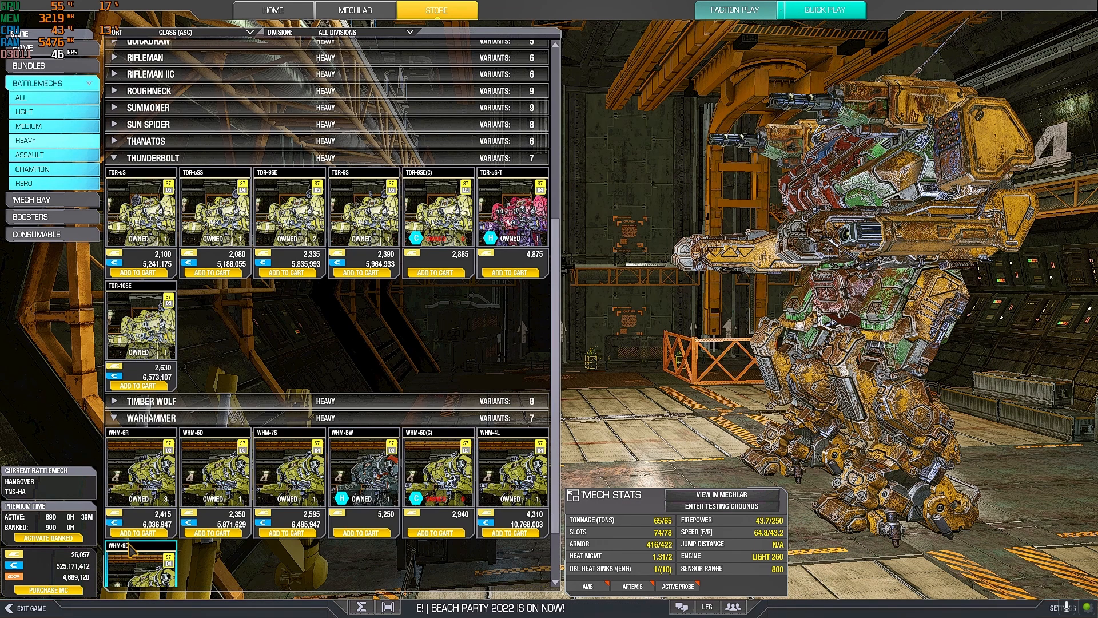
{"action": "scroll", "scroll_direction": "up", "scroll_amount": 3}
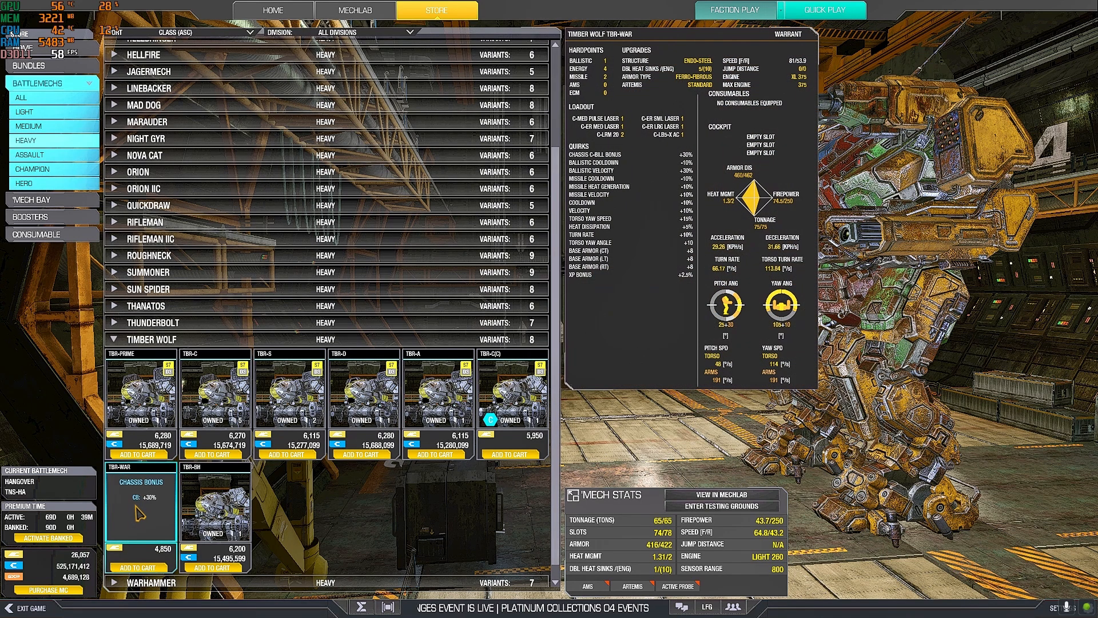
{"action": "left_click", "coordinate": [140, 504]}
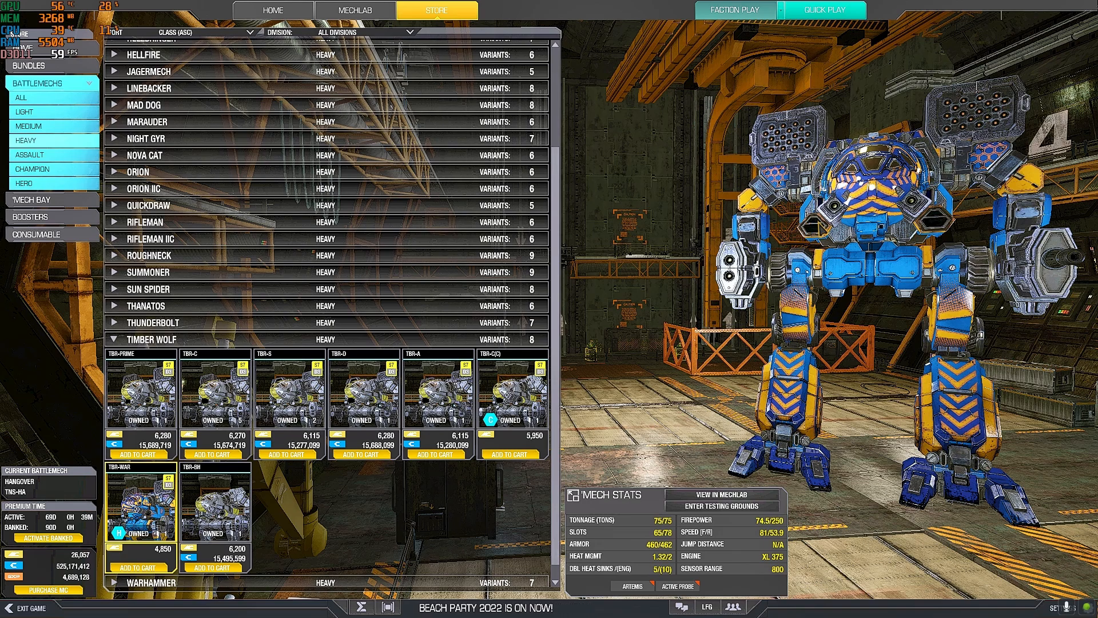
{"action": "left_click", "coordinate": [363, 390]}
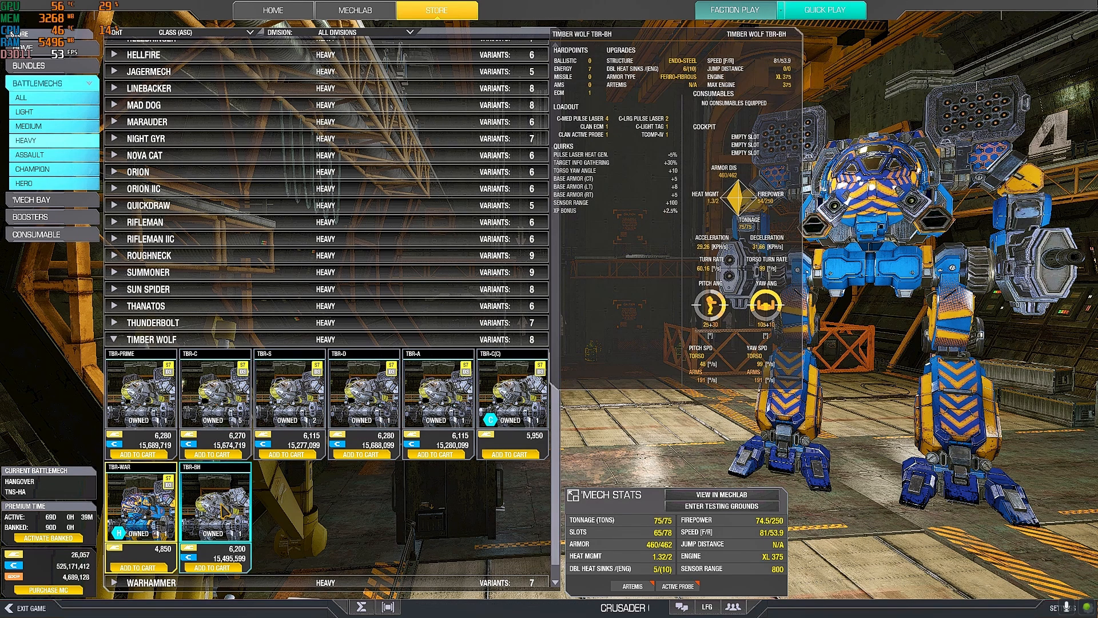
{"action": "left_click", "coordinate": [288, 391]}
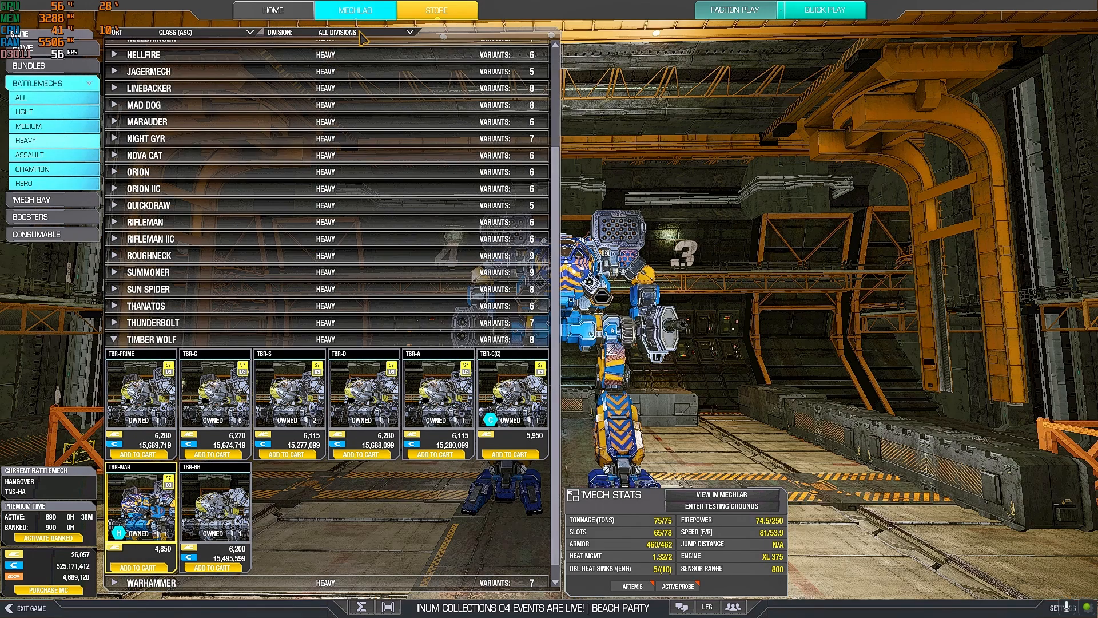
Inspect the TBR-WAR Warrant's loadout and return to the Store's heavy list.
{"action": "left_click", "coordinate": [723, 494]}
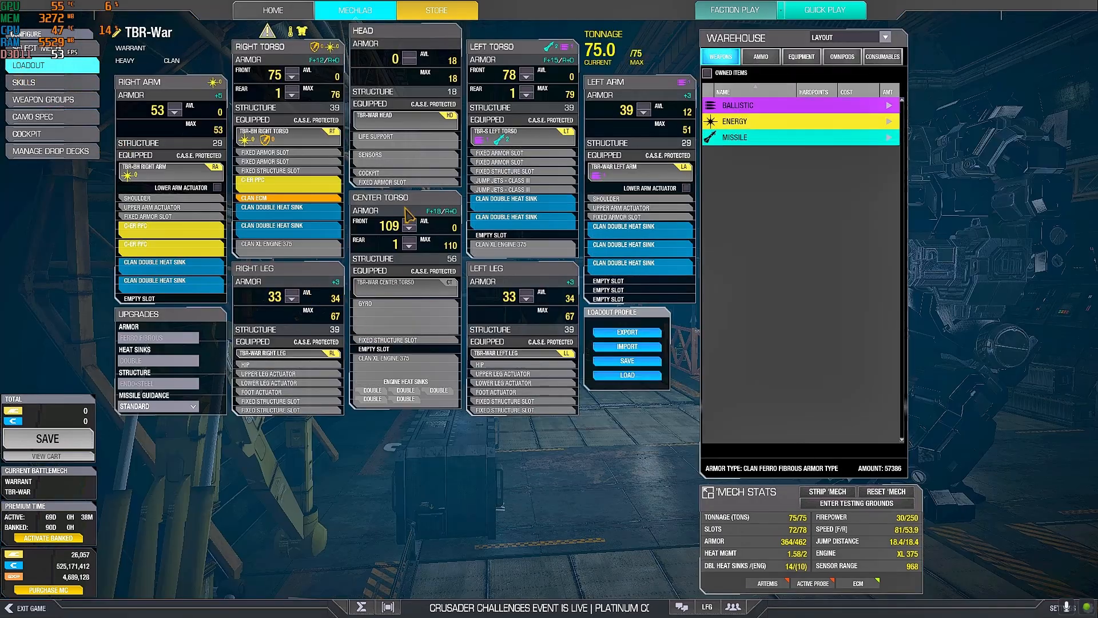
{"action": "mouse_move", "coordinate": [395, 284]}
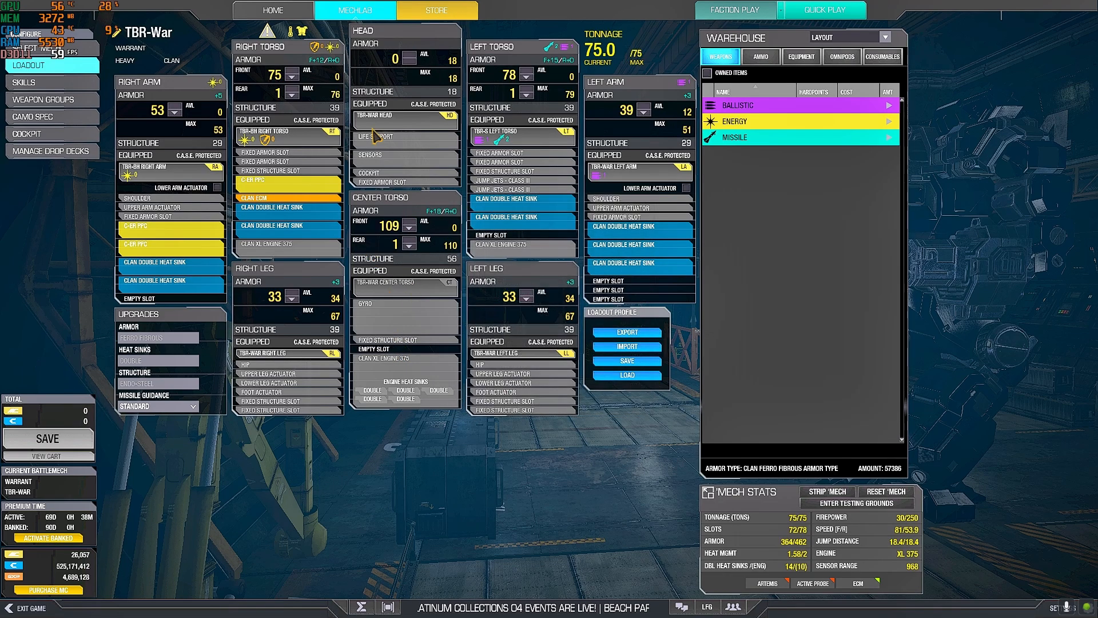
{"action": "left_click", "coordinate": [436, 11]}
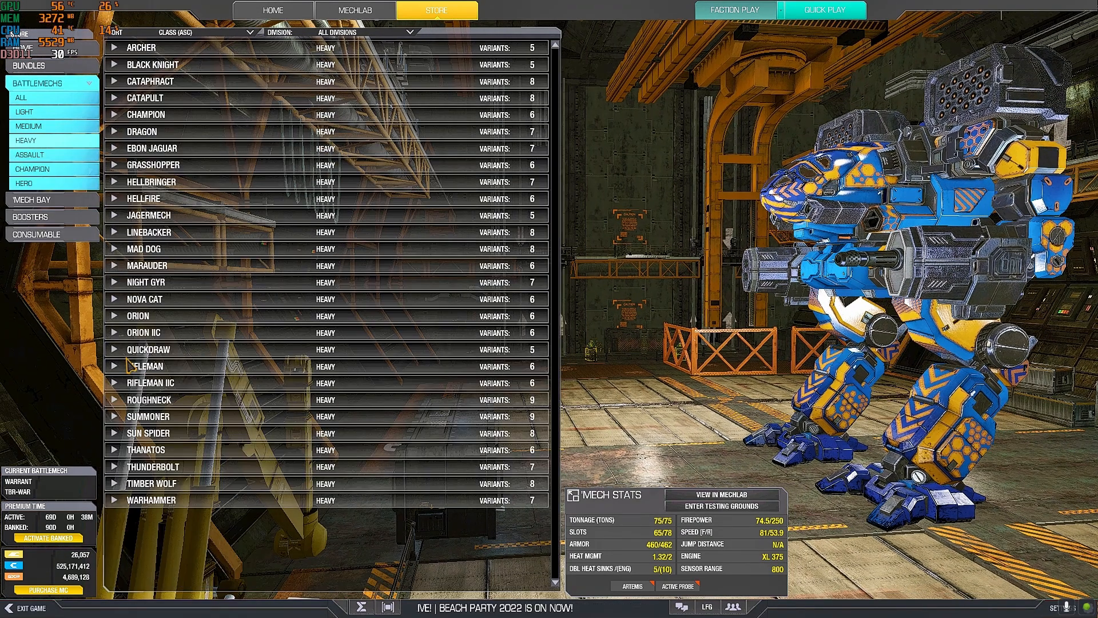
Preview the Warhammer WHM-BW Black Widow hero and bring it into the MechLab.
{"action": "left_click", "coordinate": [151, 500]}
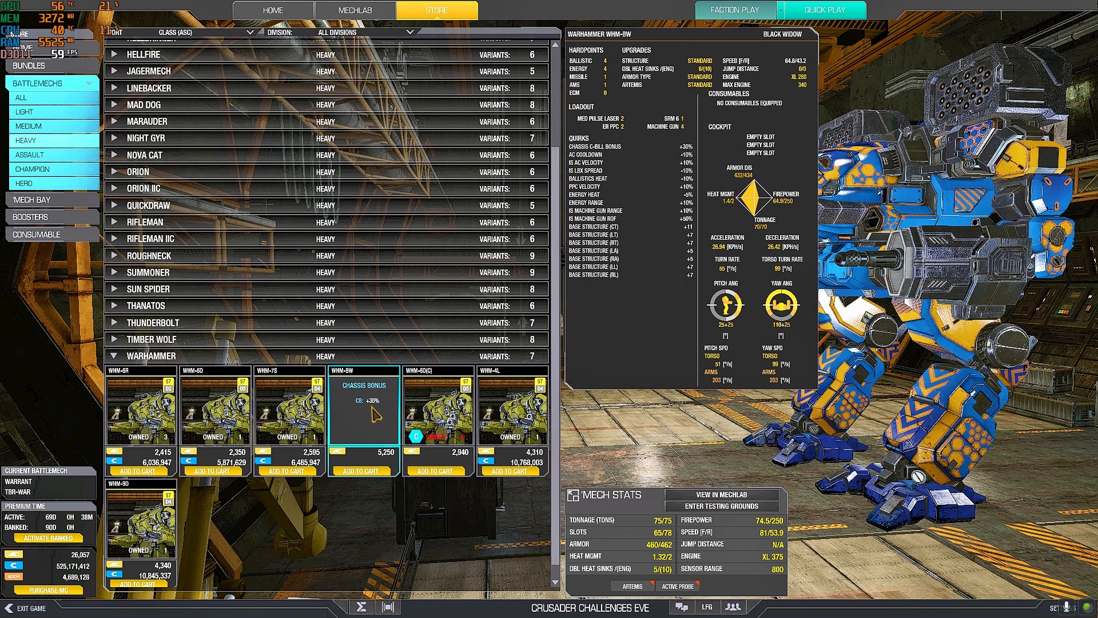
{"action": "left_click", "coordinate": [360, 406]}
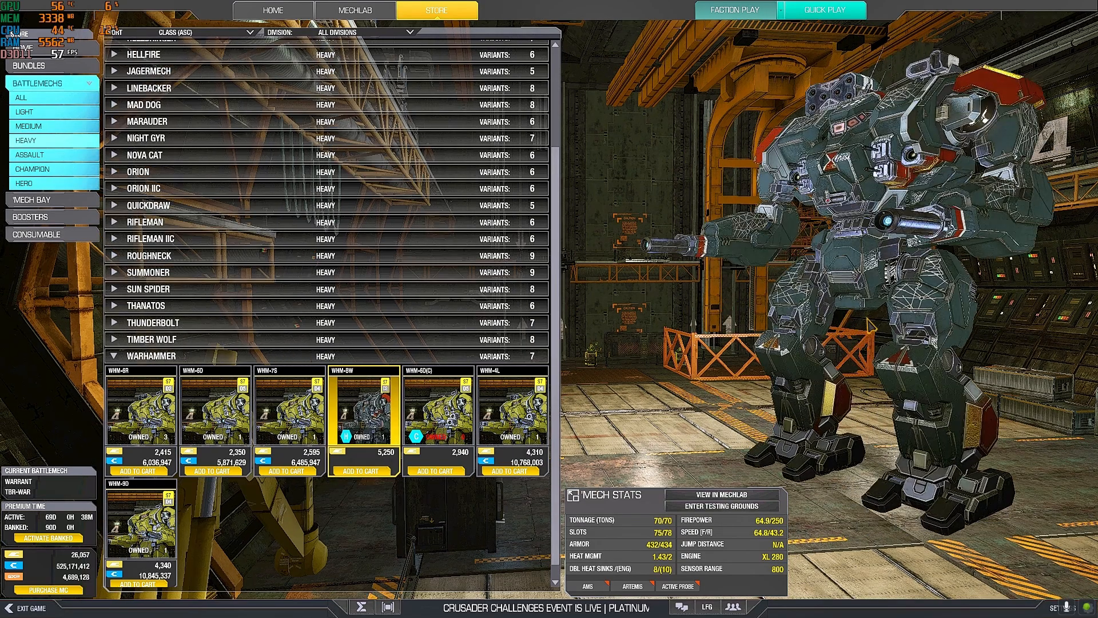
{"action": "left_click", "coordinate": [354, 10]}
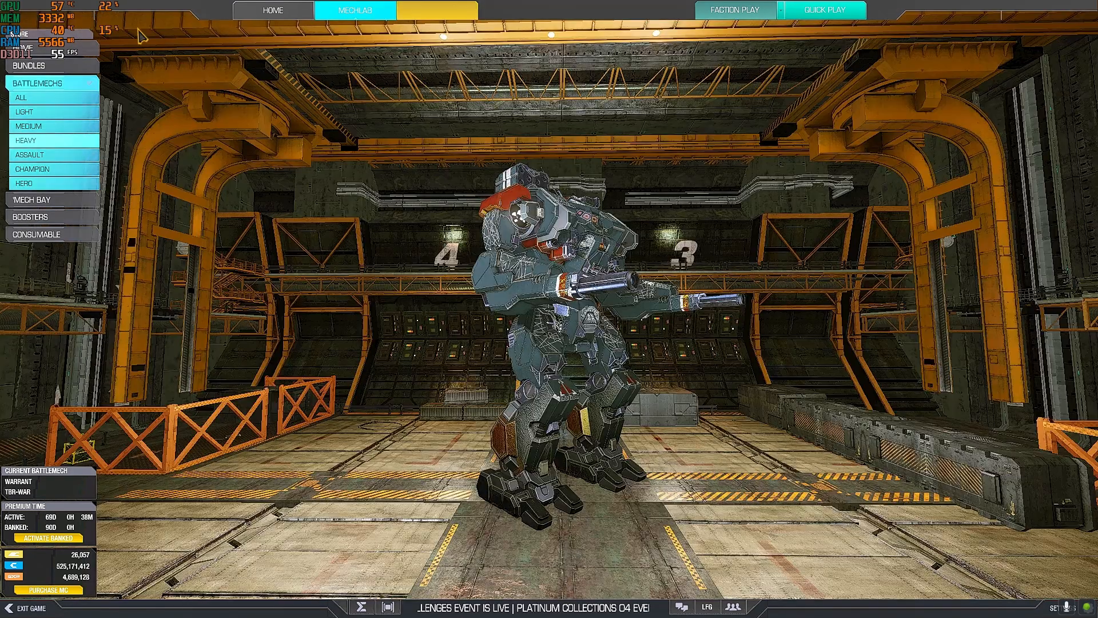
Make the Black Widow the current 'Mech from the heavy bays, review its loadout, and return to the Store.
{"action": "left_click", "coordinate": [354, 10]}
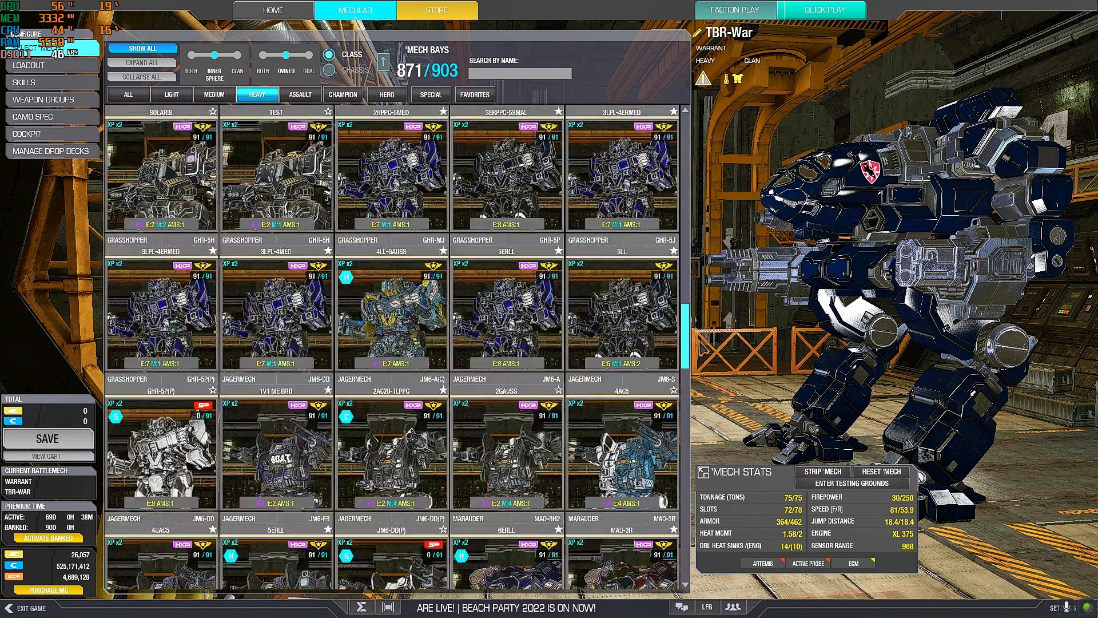
{"action": "scroll", "scroll_direction": "down", "scroll_amount": 3}
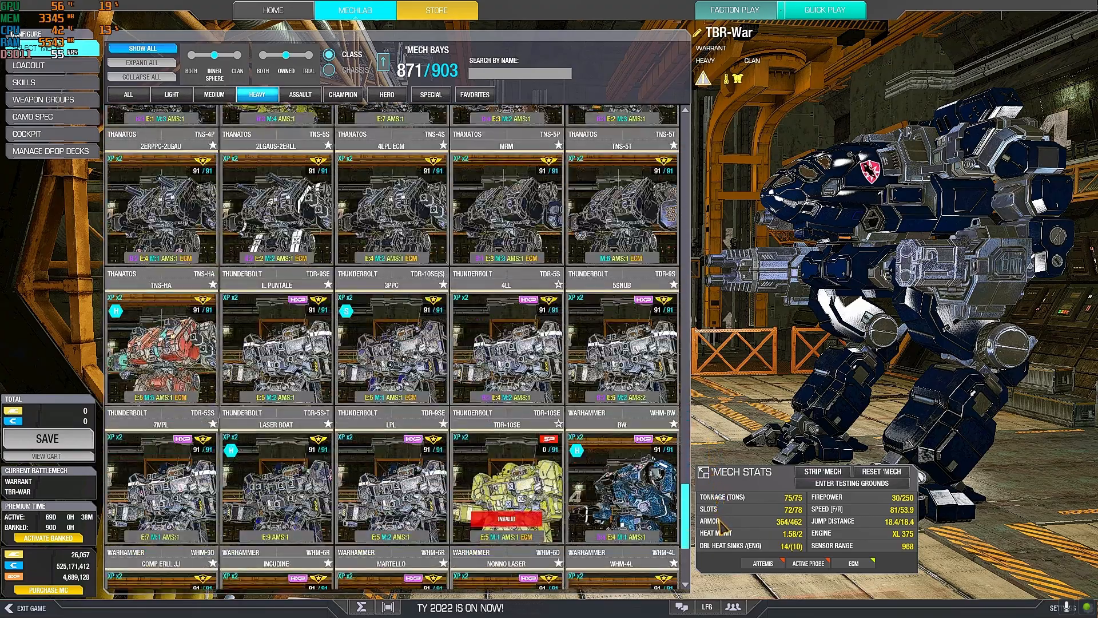
{"action": "left_click", "coordinate": [621, 252]}
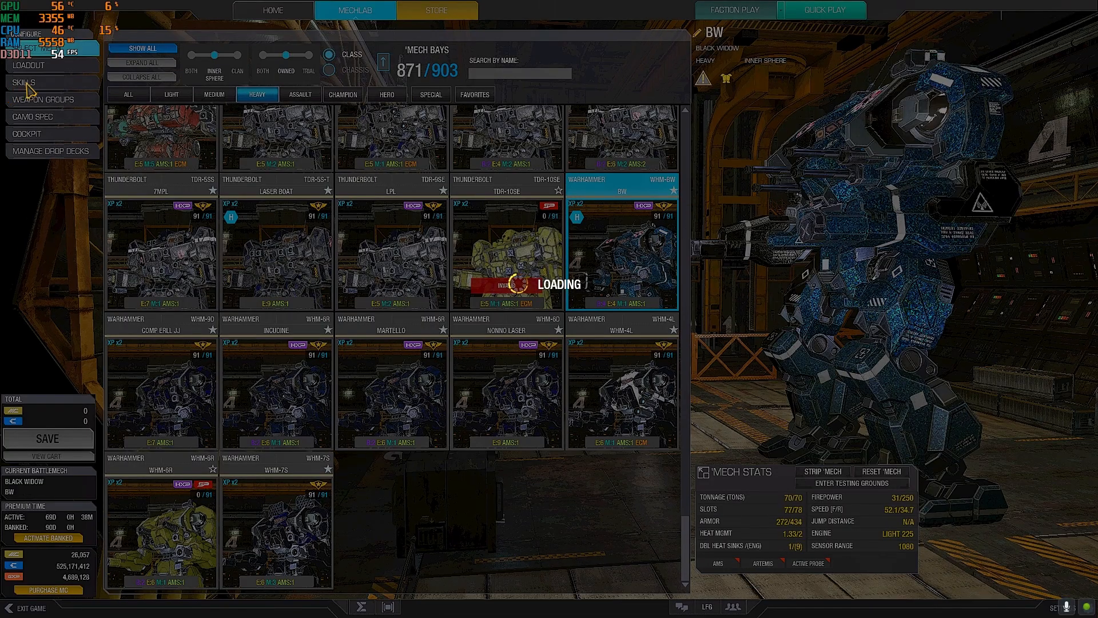
{"action": "left_click", "coordinate": [620, 255]}
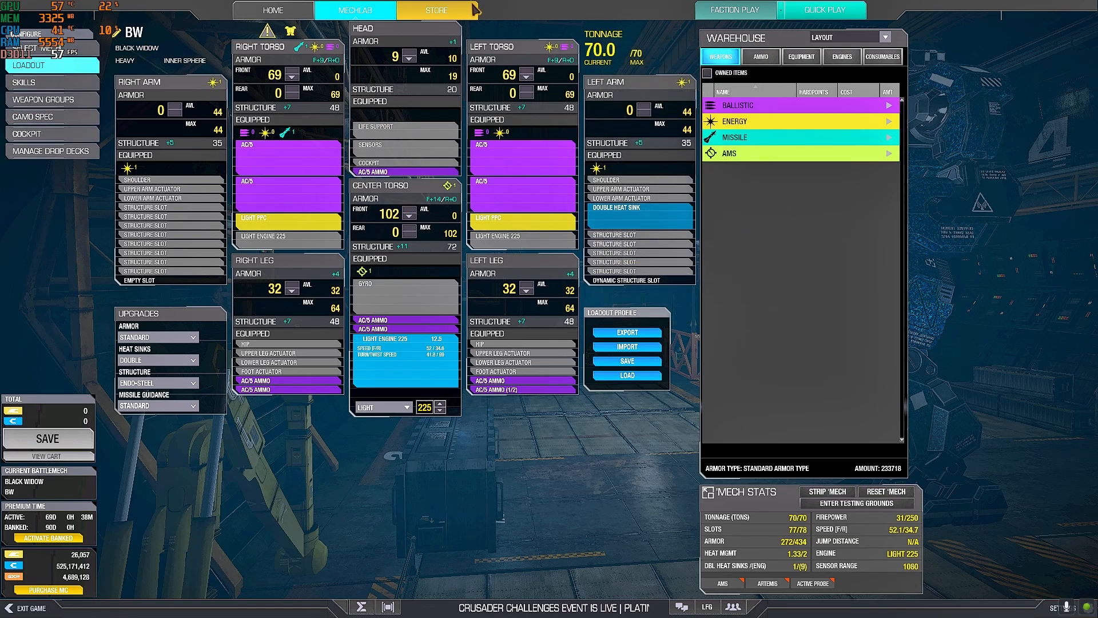
{"action": "left_click", "coordinate": [436, 11]}
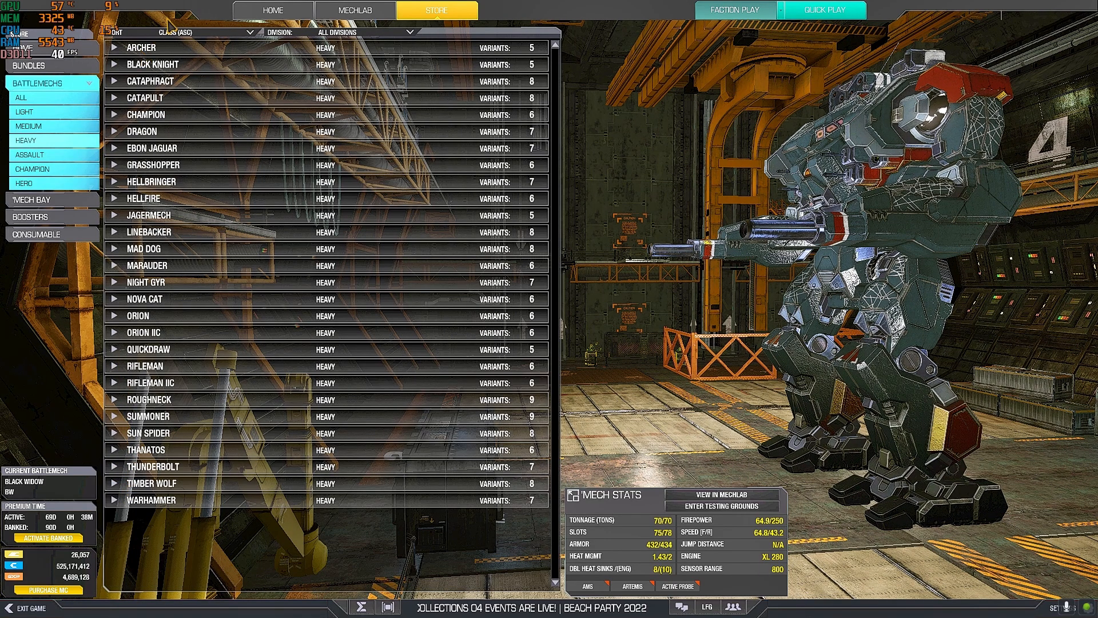
{"action": "mouse_move", "coordinate": [204, 101]}
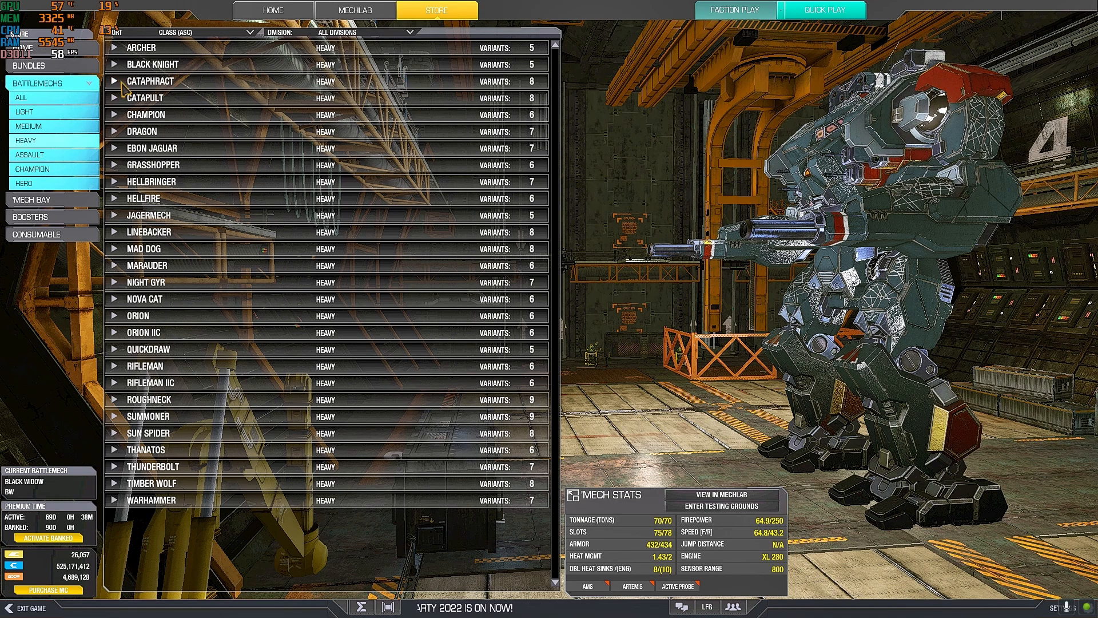
Expand the Cataphract and Rifleman variants in the heavy list and scroll back up through it.
{"action": "left_click", "coordinate": [148, 80]}
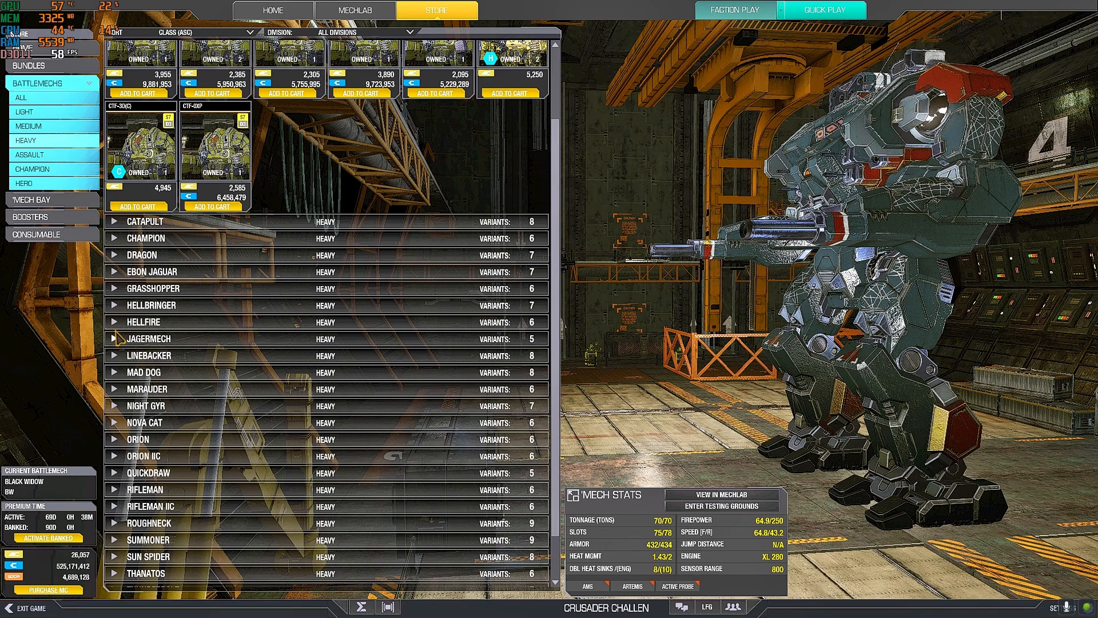
{"action": "mouse_move", "coordinate": [115, 319]}
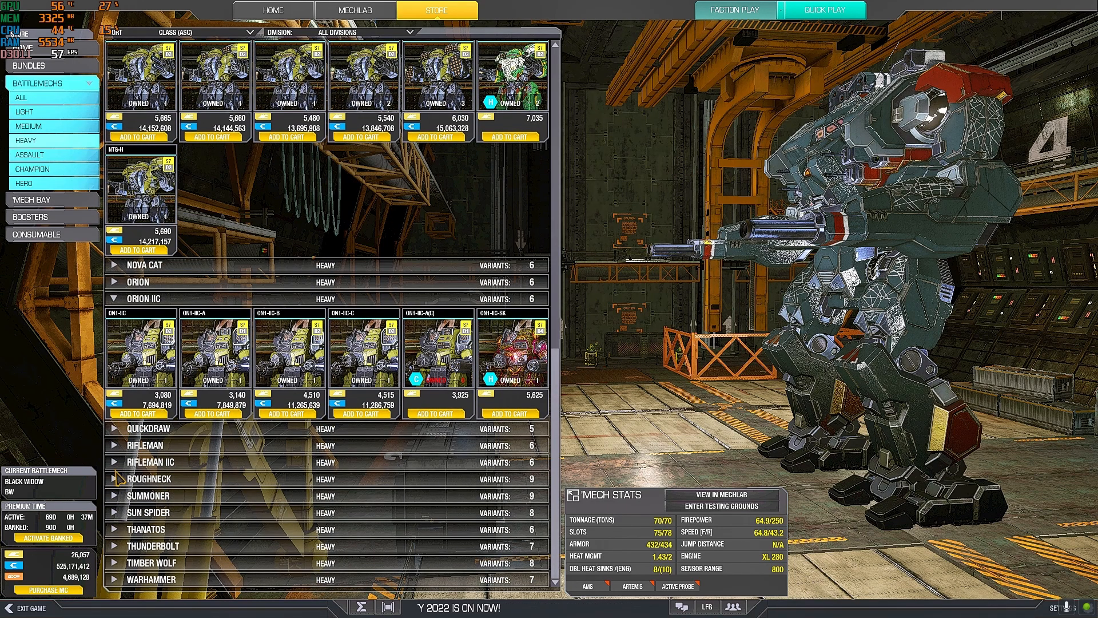
{"action": "mouse_move", "coordinate": [116, 459]}
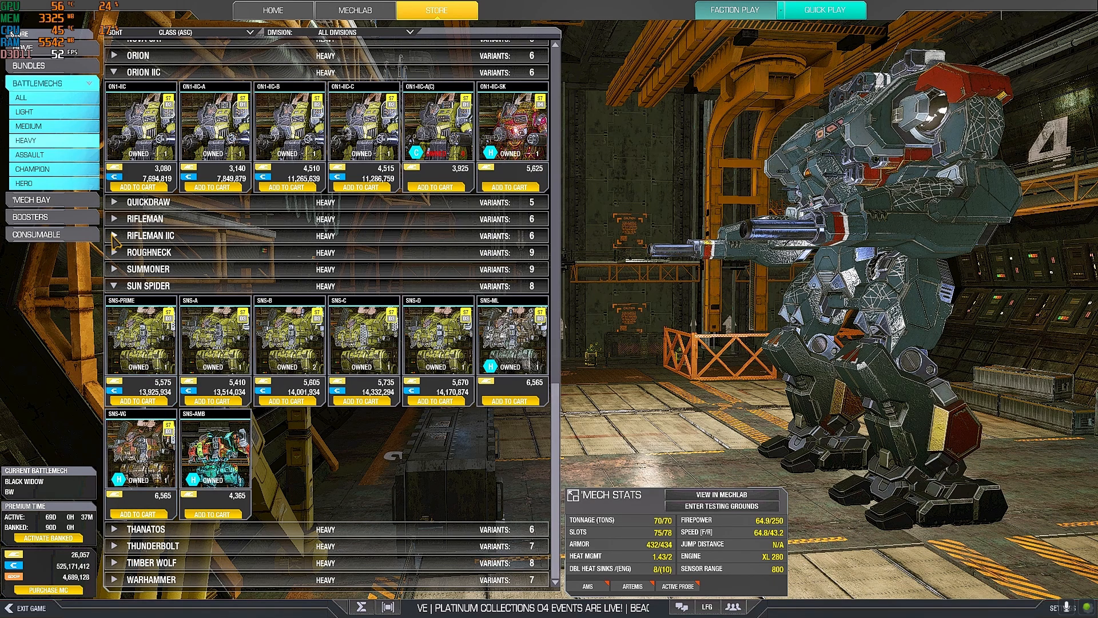
{"action": "left_click", "coordinate": [148, 218]}
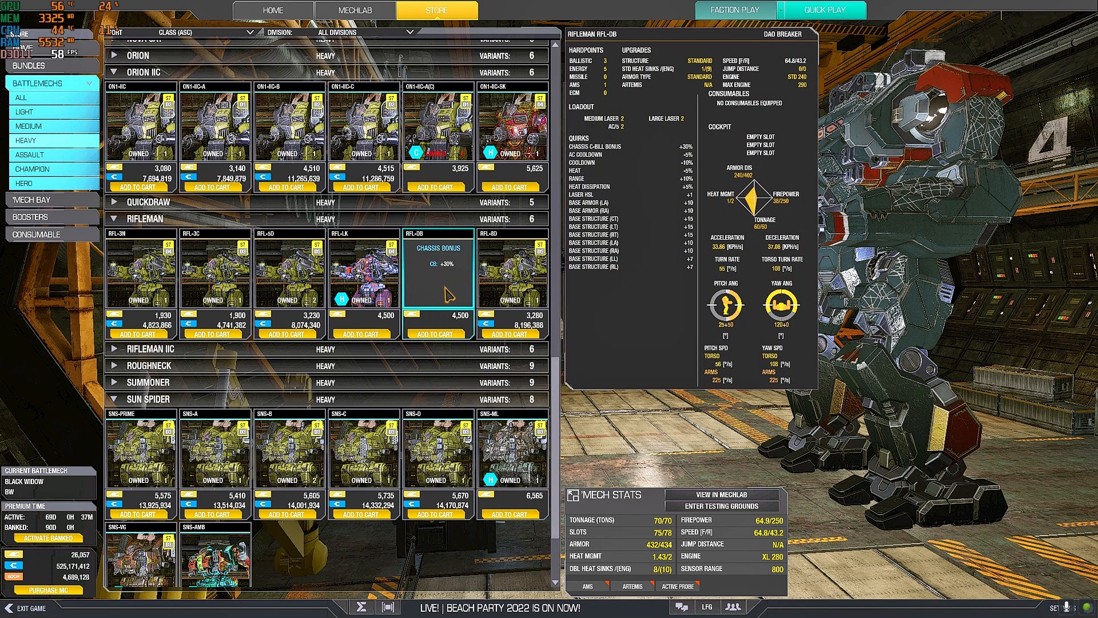
{"action": "scroll", "scroll_direction": "up", "scroll_amount": 3}
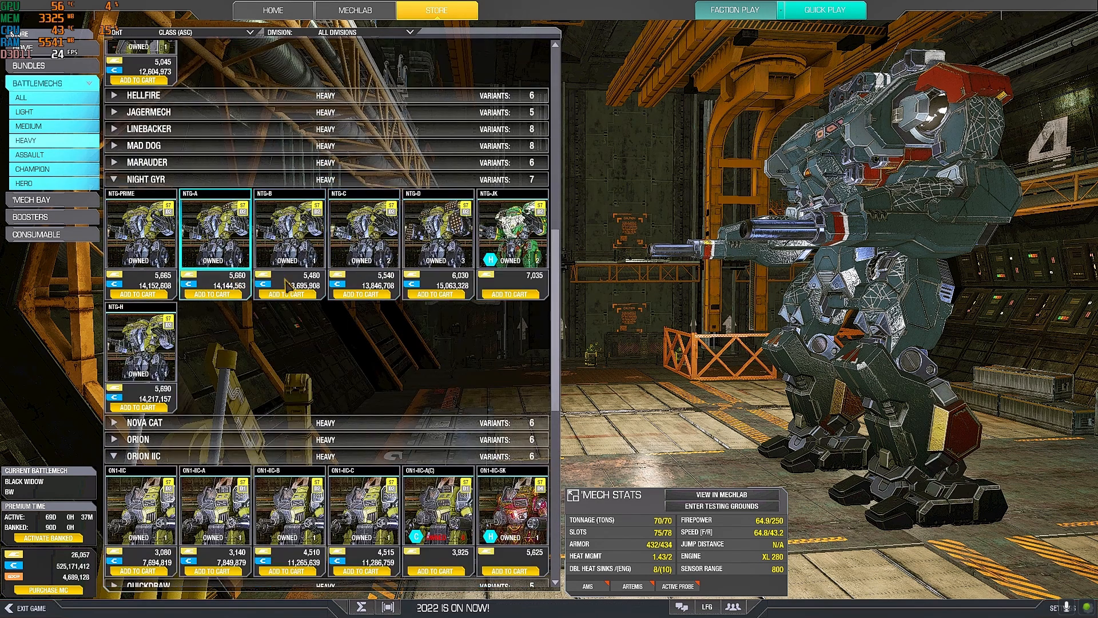
{"action": "scroll", "scroll_direction": "up", "scroll_amount": 3}
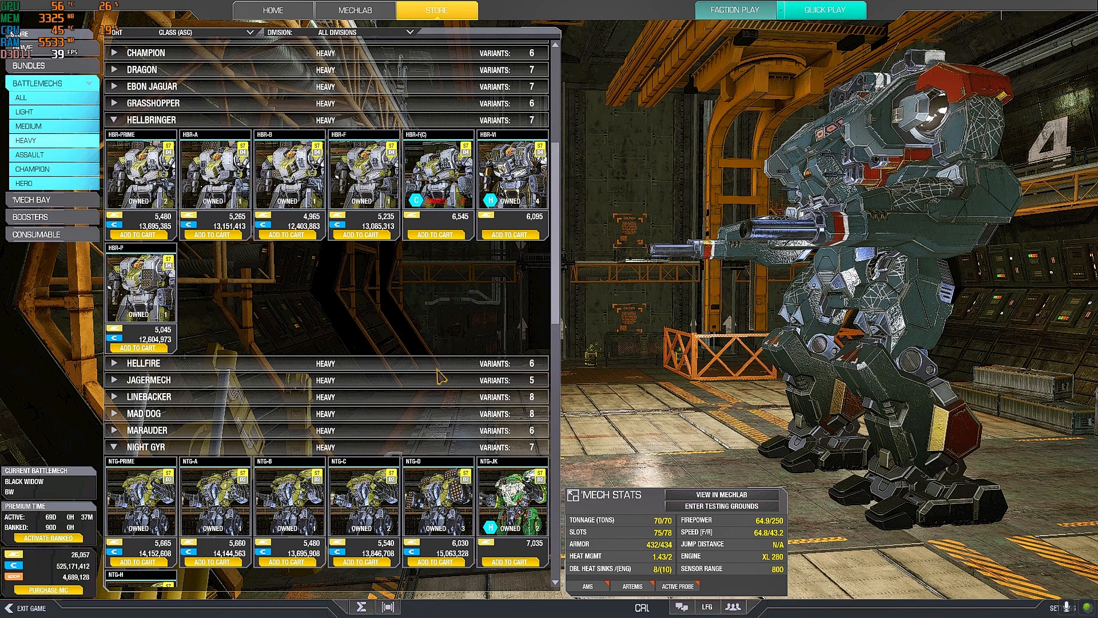
{"action": "scroll", "scroll_direction": "up", "scroll_amount": 3}
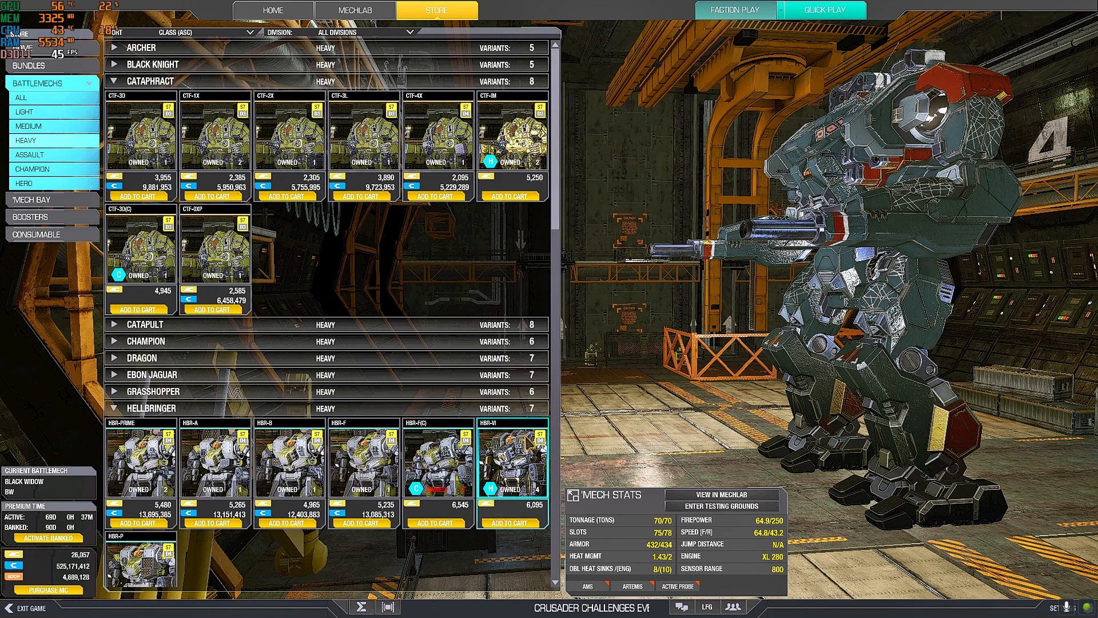